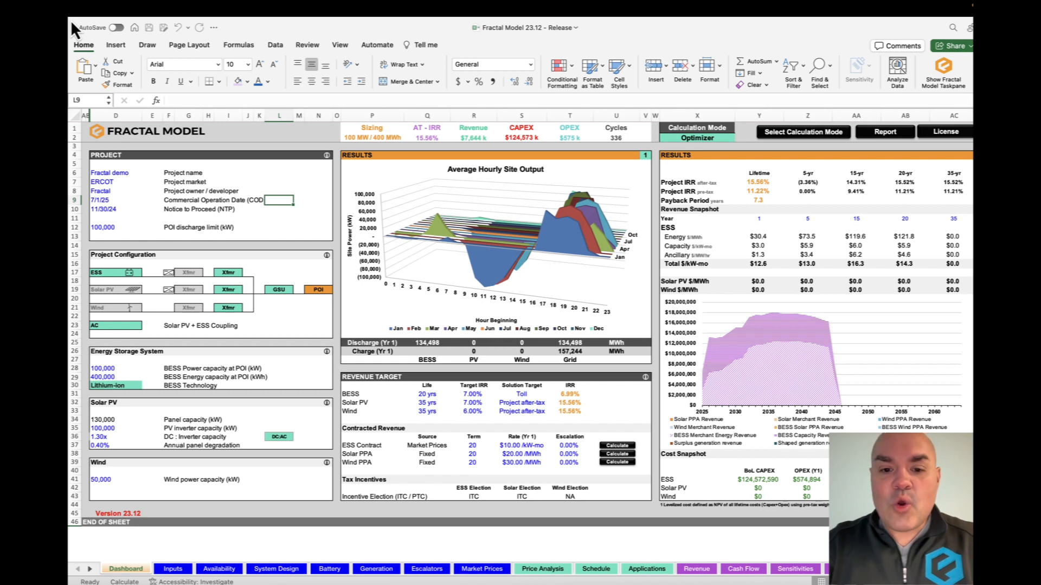
mouse_move(317, 161)
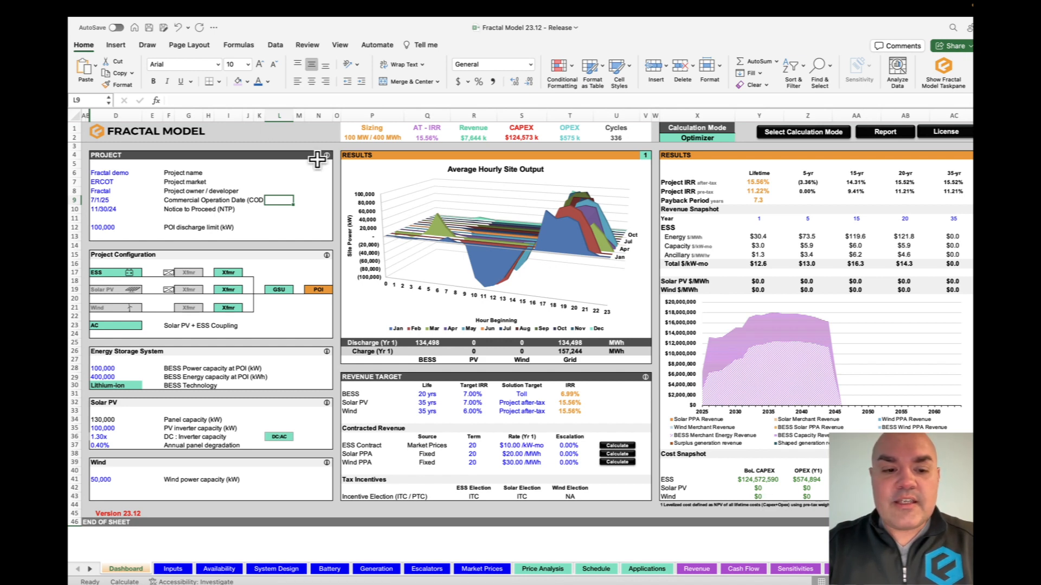
mouse_move(162, 269)
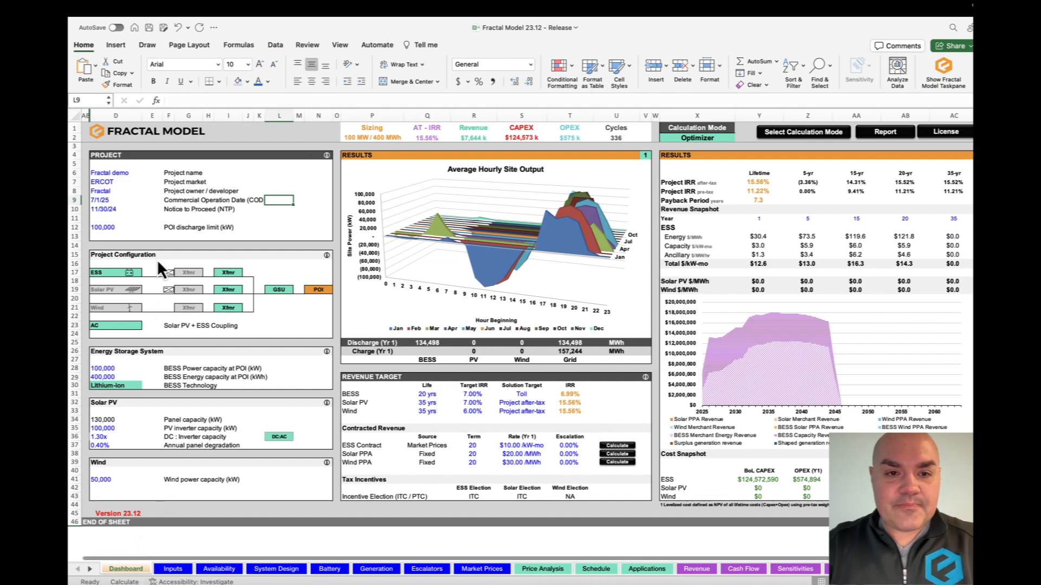
Step: Show the Inputs sheet's Tax Equity Financing block and select the 1.15x Basis Step-Up row
left_click(172, 569)
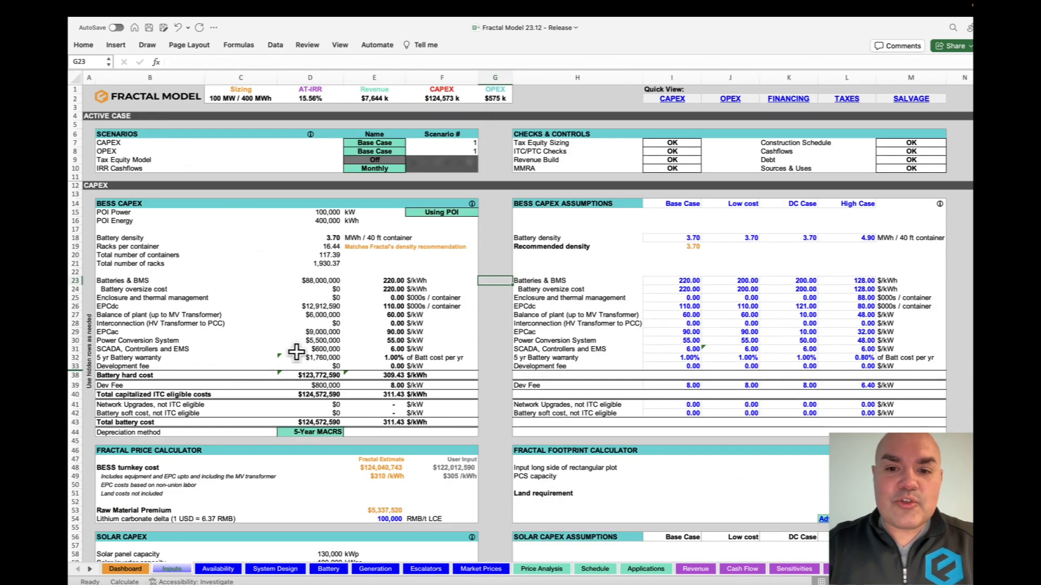
scroll("down", 3)
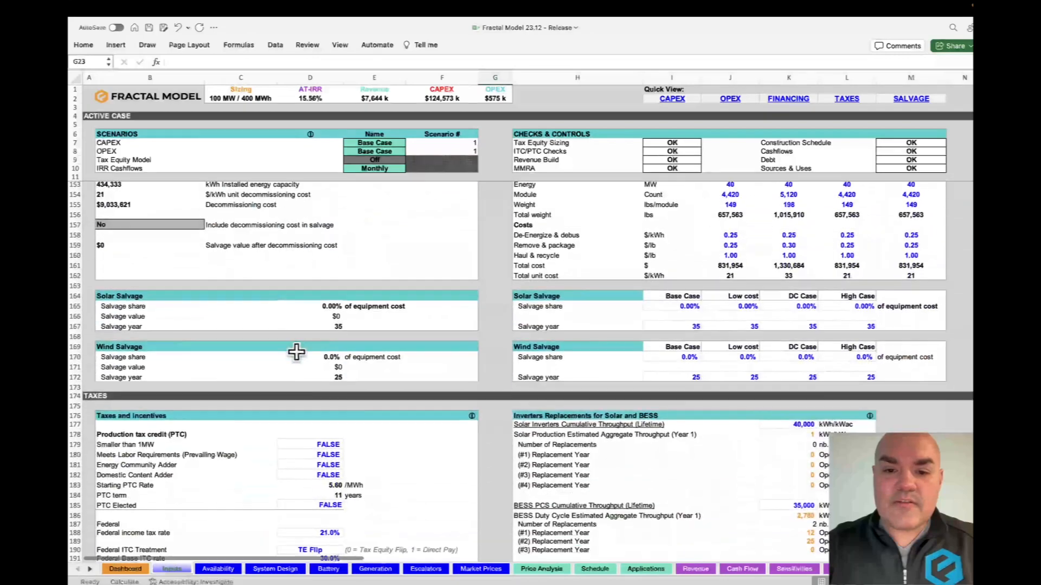
scroll("down", 3)
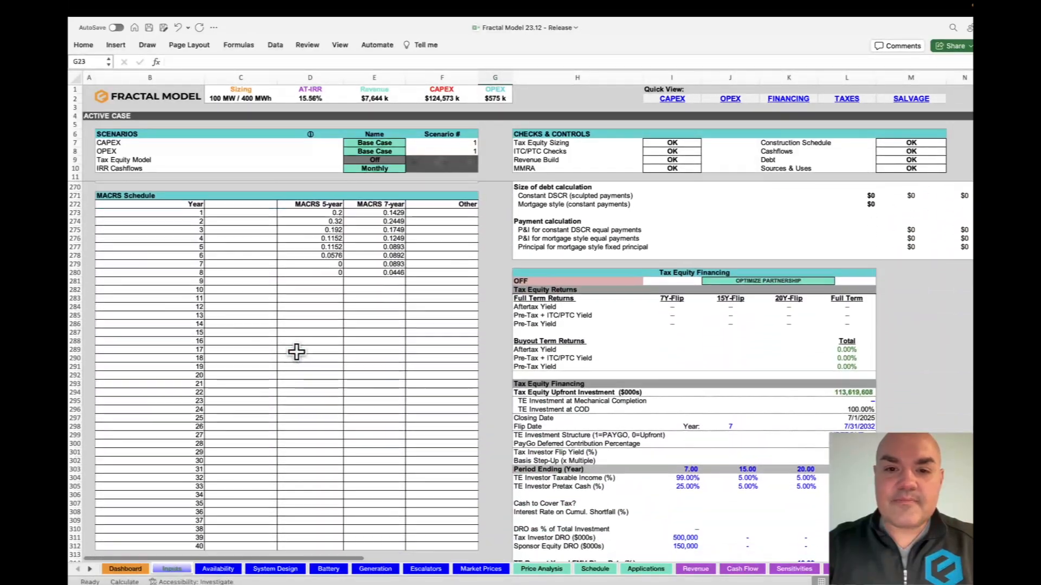
scroll("down", 3)
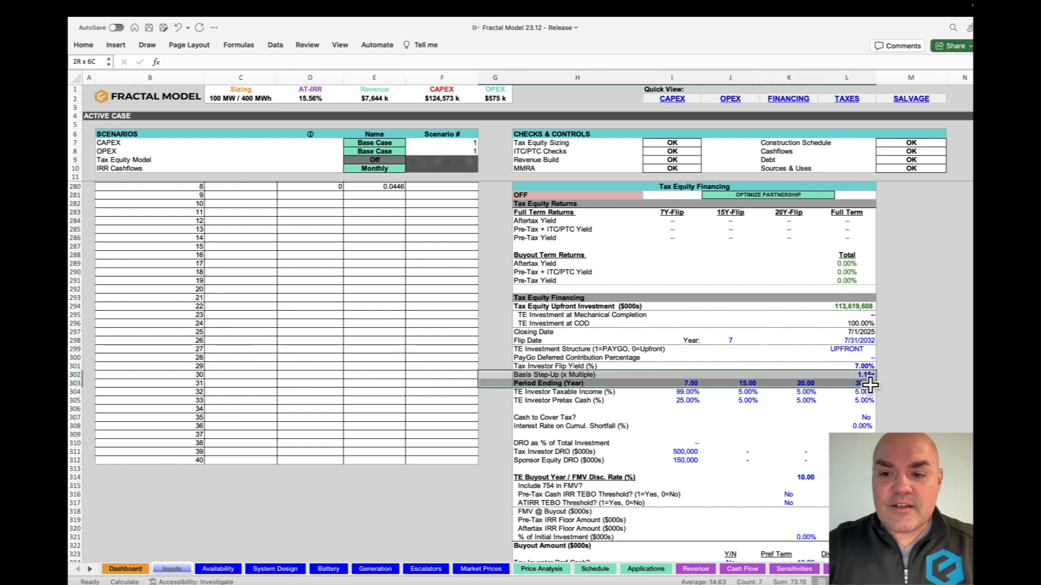
left_click(864, 374)
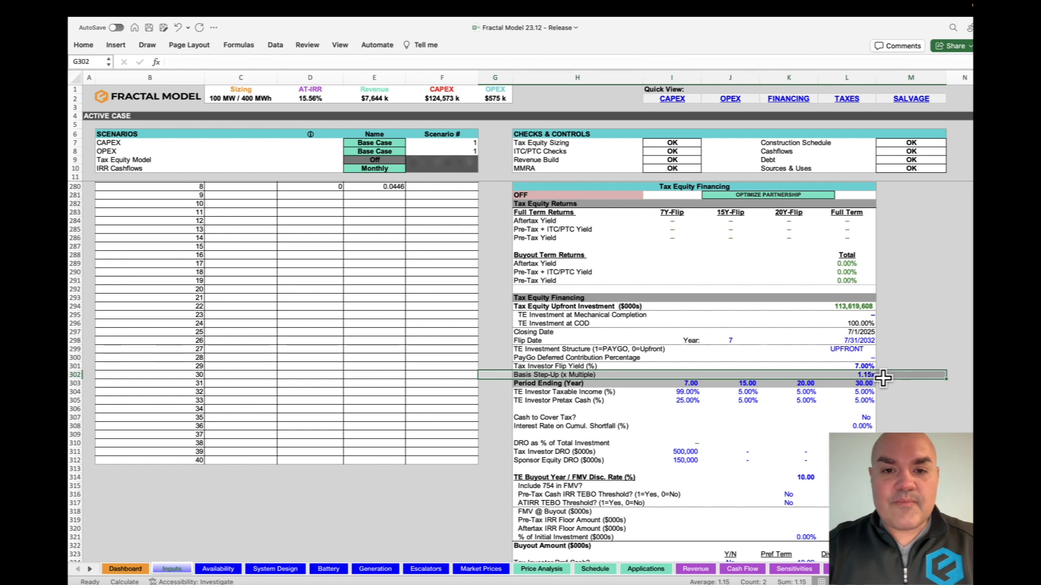
Step: Switch to the Equity Returns sheet to review tax equity cash flows with the 1.15x step-up
left_click(748, 569)
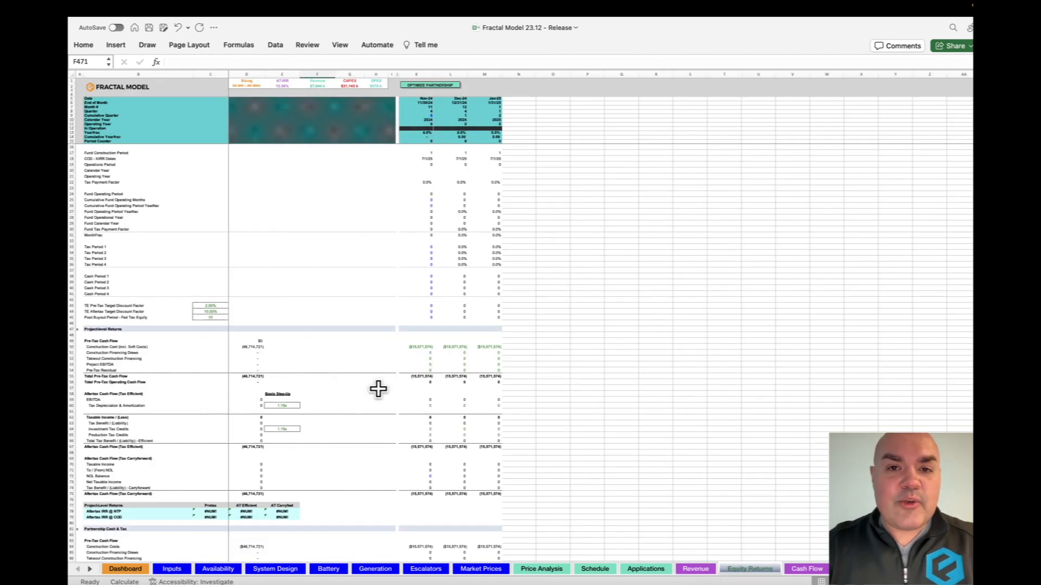
mouse_move(292, 406)
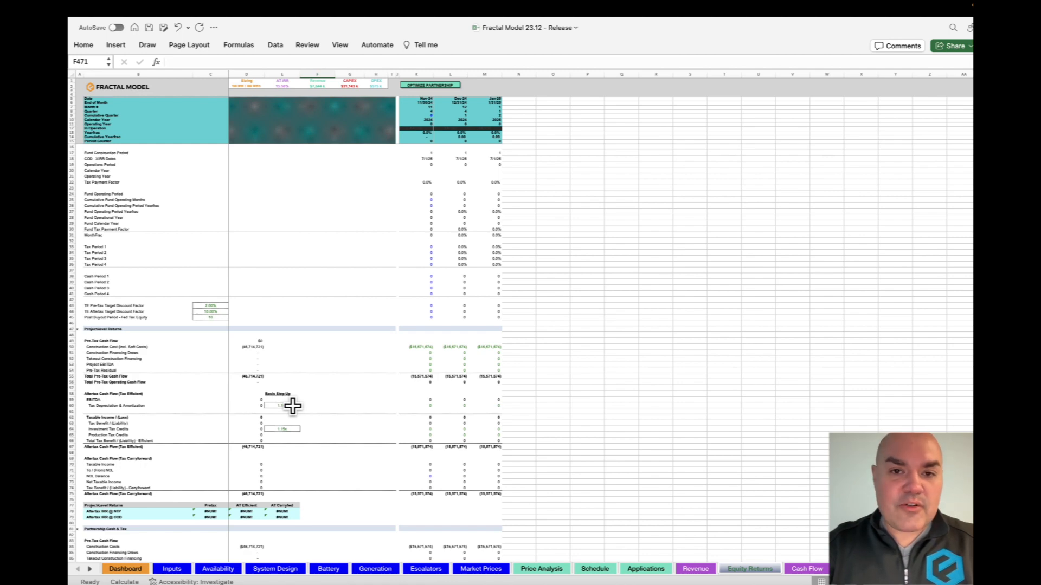
mouse_move(385, 331)
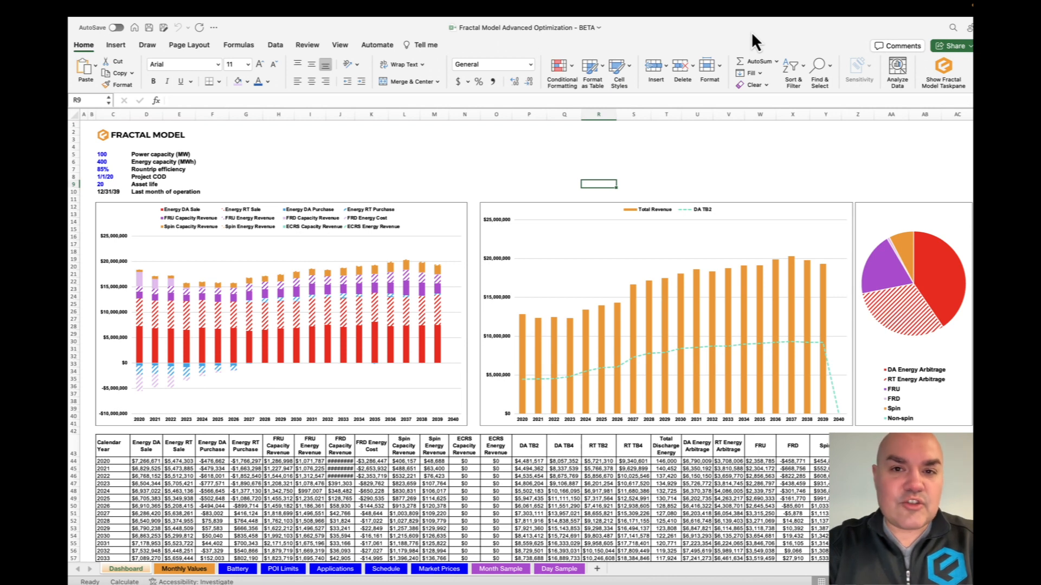
mouse_move(768, 139)
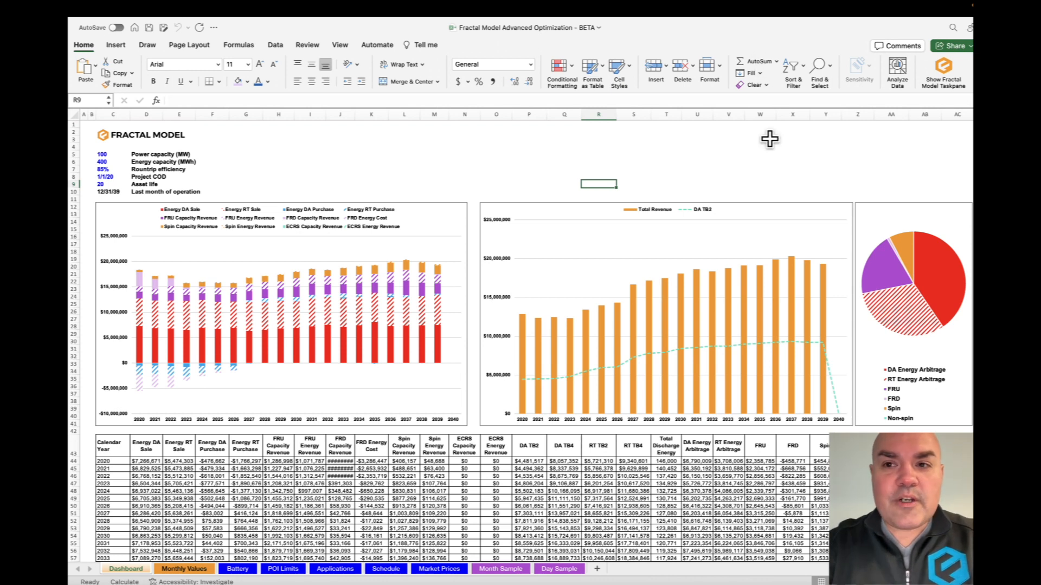
left_click(942, 71)
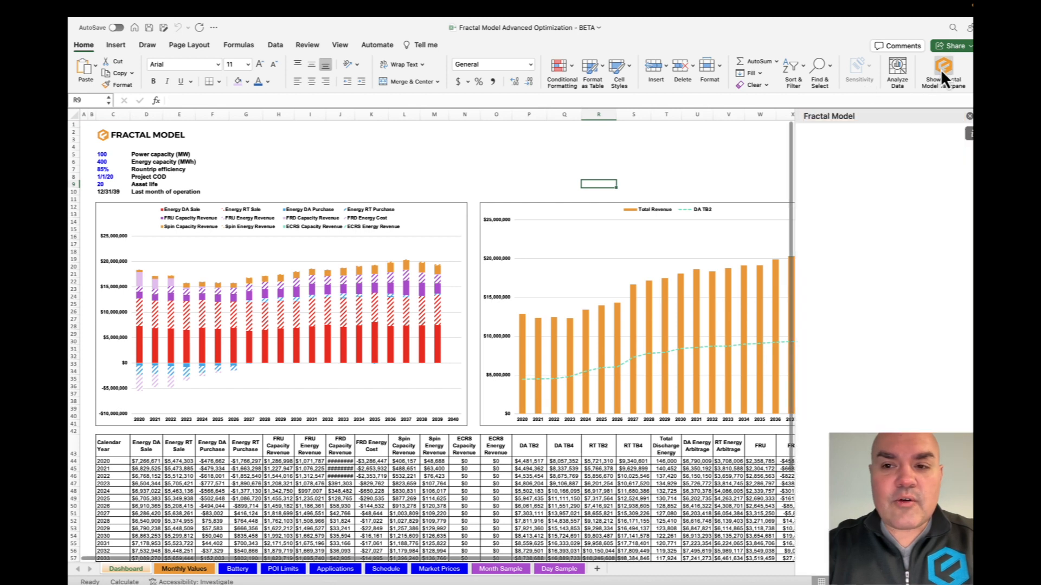
left_click(943, 70)
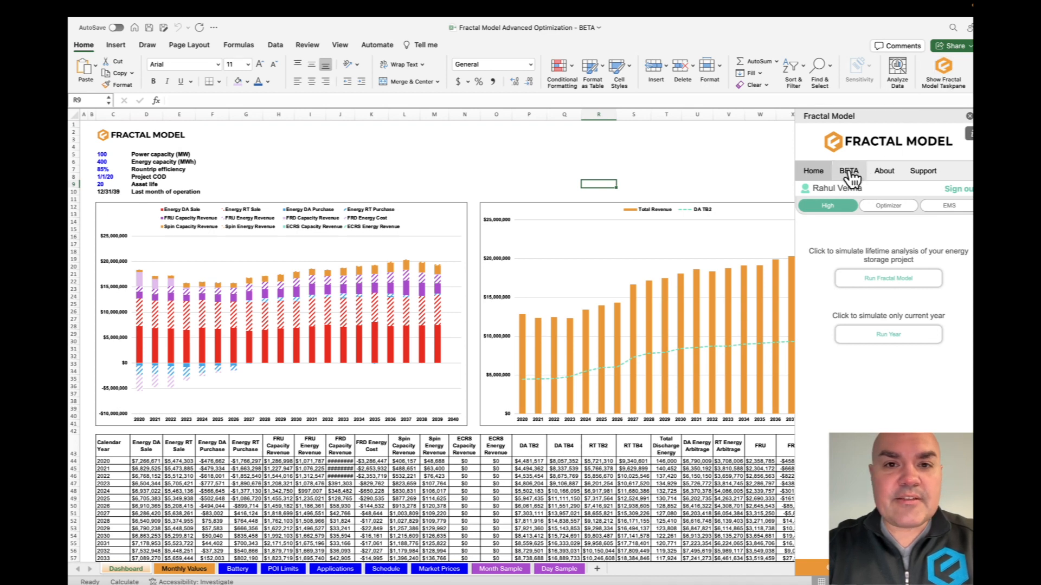
left_click(887, 205)
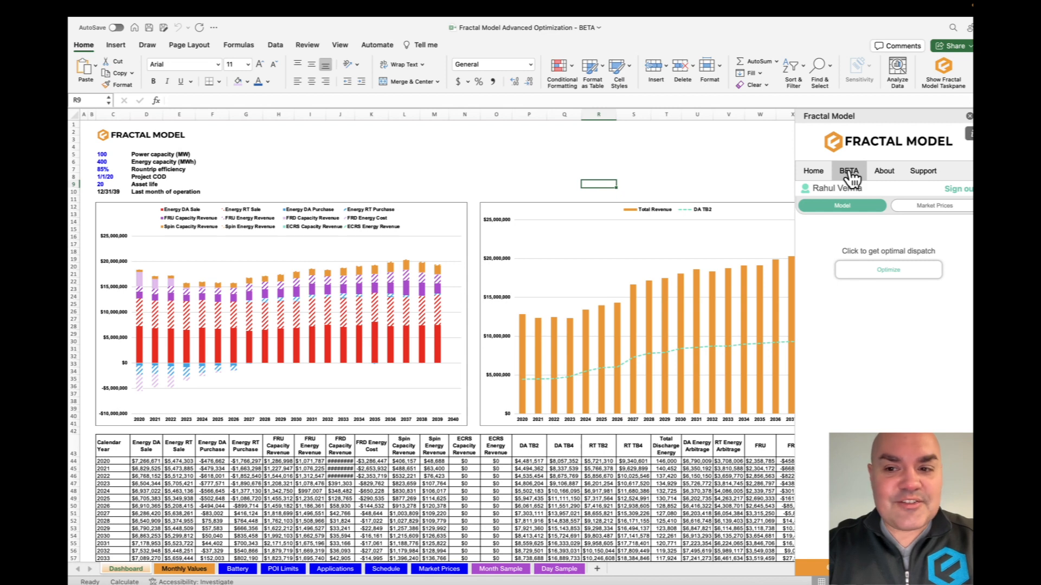
mouse_move(863, 275)
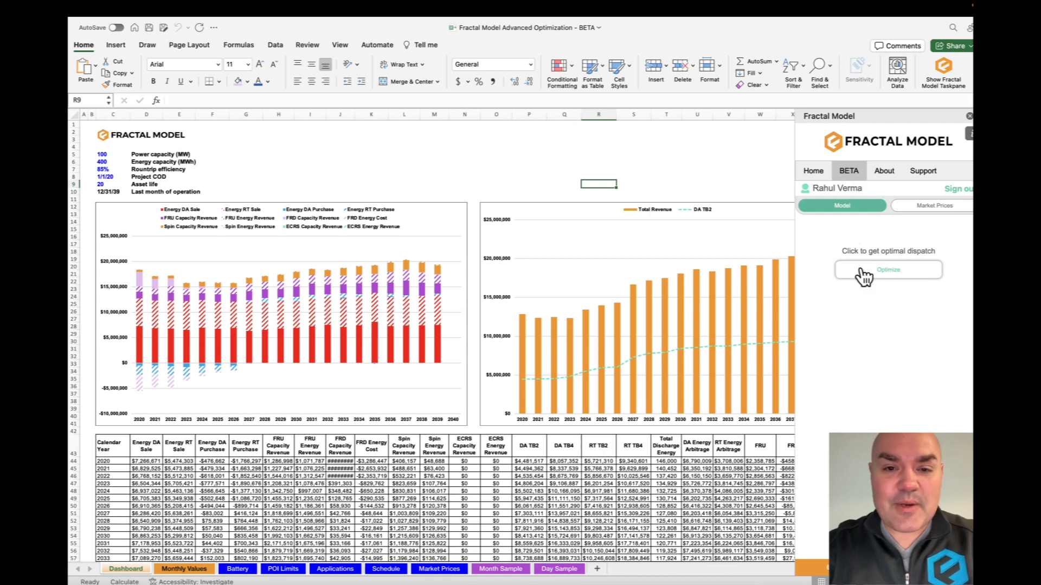
mouse_move(864, 334)
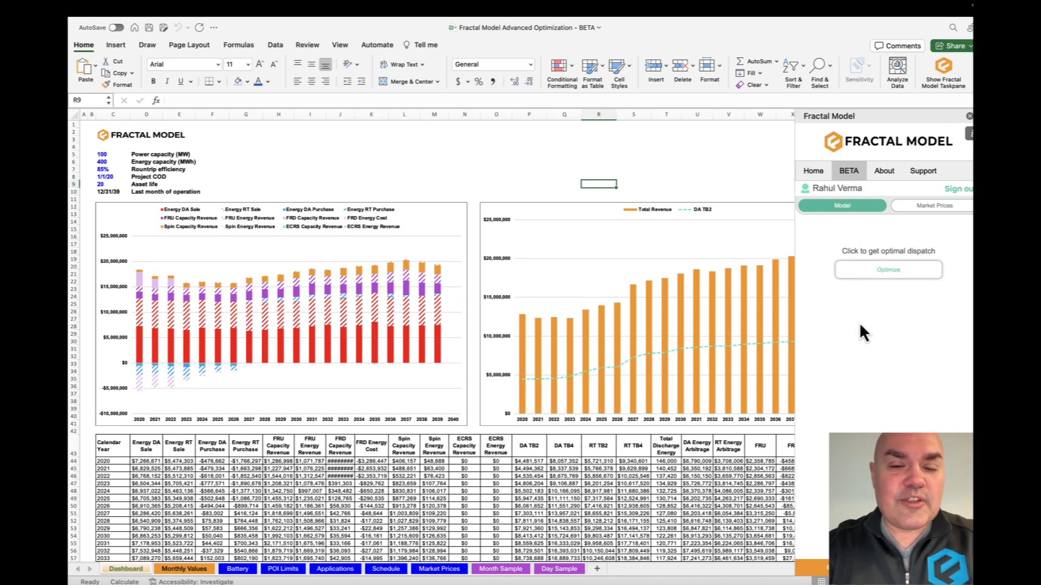
mouse_move(330, 488)
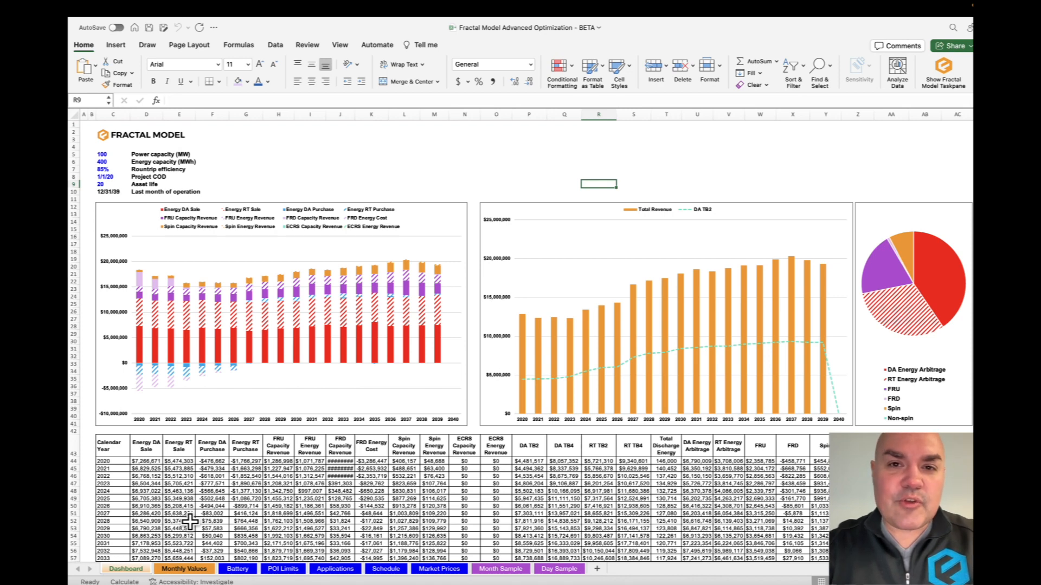
Step: Browse the Monthly Values, Battery and POI Limits sheets, ending on the Applications sheet
left_click(184, 568)
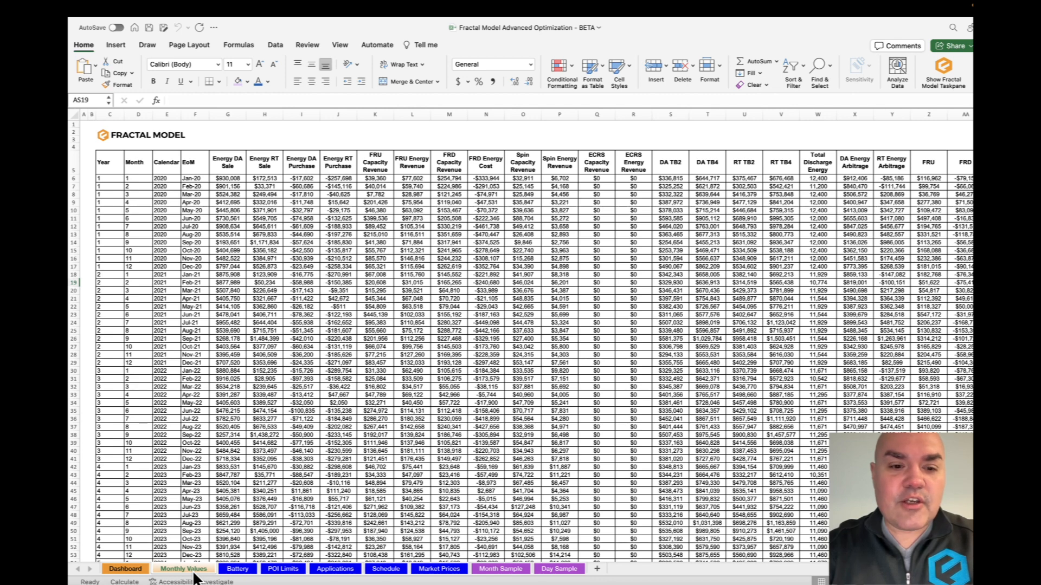
left_click(236, 568)
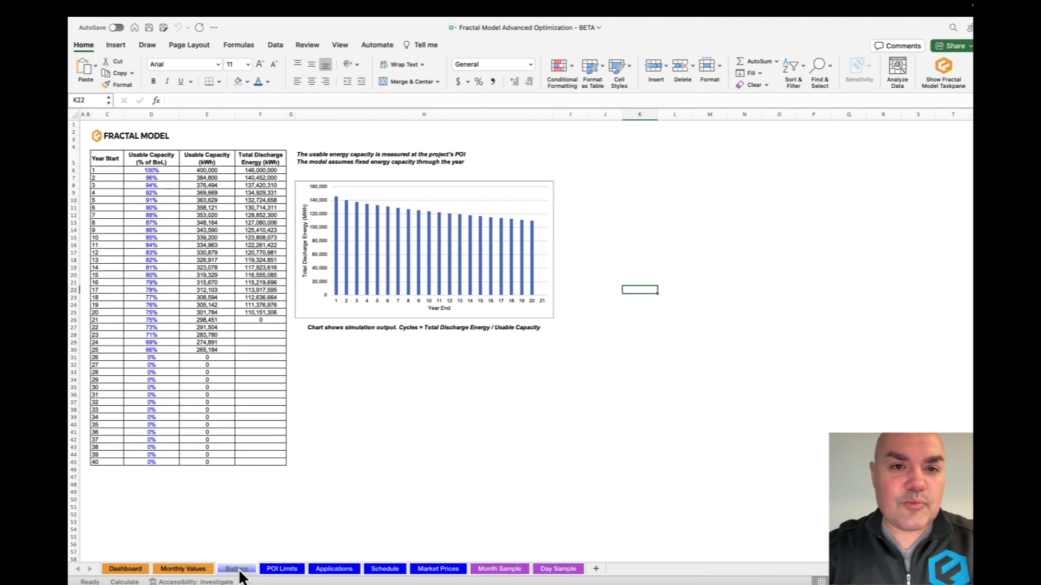
left_click(281, 568)
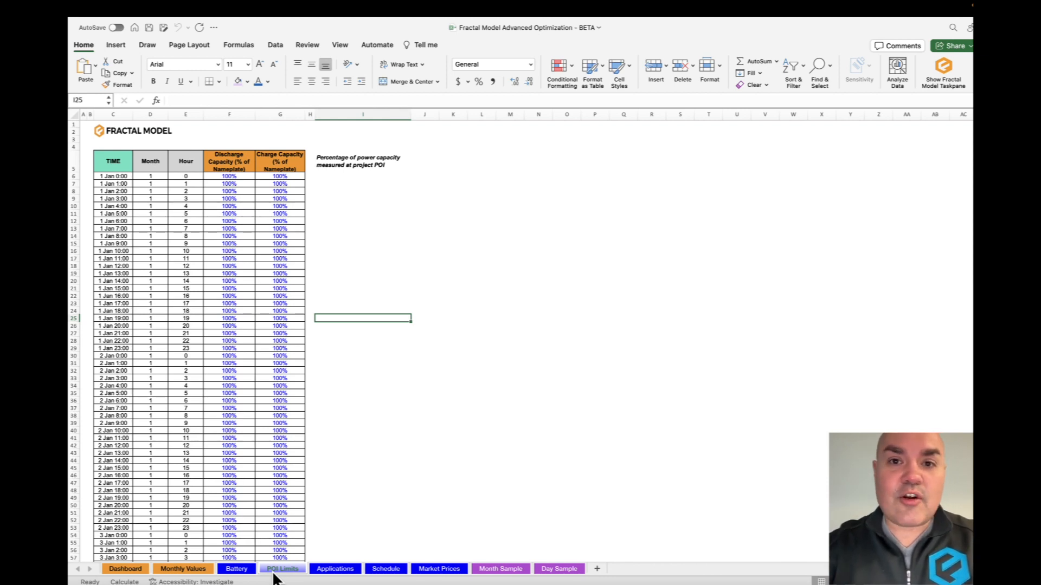
left_click(335, 568)
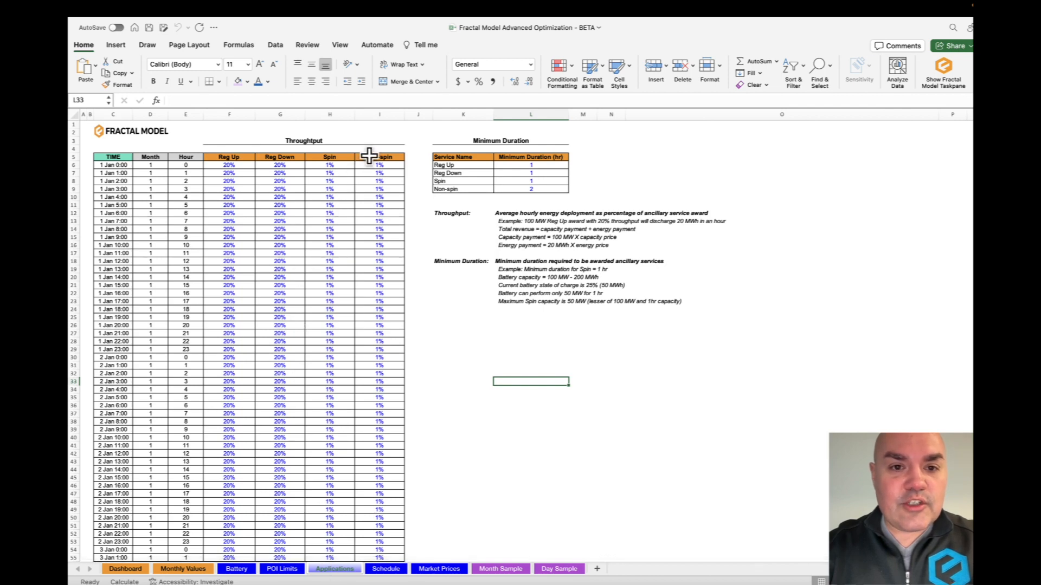
Step: Set Non-spin throughput to 100% for 1 Jan 17:00–18:00, then view the Schedule sheet
left_click(379, 157)
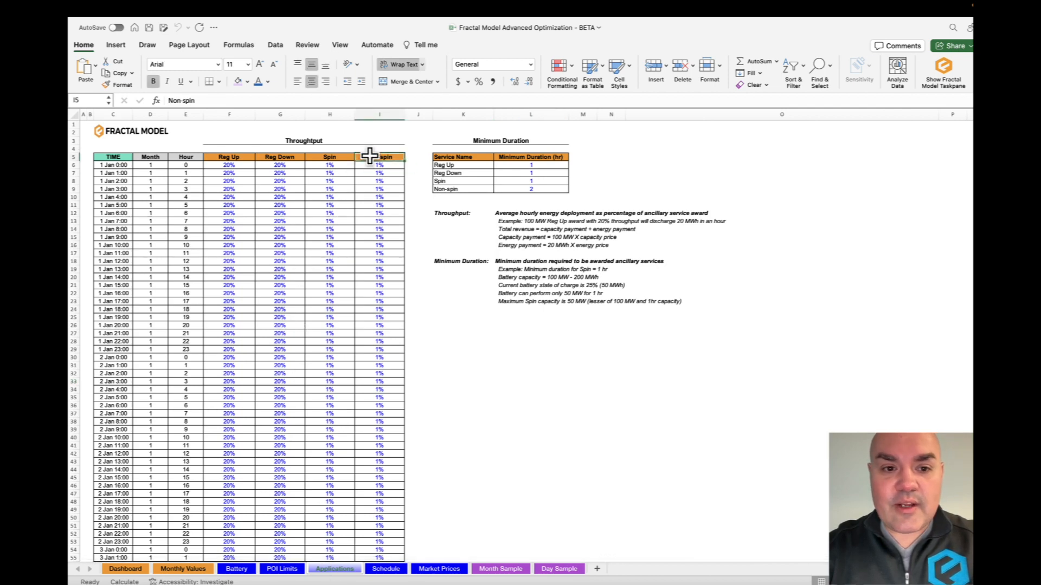
mouse_move(374, 294)
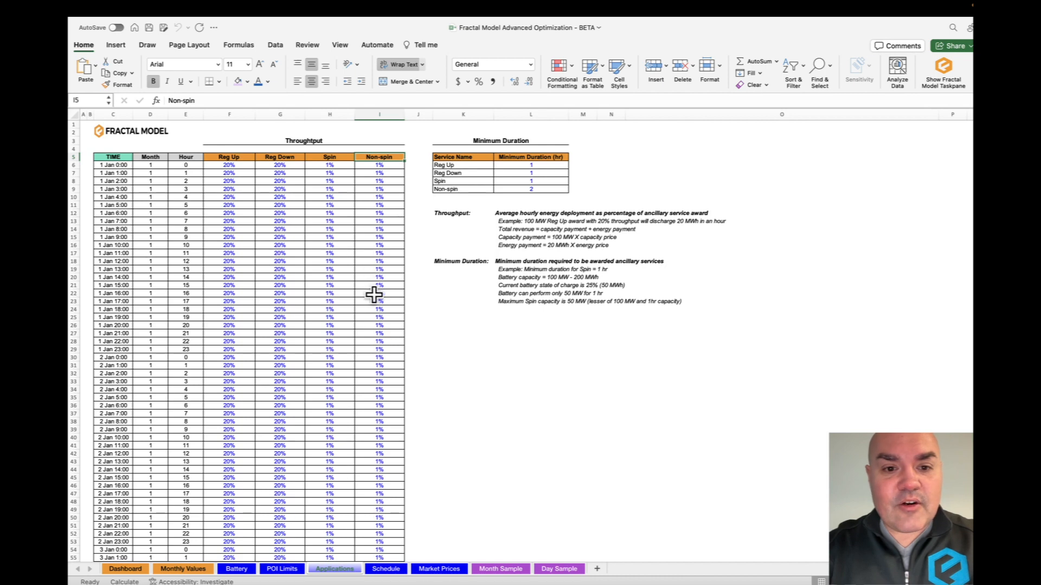
left_click(379, 301)
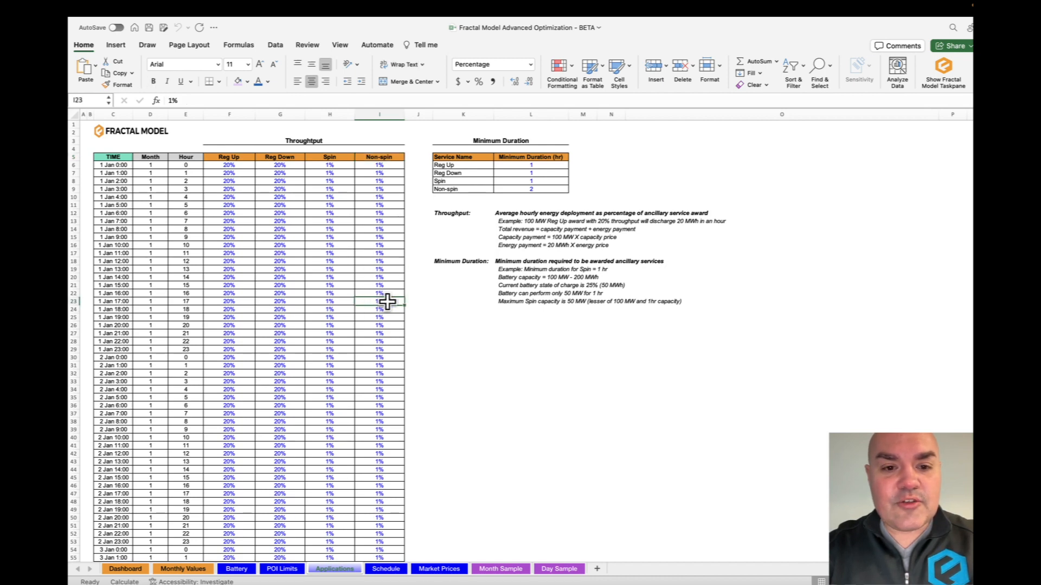
type("100%")
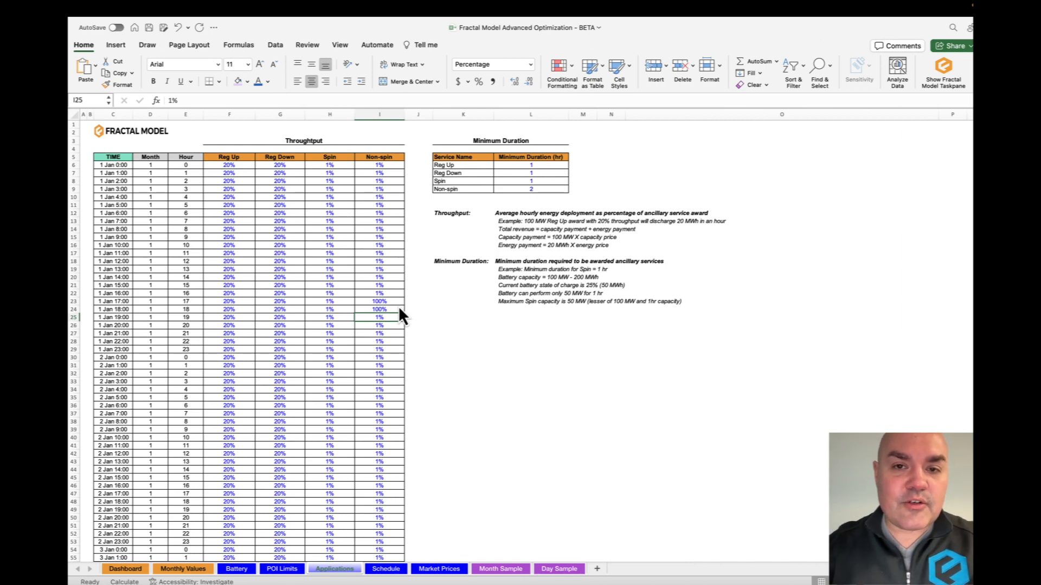
left_click(385, 569)
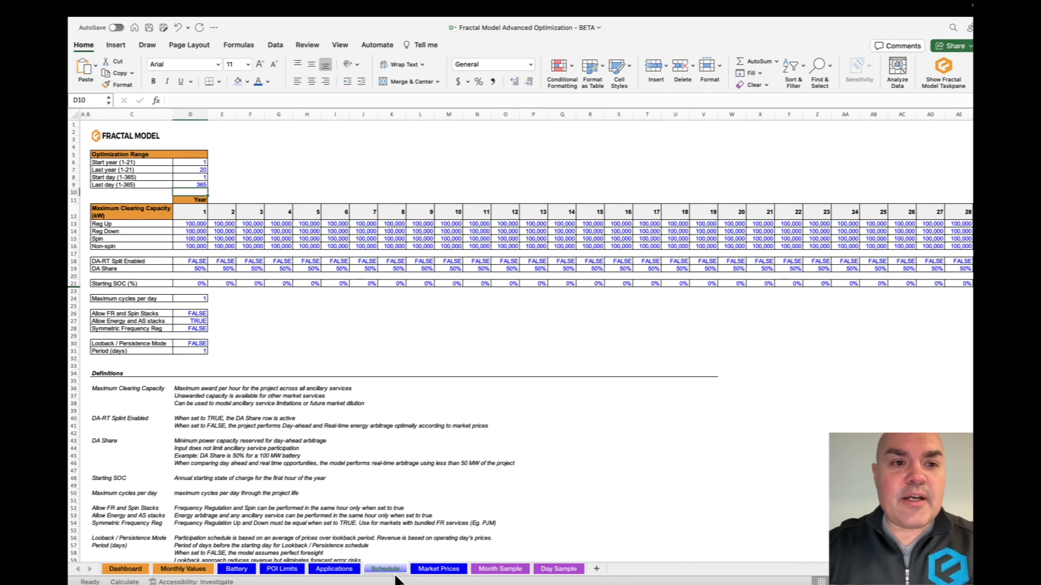
mouse_move(210, 162)
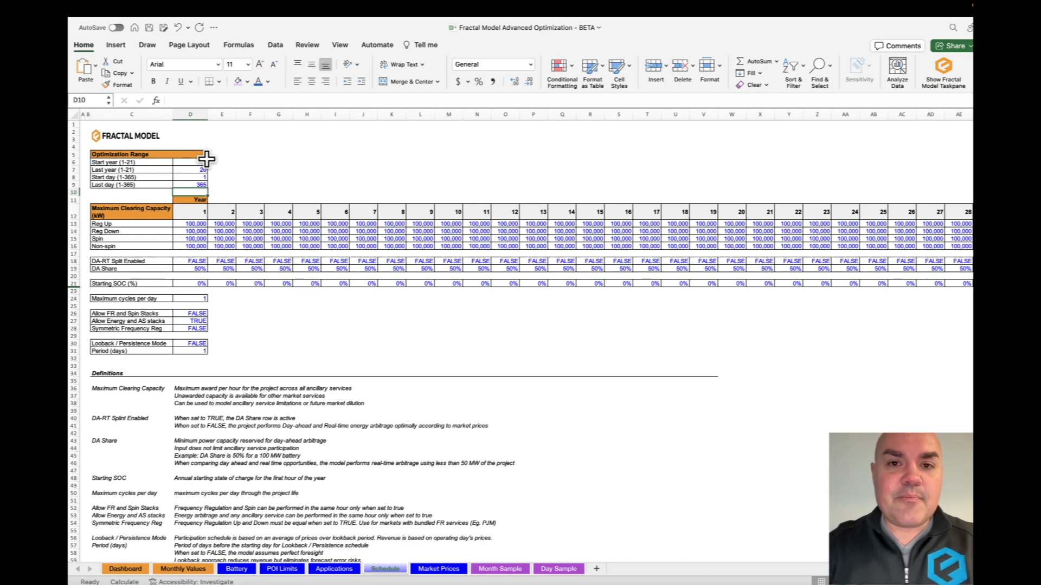
left_click(190, 223)
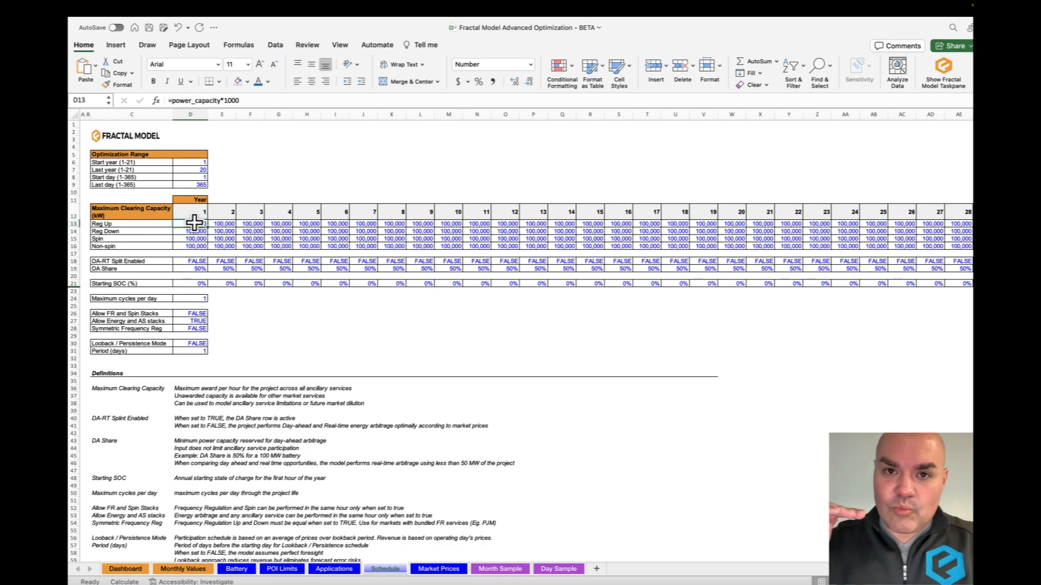
Step: Review the Month Sample sheet, then view the Day Sample dispatch and revenue charts
left_click(437, 569)
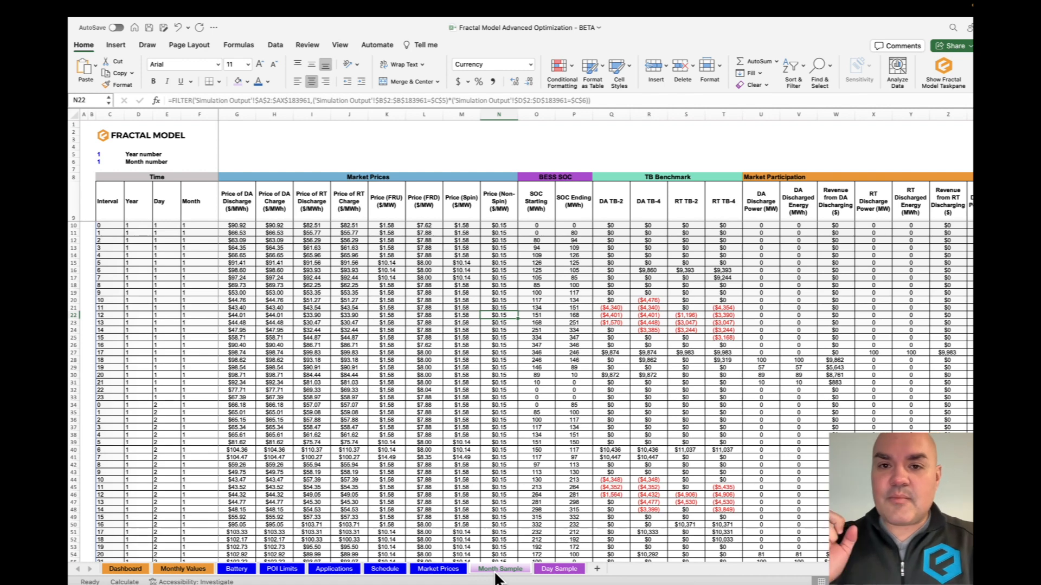
left_click(558, 568)
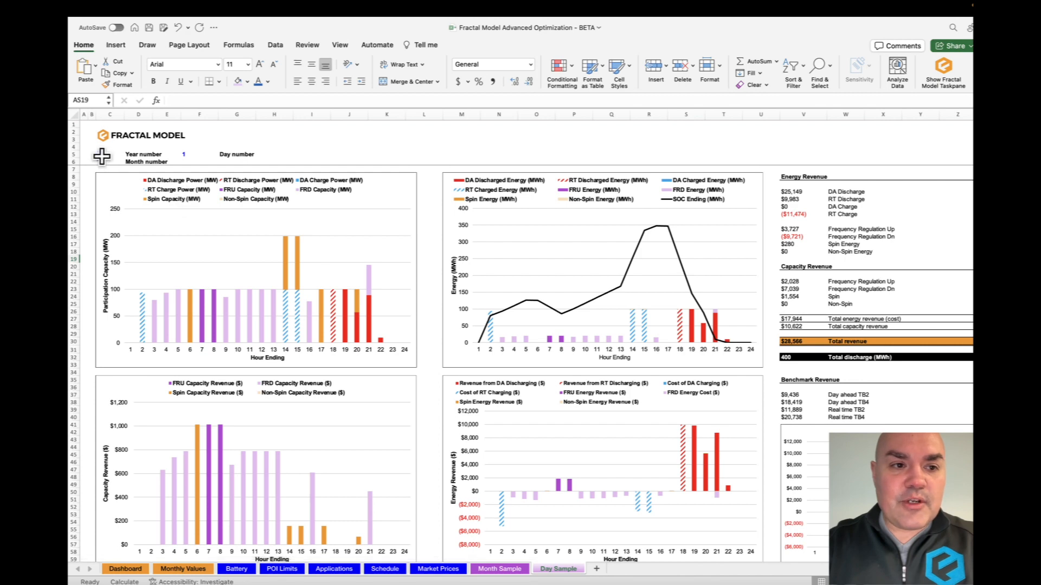
Step: Set the Day Sample month number to 3 and the year number to 13
left_click(199, 154)
type("25")
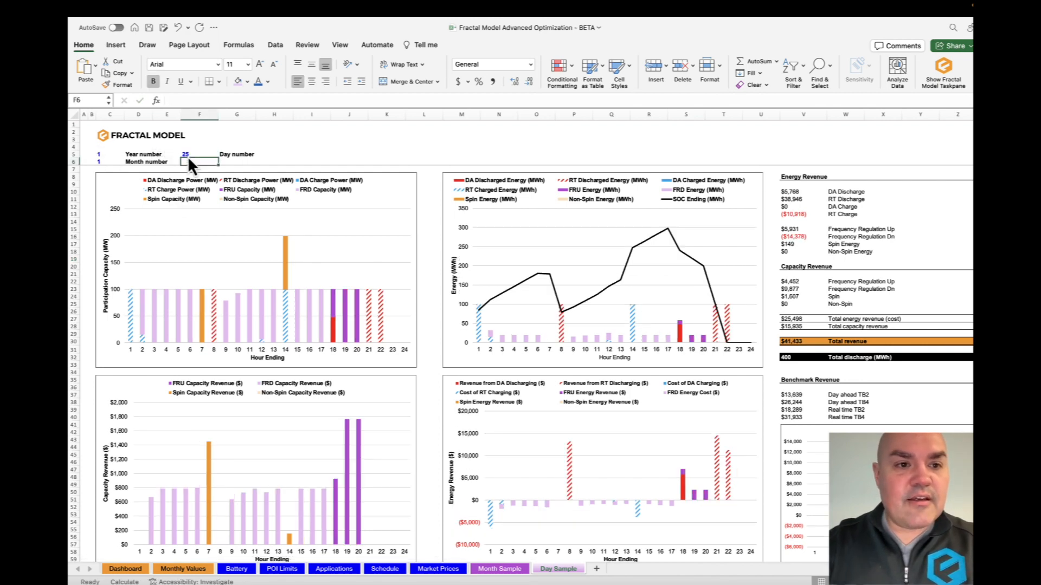
left_click(109, 161)
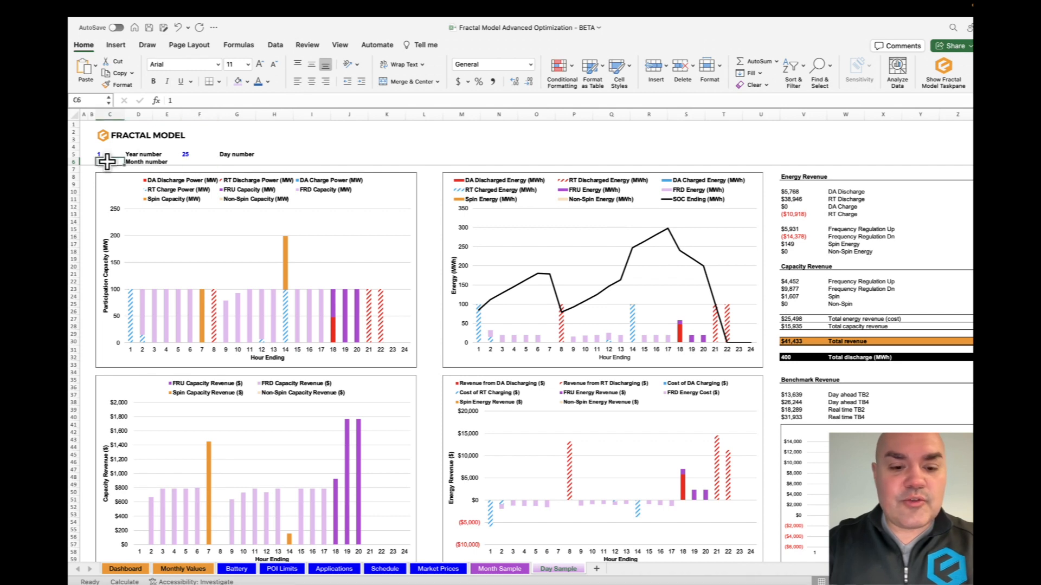
type("3")
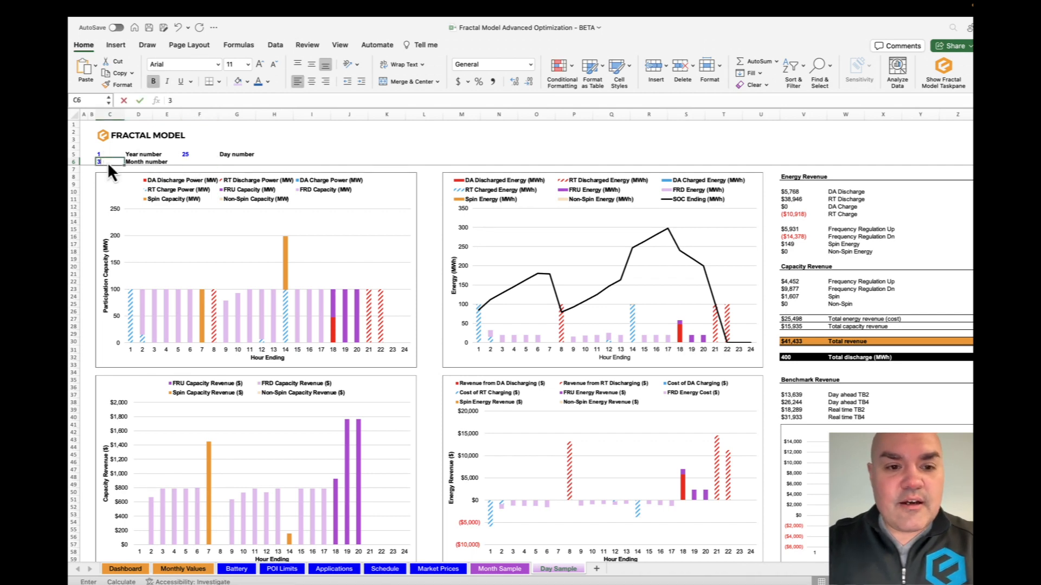
key("Return")
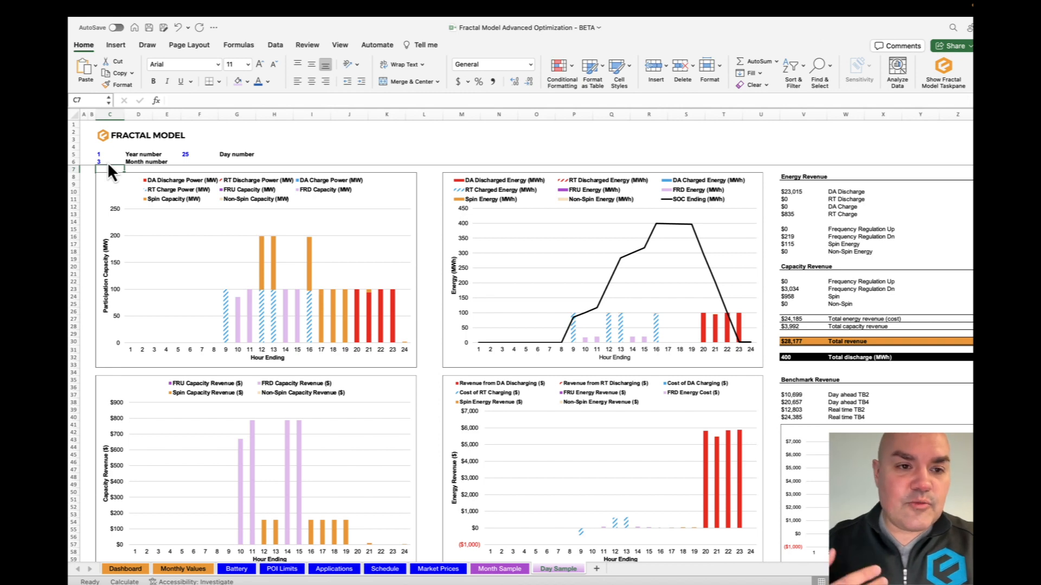
left_click(109, 154)
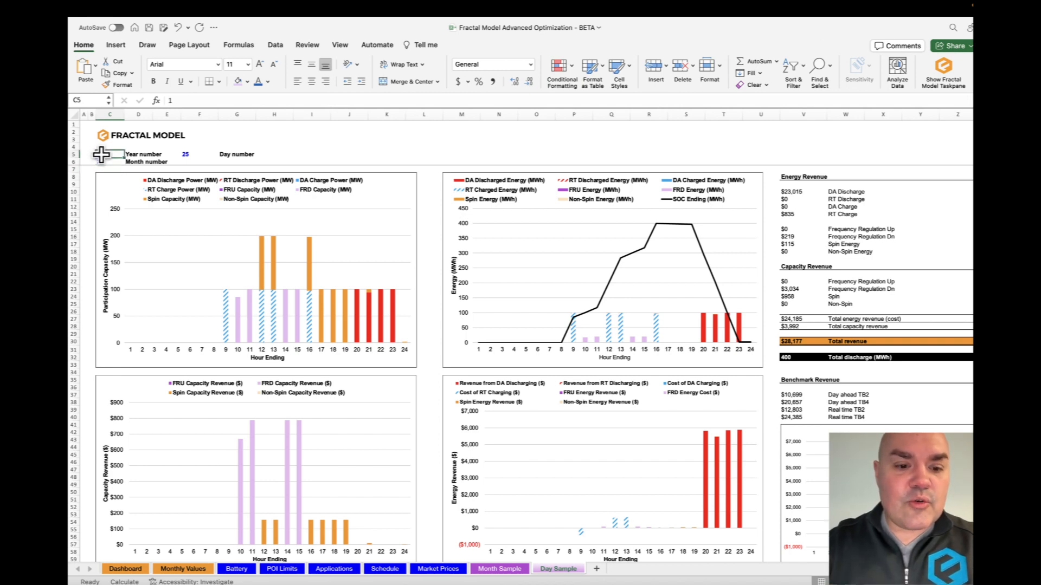
type("3")
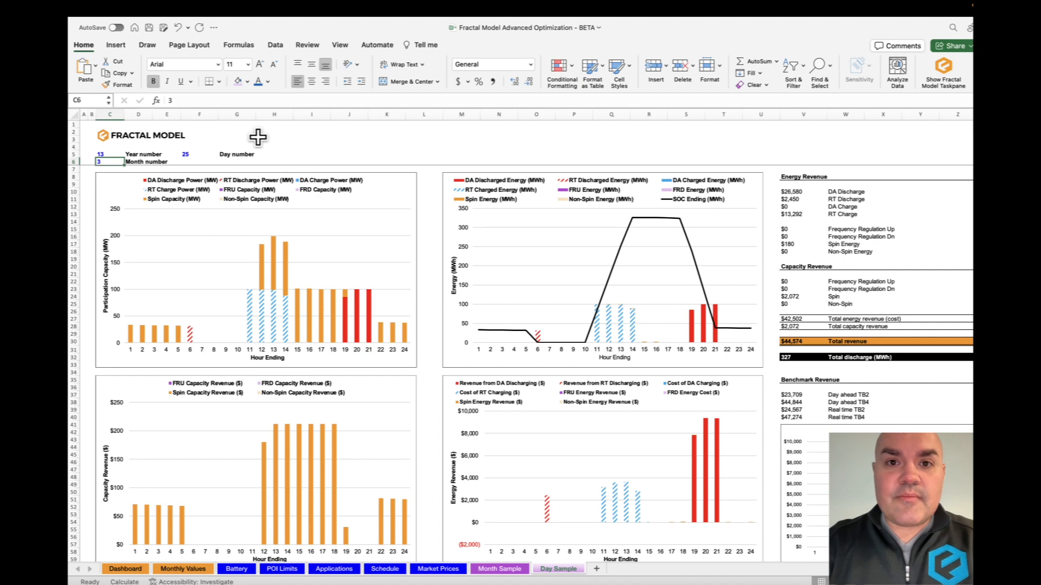
mouse_move(349, 96)
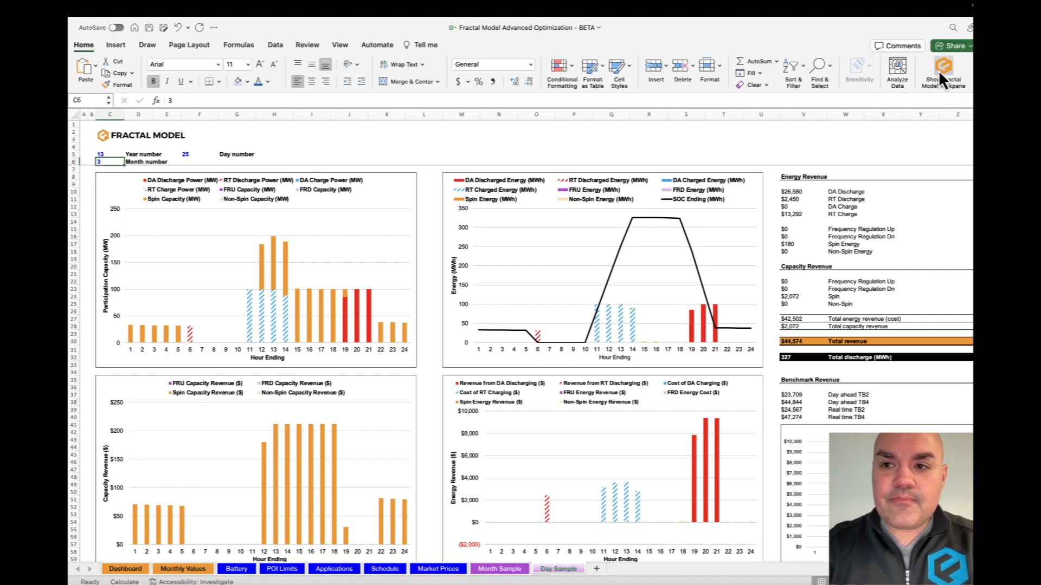
Step: Show the Fractal Model taskpane and switch it to the BETA optimizer
left_click(942, 69)
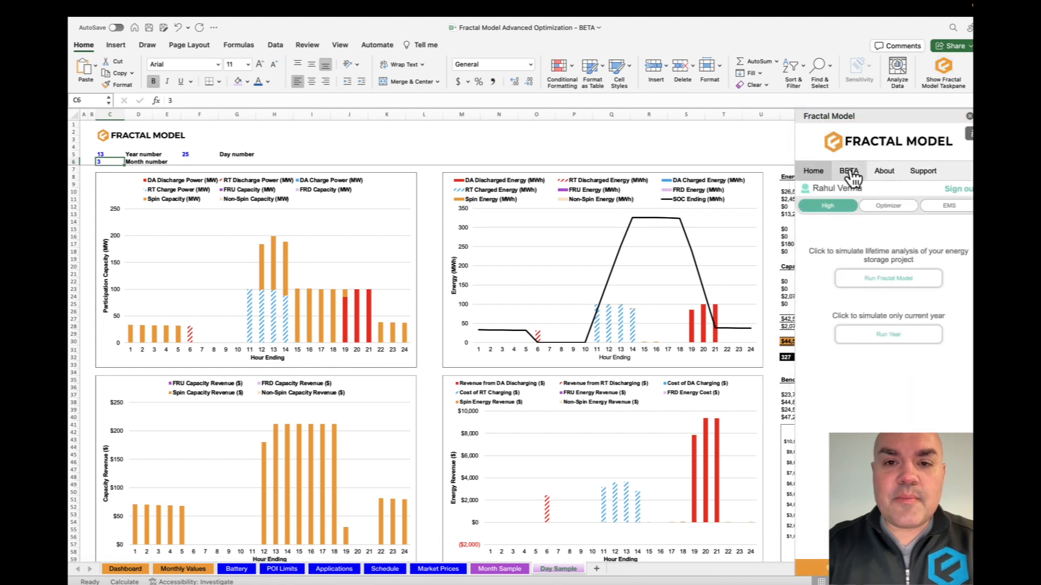
left_click(384, 568)
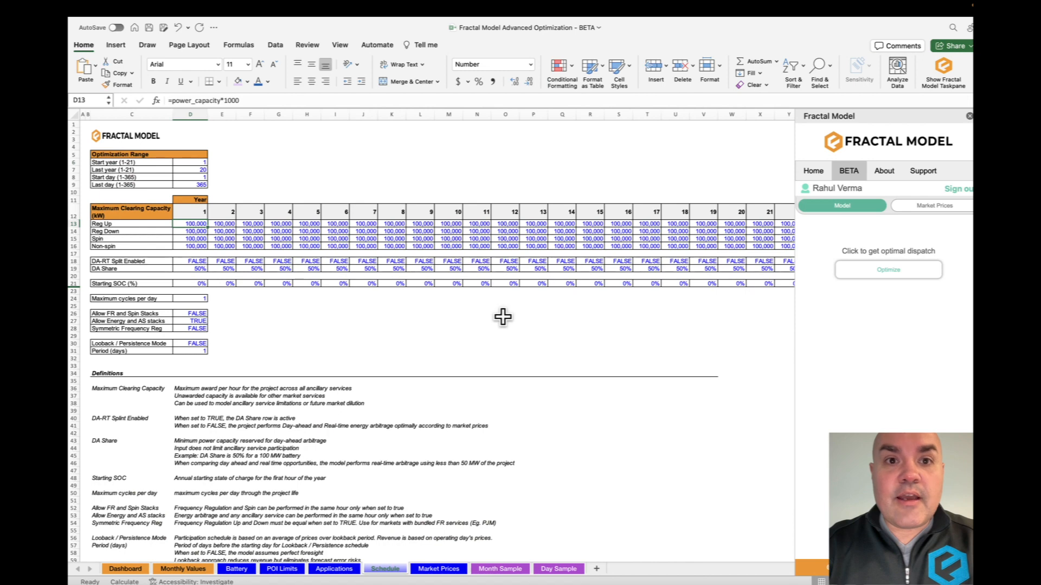
mouse_move(423, 294)
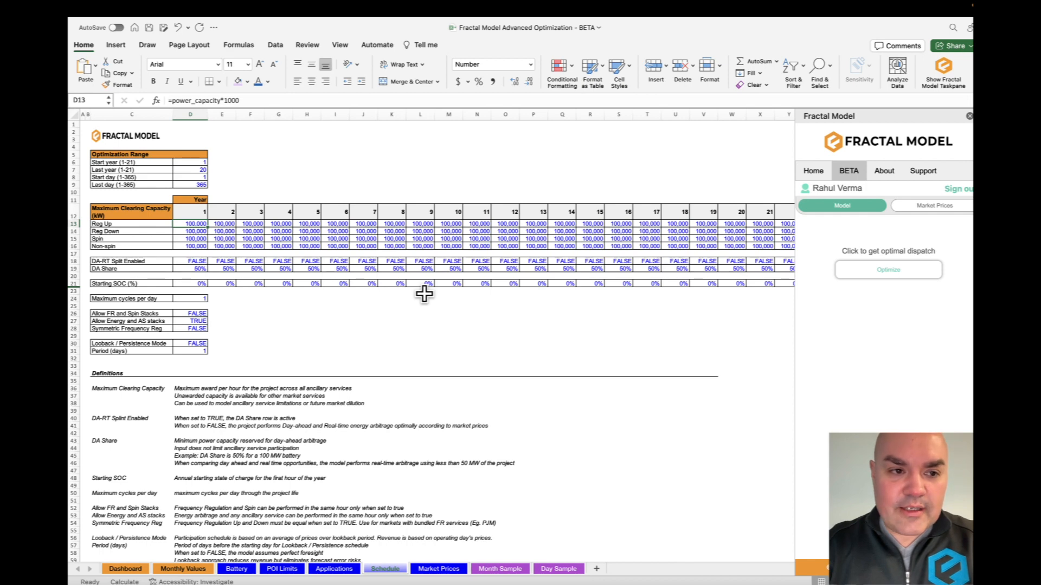
mouse_move(224, 166)
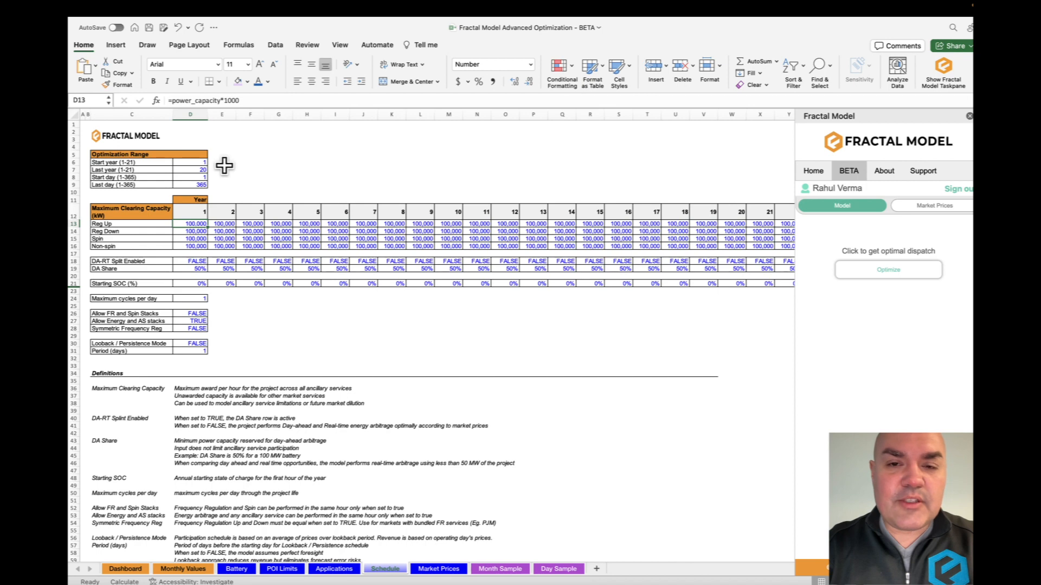
left_click(190, 169)
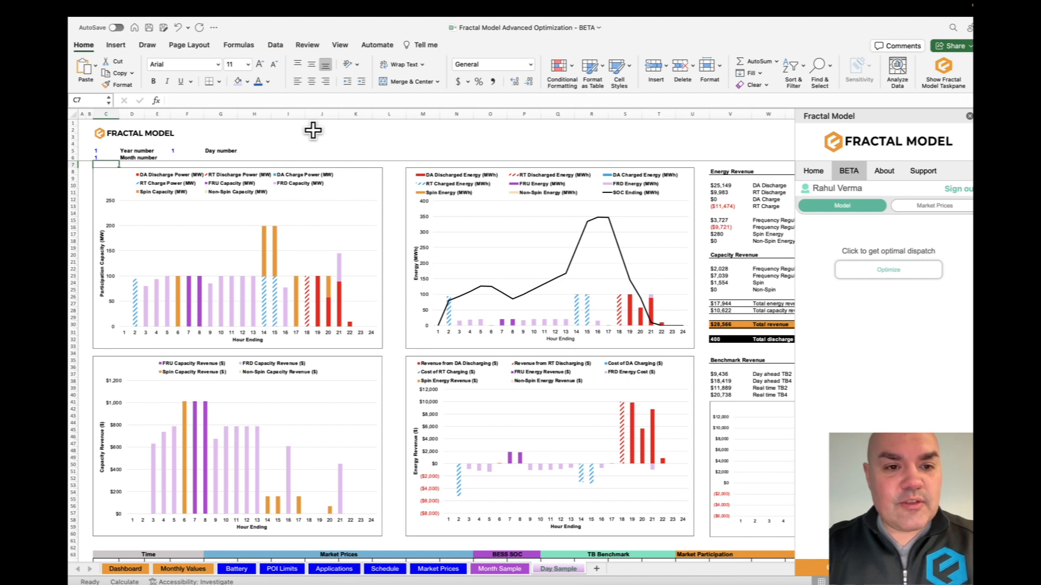
mouse_move(206, 292)
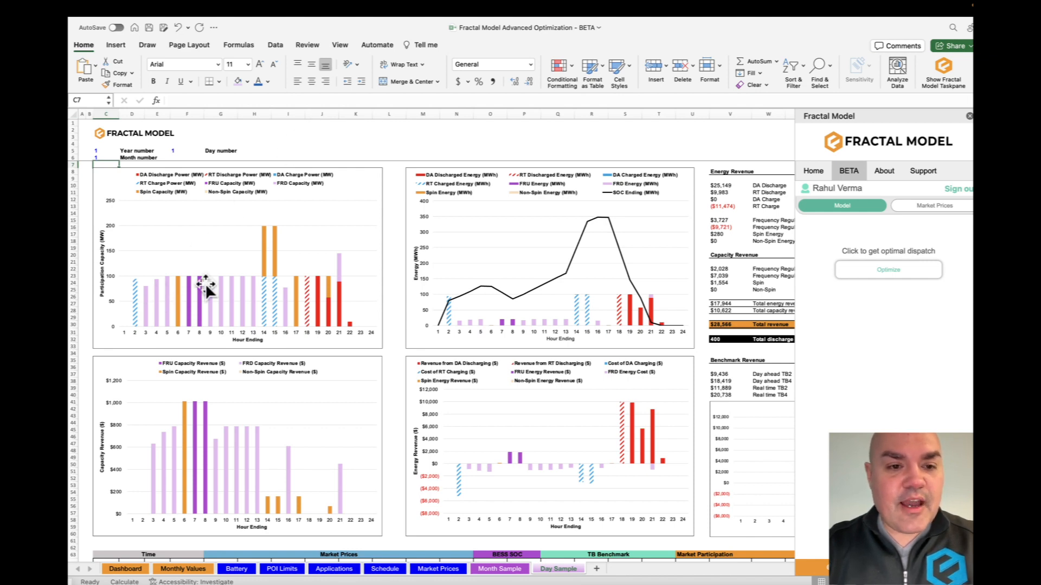
mouse_move(302, 232)
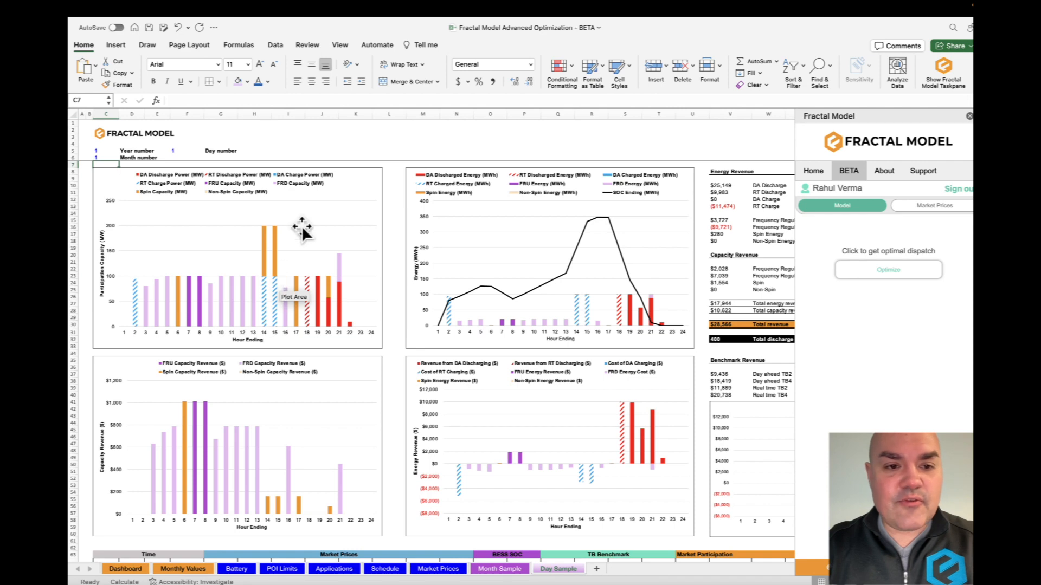
mouse_move(350, 157)
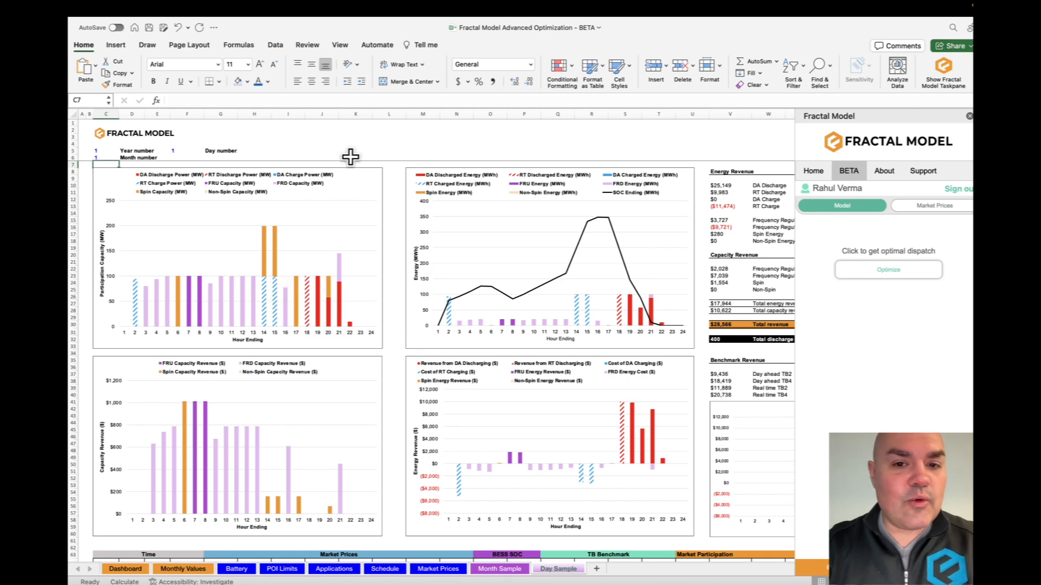
mouse_move(690, 342)
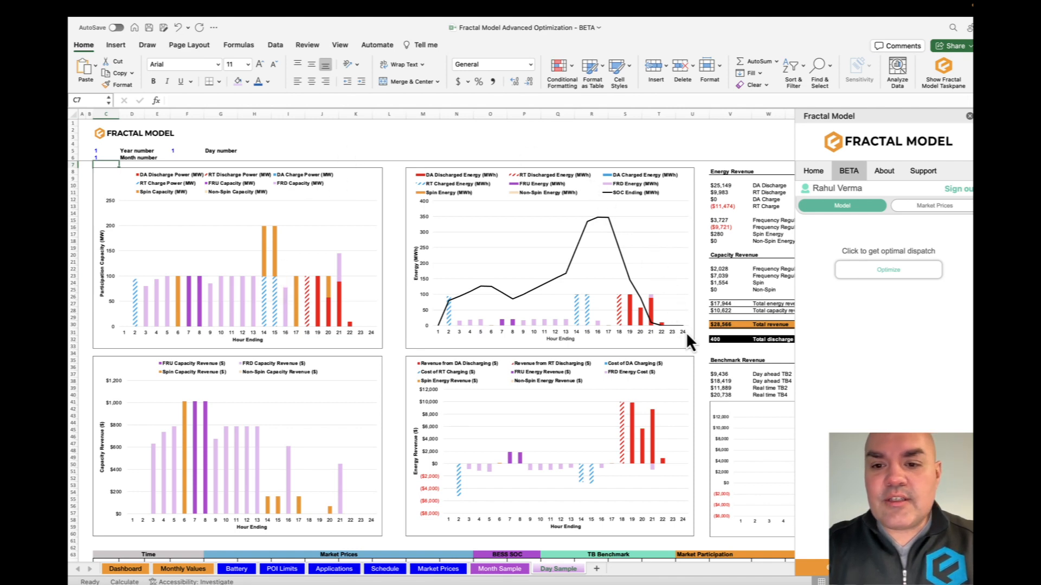
Step: Compare the benchmark revenues ($9,436–$20,738) and inspect the $28,566 total revenue SUM formula
left_click(723, 339)
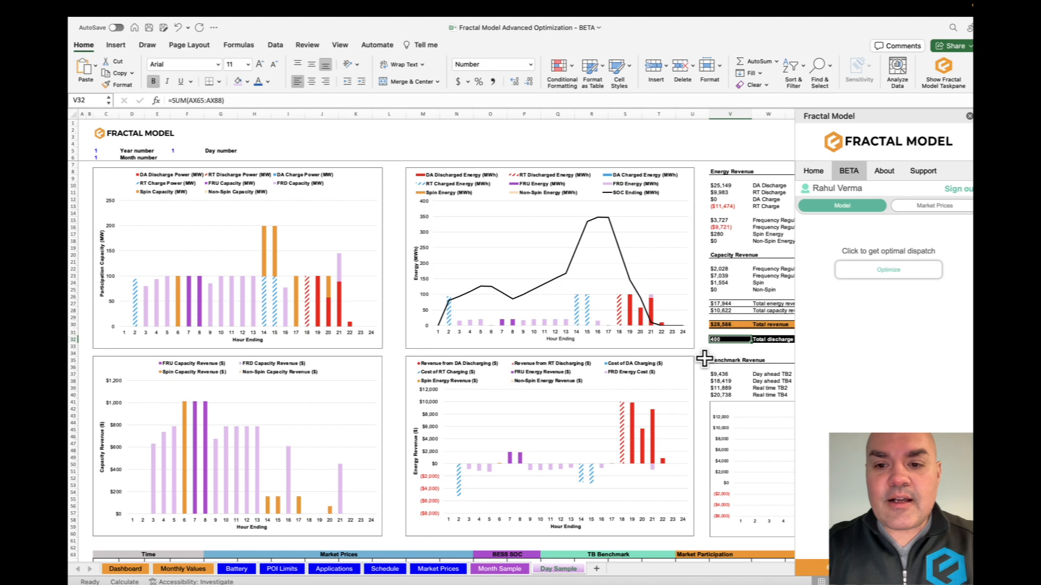
mouse_move(733, 349)
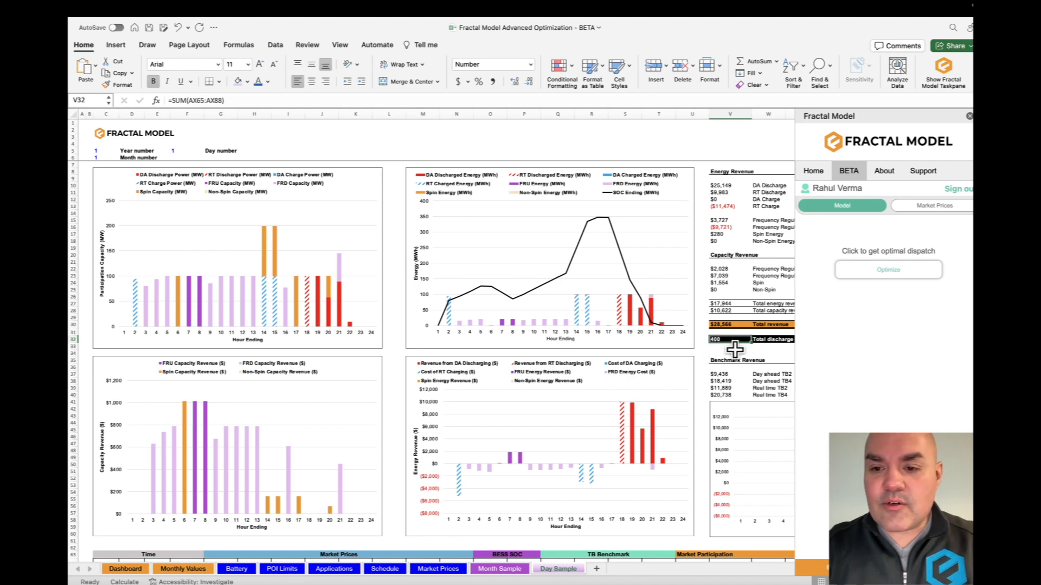
mouse_move(715, 375)
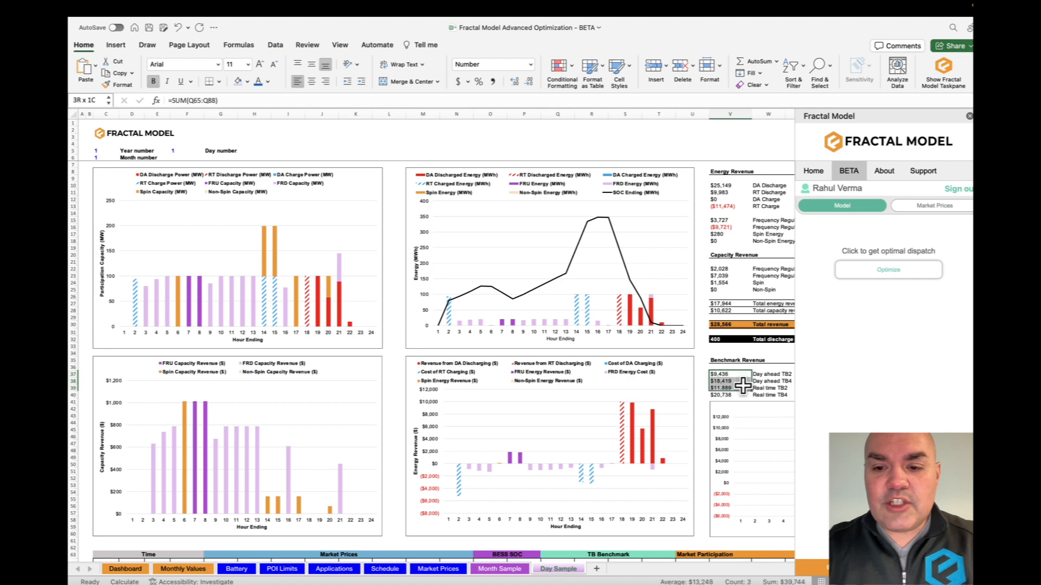
left_click(721, 381)
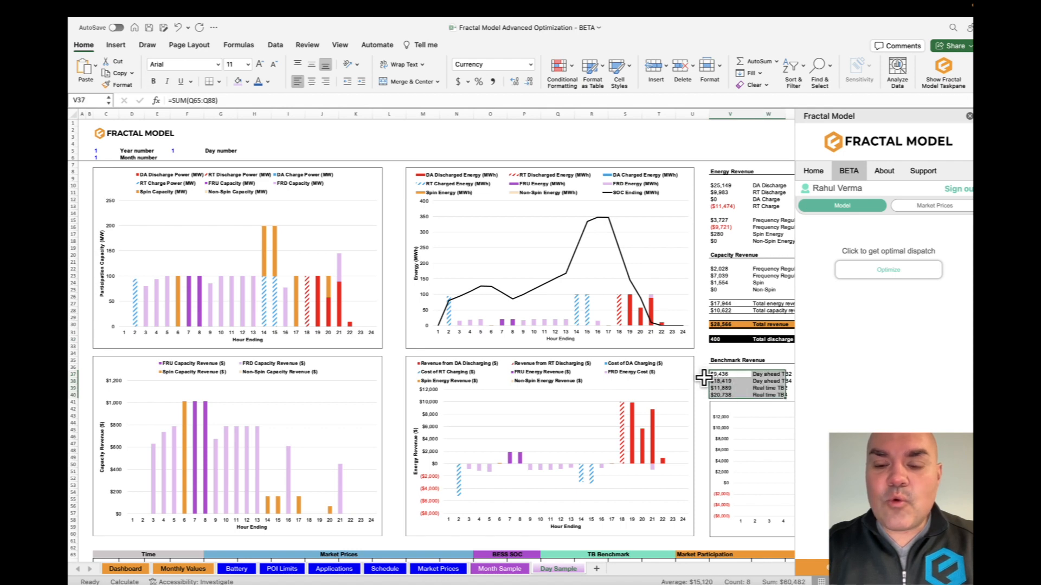
left_click(692, 379)
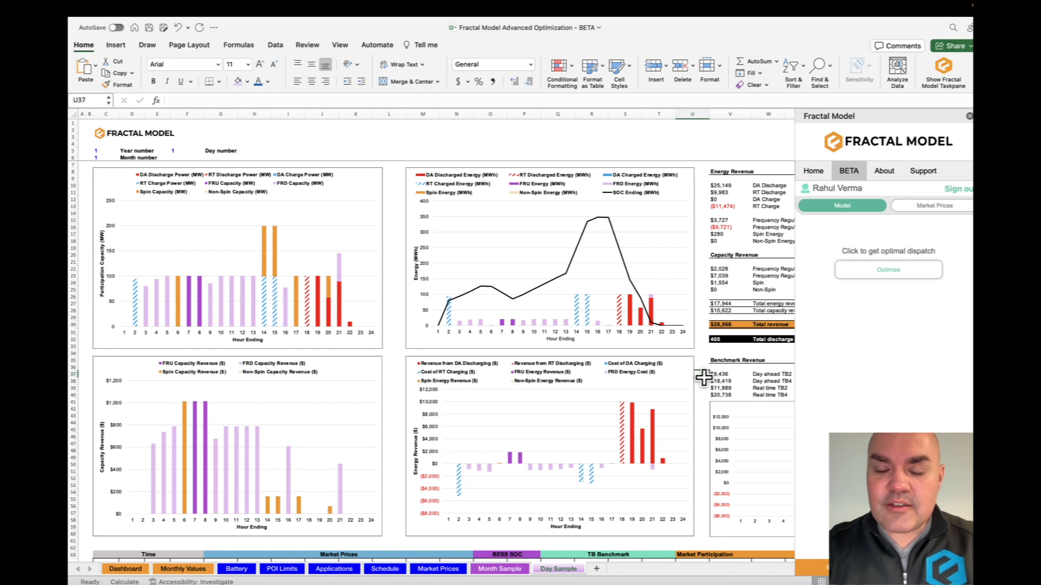
mouse_move(713, 344)
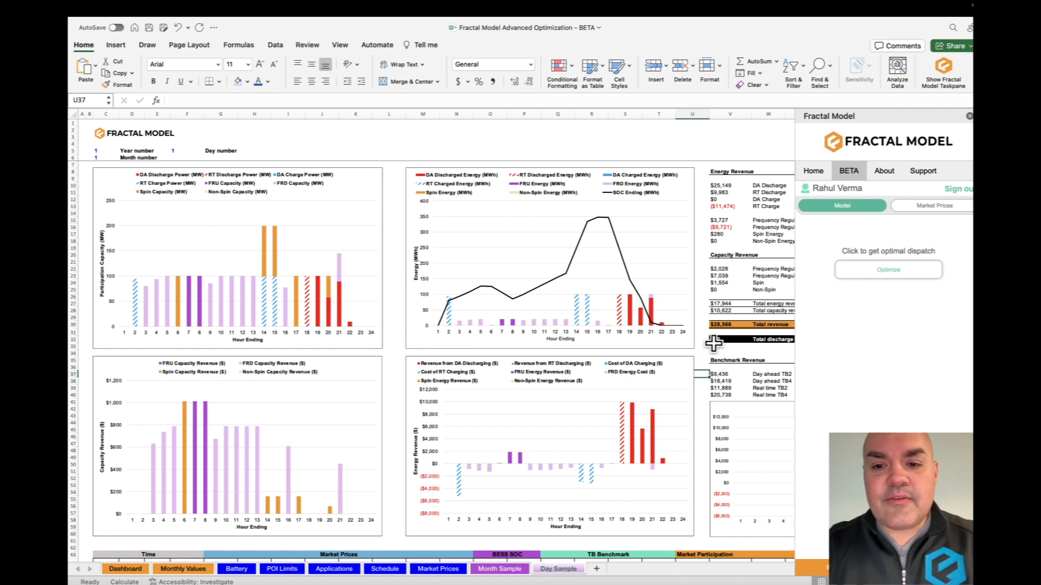
left_click(730, 338)
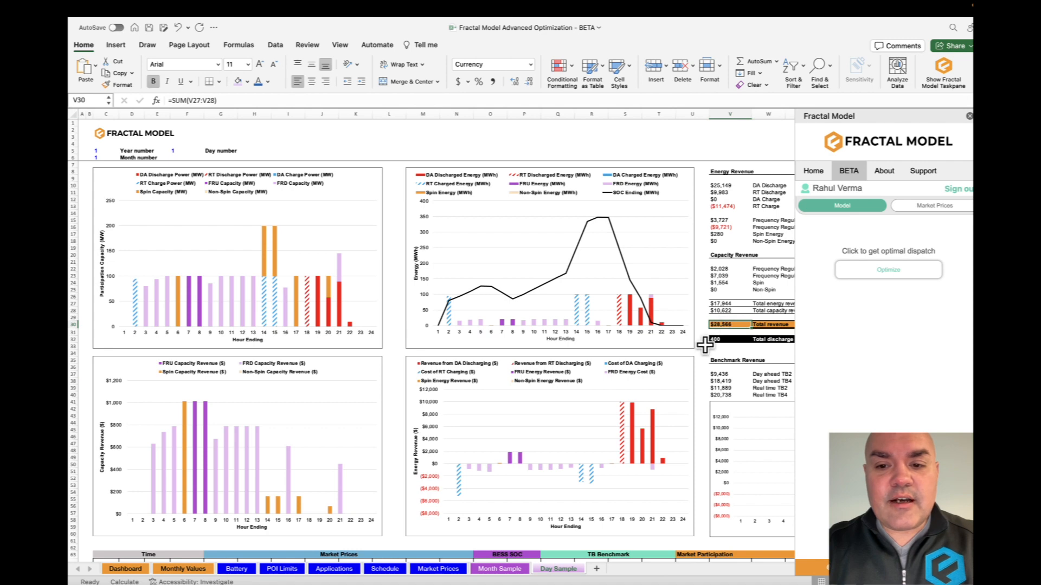
mouse_move(705, 311)
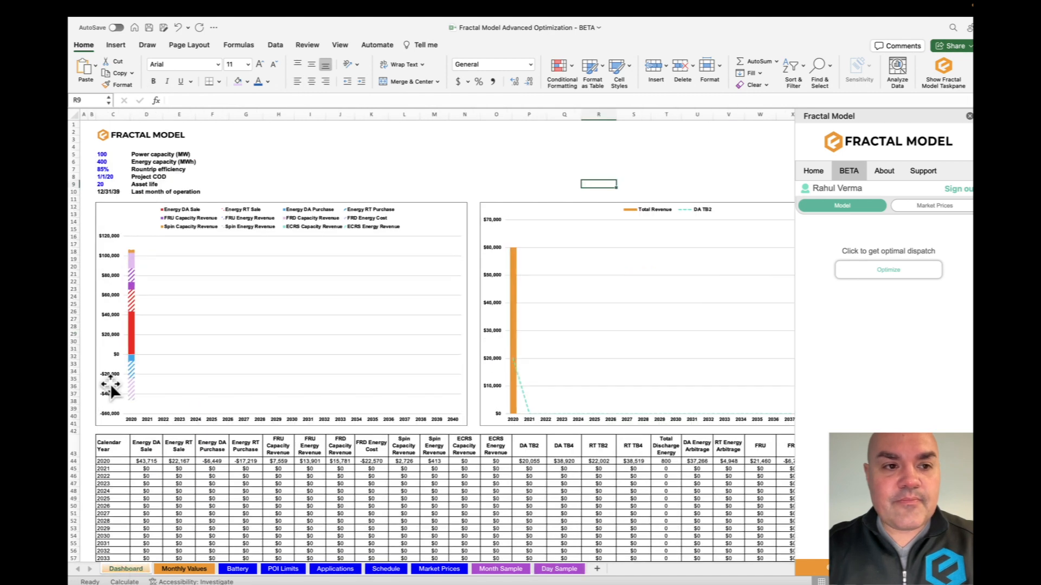
Step: Change the Dashboard energy capacity from 400 to 200 MWh and return to Day Sample
left_click(104, 161)
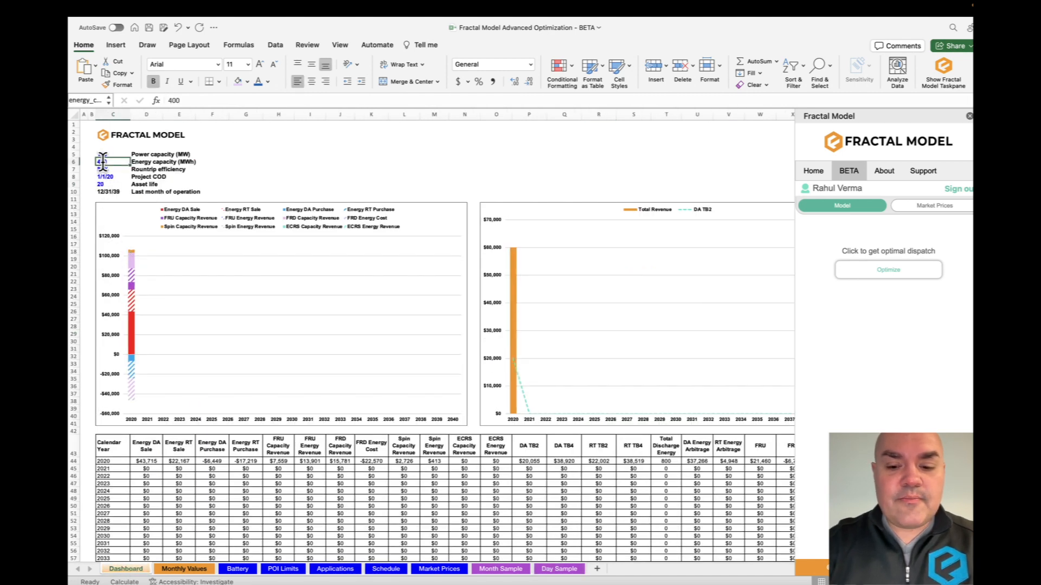
type("200")
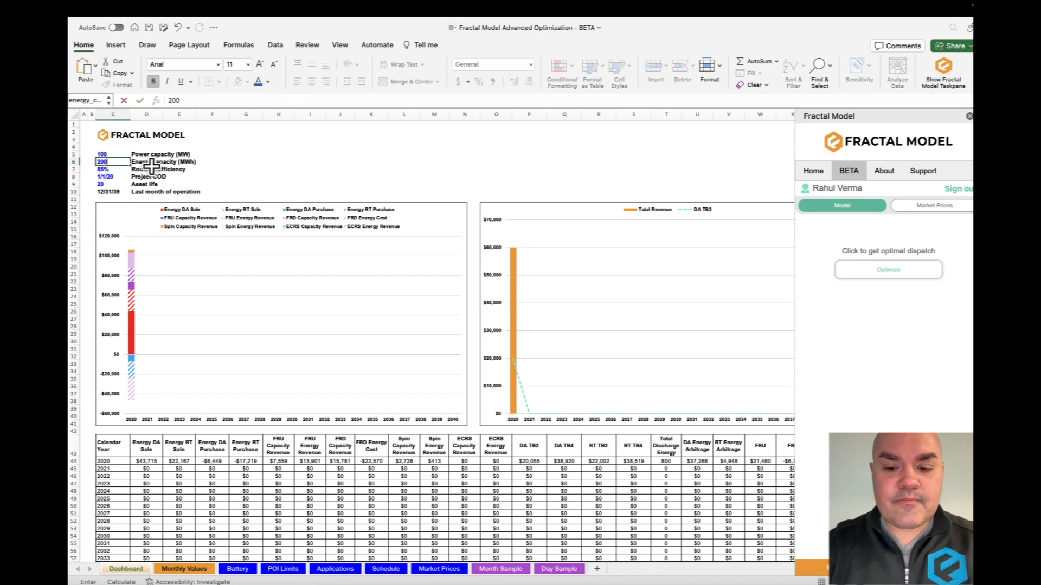
left_click(113, 169)
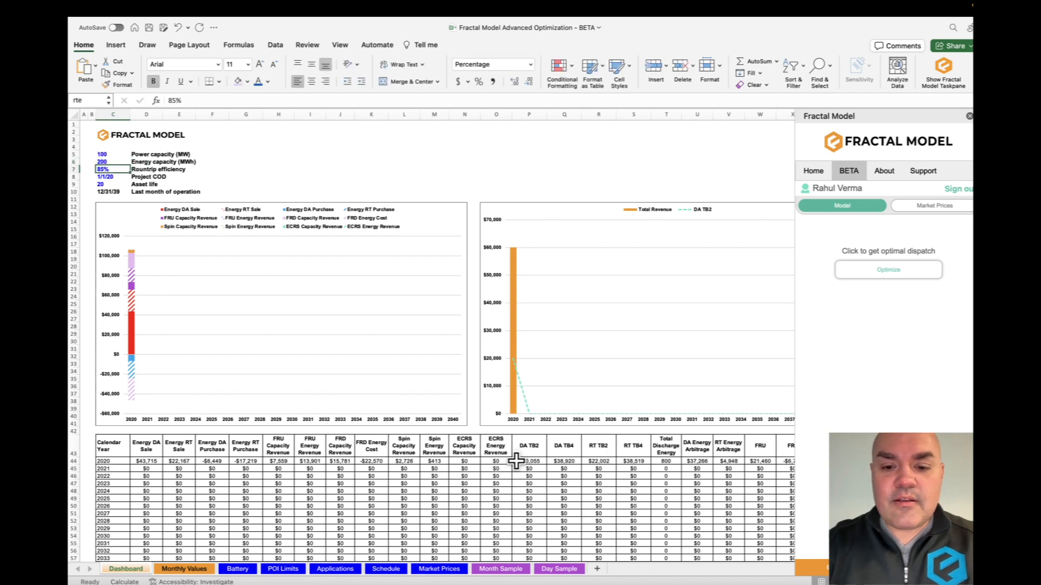
left_click(559, 568)
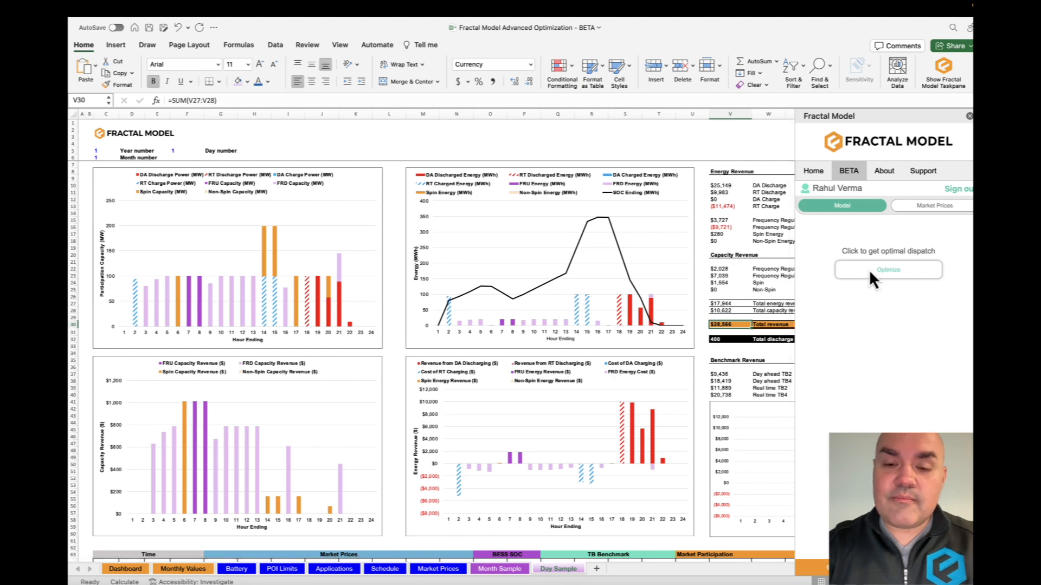
Step: Re-optimize the 200 MWh battery ($17,844 day revenue), then set Dashboard energy capacity to 100 MWh
left_click(887, 270)
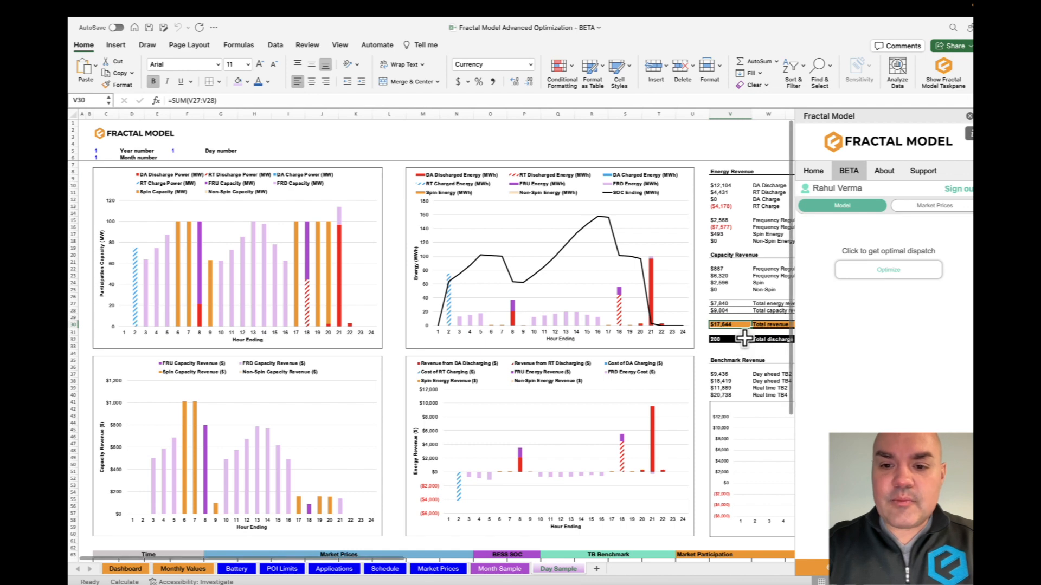
mouse_move(739, 377)
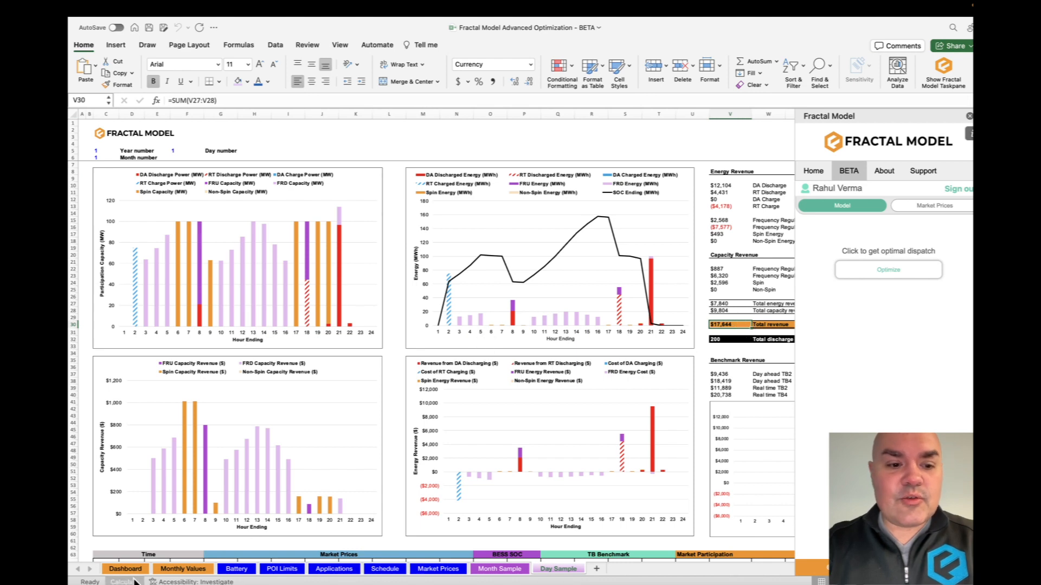
left_click(183, 569)
type("100")
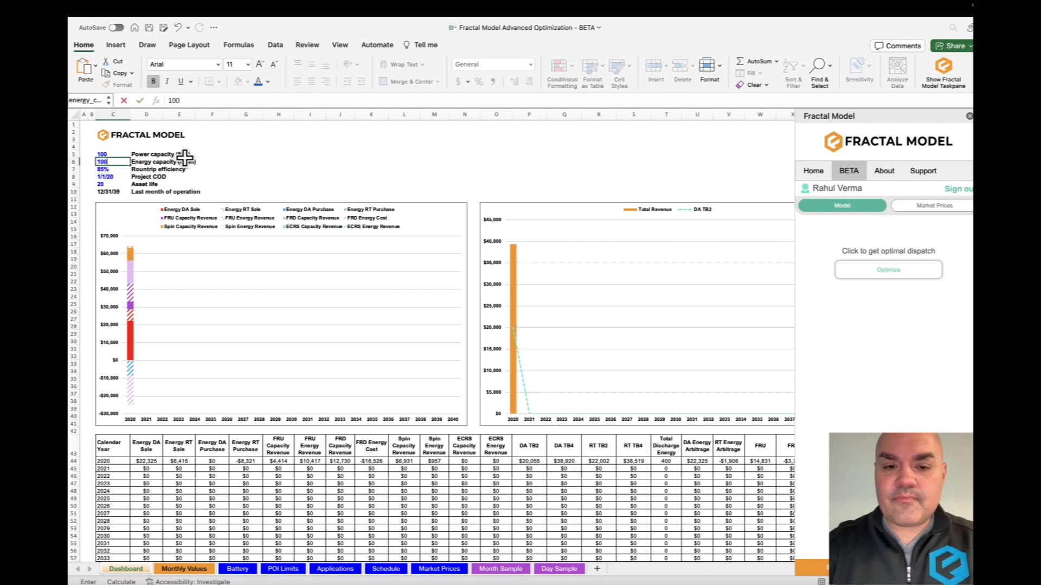
left_click(103, 169)
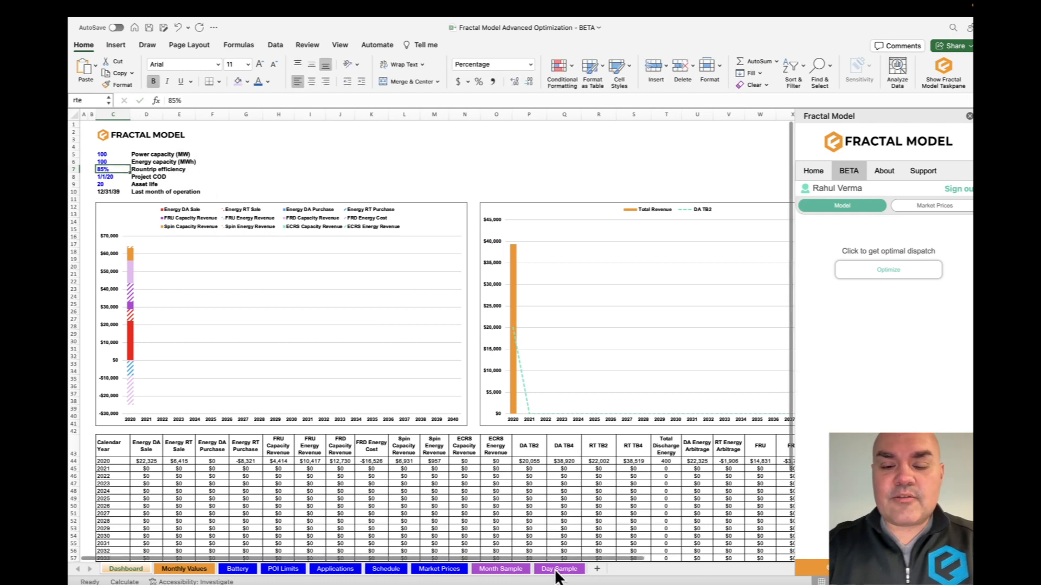
left_click(558, 568)
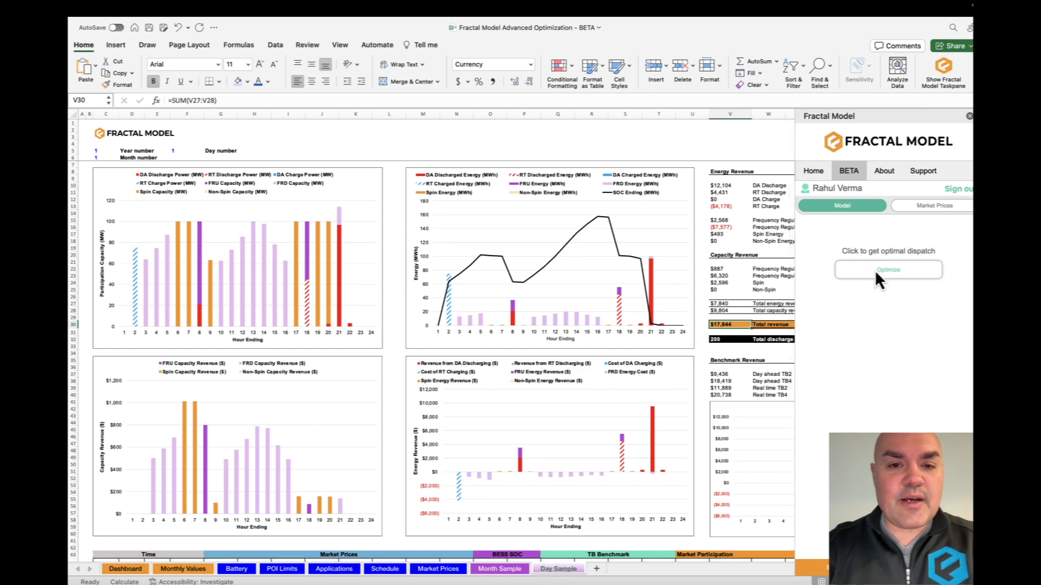
Step: Re-optimize the 100 MWh battery, yielding $9,139 total revenue and 100 MWh discharged
left_click(887, 269)
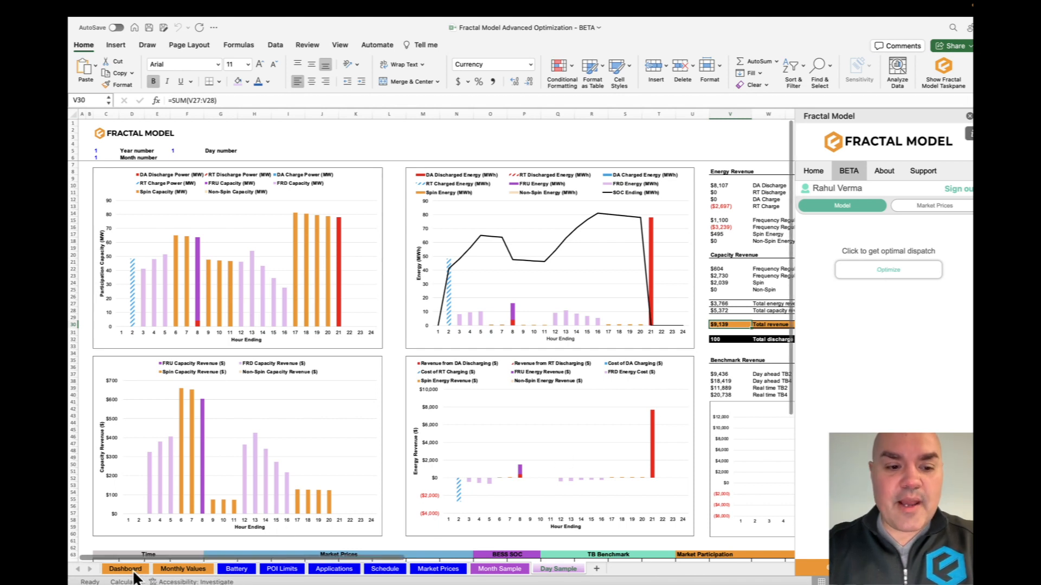
Step: Change the Monthly Values energy capacity to 400 MWh and return to the Dashboard
left_click(183, 568)
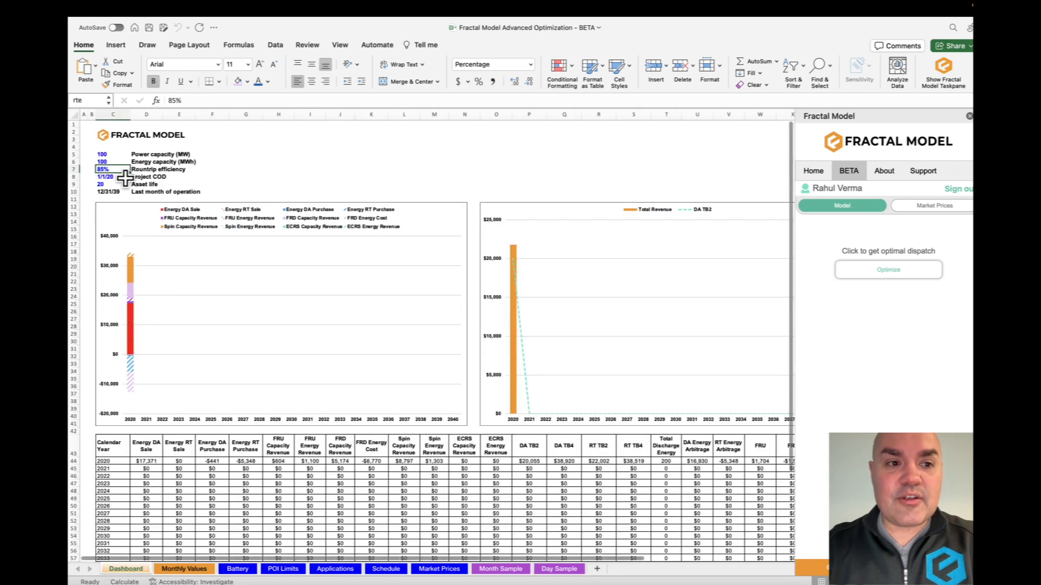
left_click(103, 161)
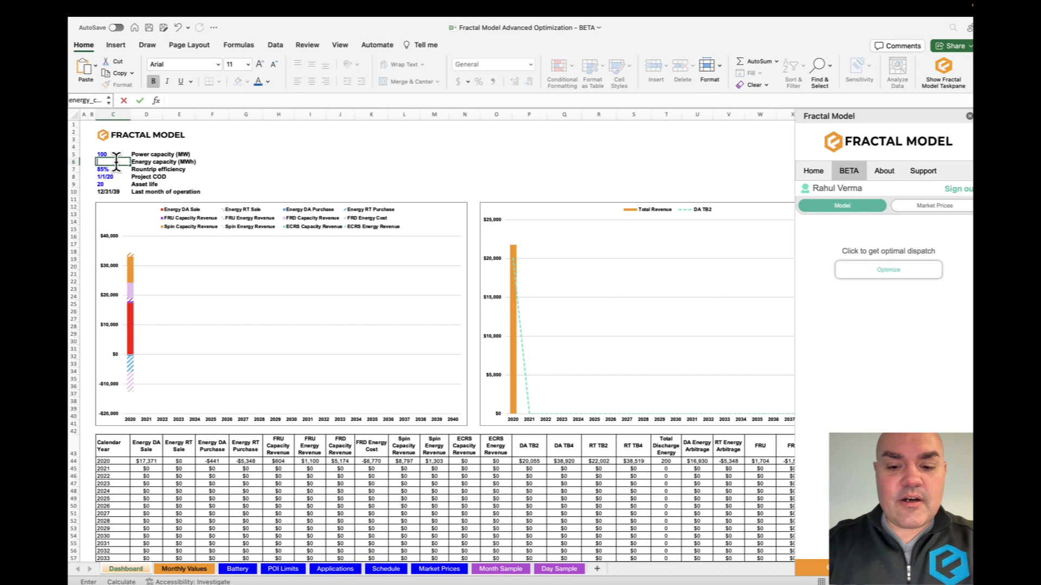
type("400")
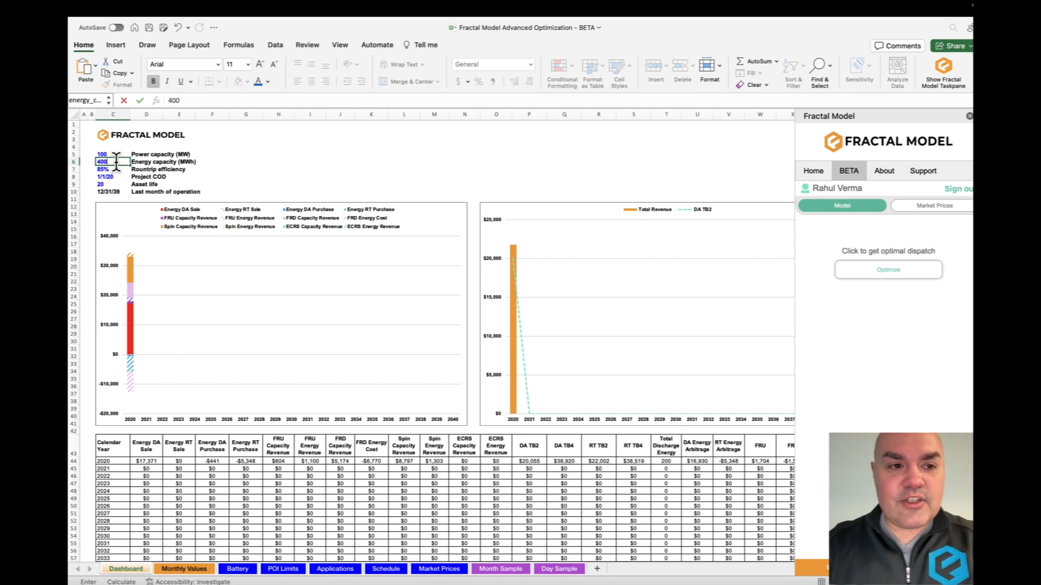
left_click(558, 569)
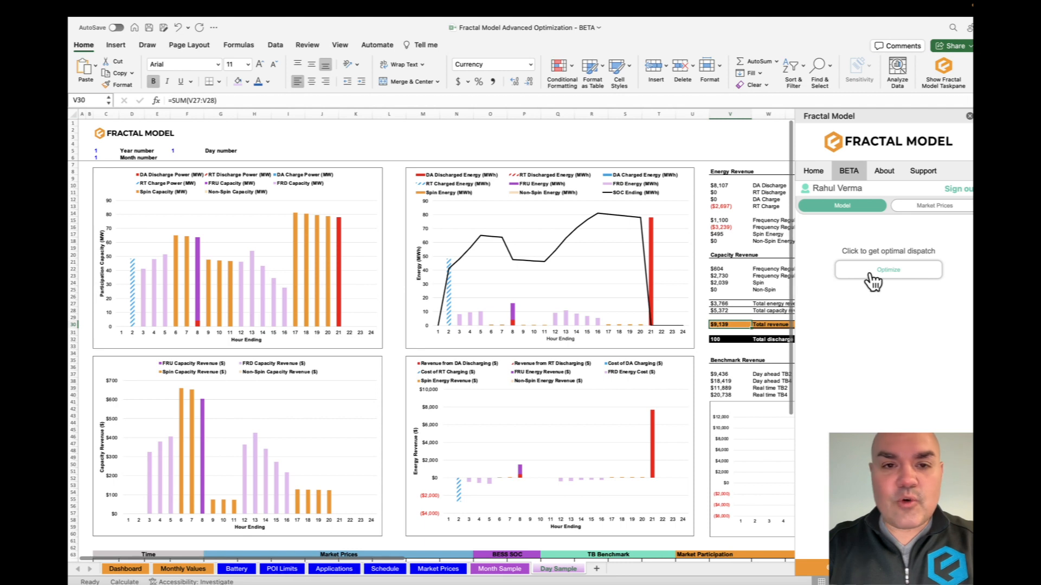
Step: Re-optimize at 400 MWh, restoring $28,566 revenue, and open the Schedule sheet
left_click(887, 269)
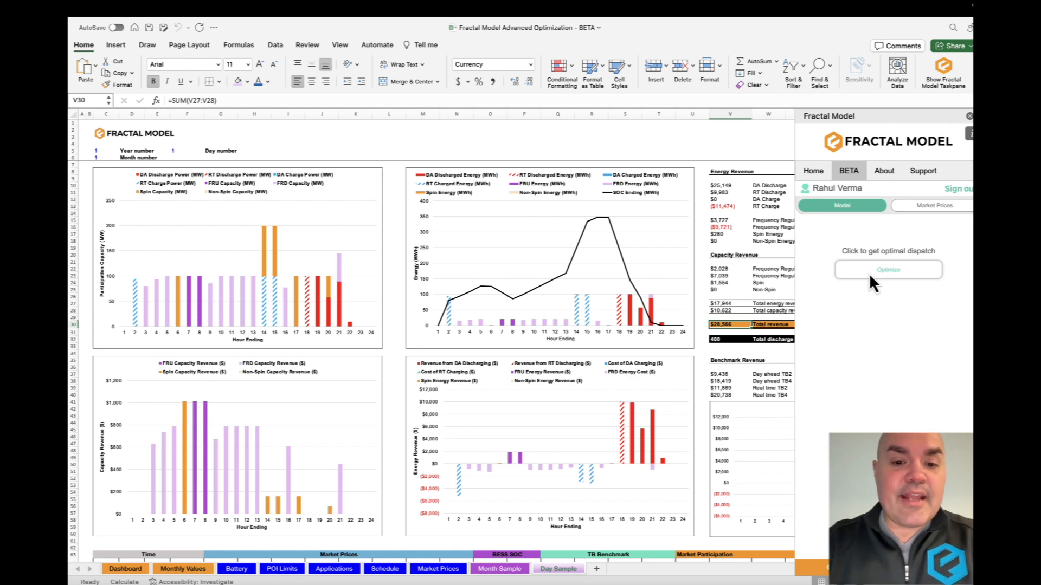
left_click(383, 569)
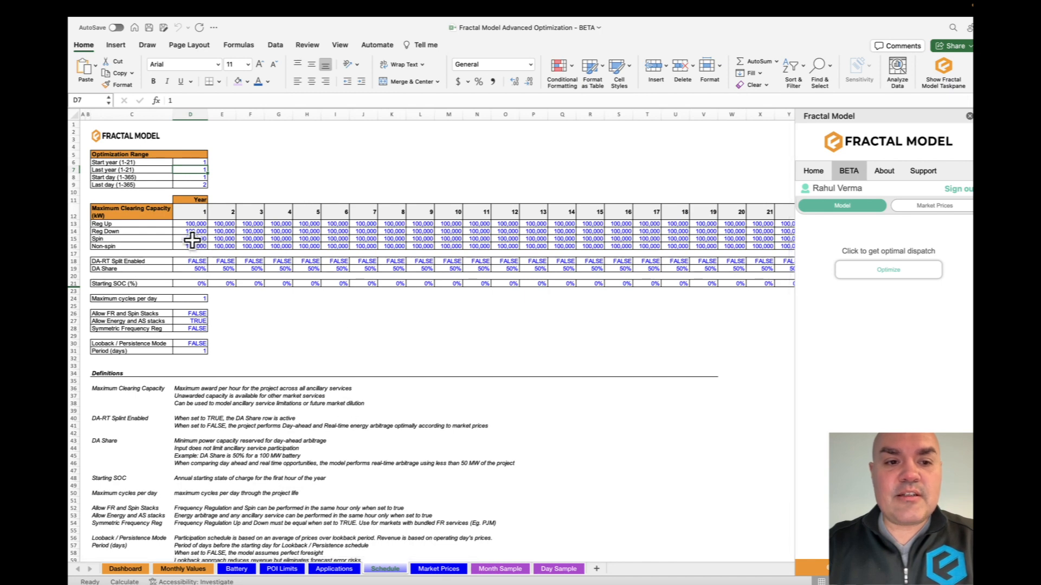
Step: Set year-1 Spin maximum clearing capacity to 50,000 kW, then return to the Dashboard
left_click(190, 238)
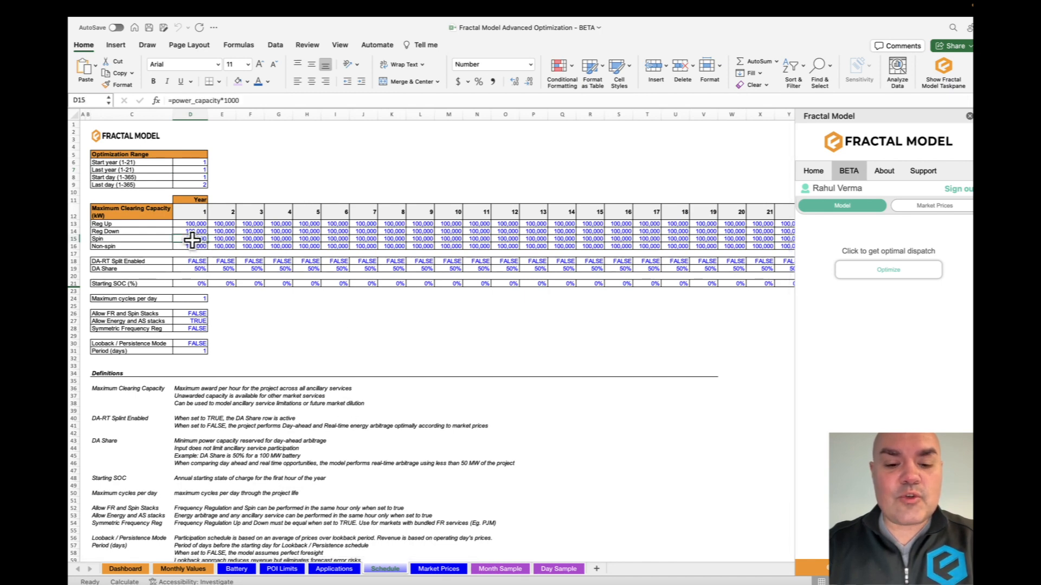
type("5000")
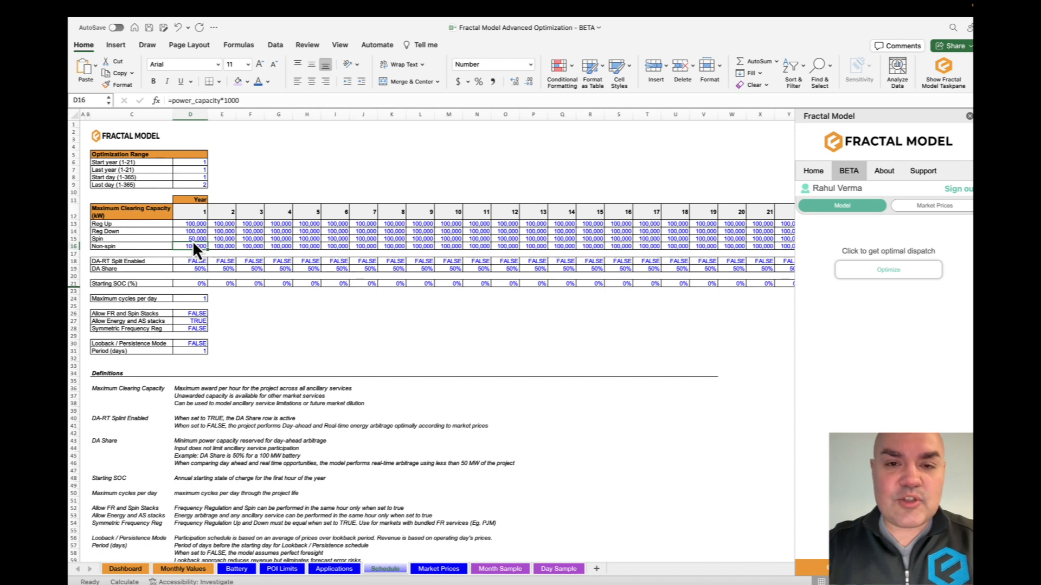
mouse_move(551, 418)
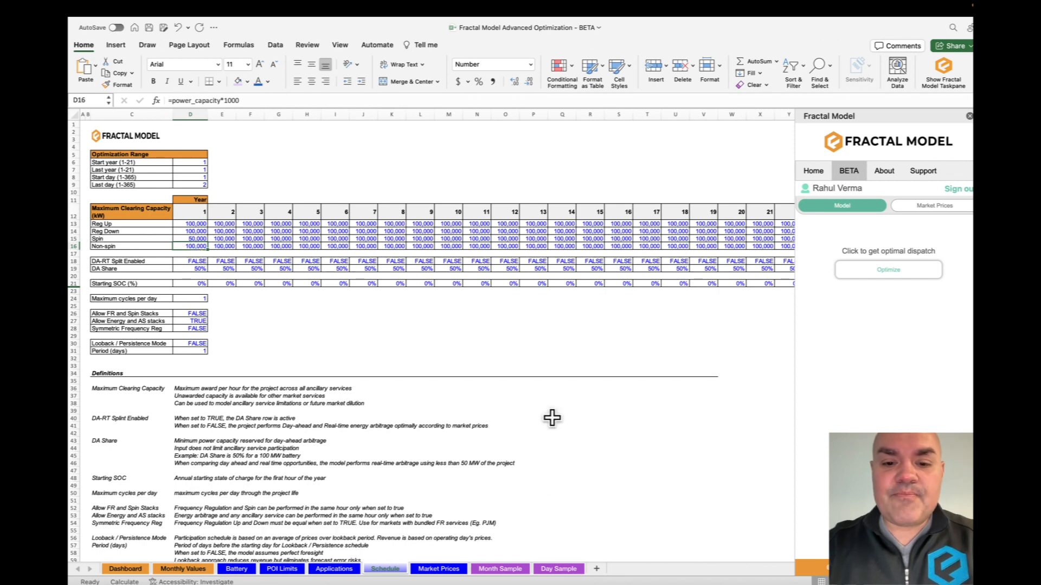
left_click(558, 569)
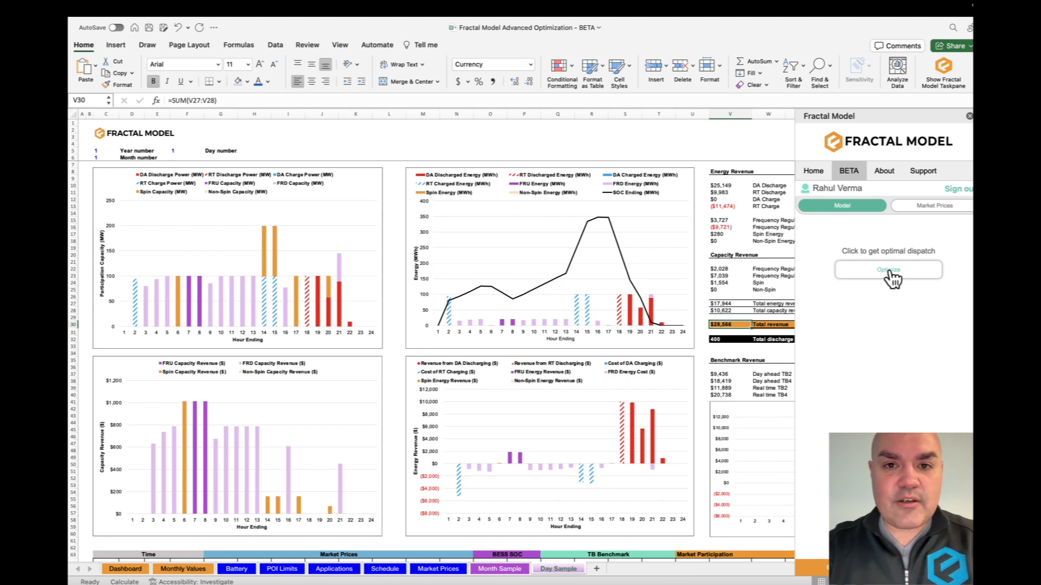
Step: Re-optimize with Spin capped at 50 MW, dropping revenue to $28,298, then open Schedule
left_click(888, 270)
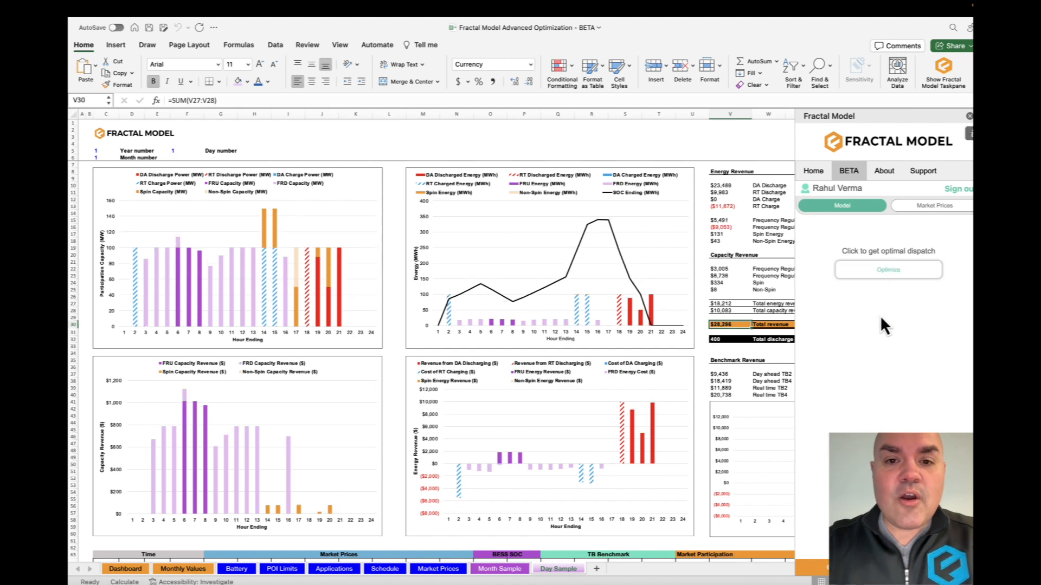
mouse_move(337, 213)
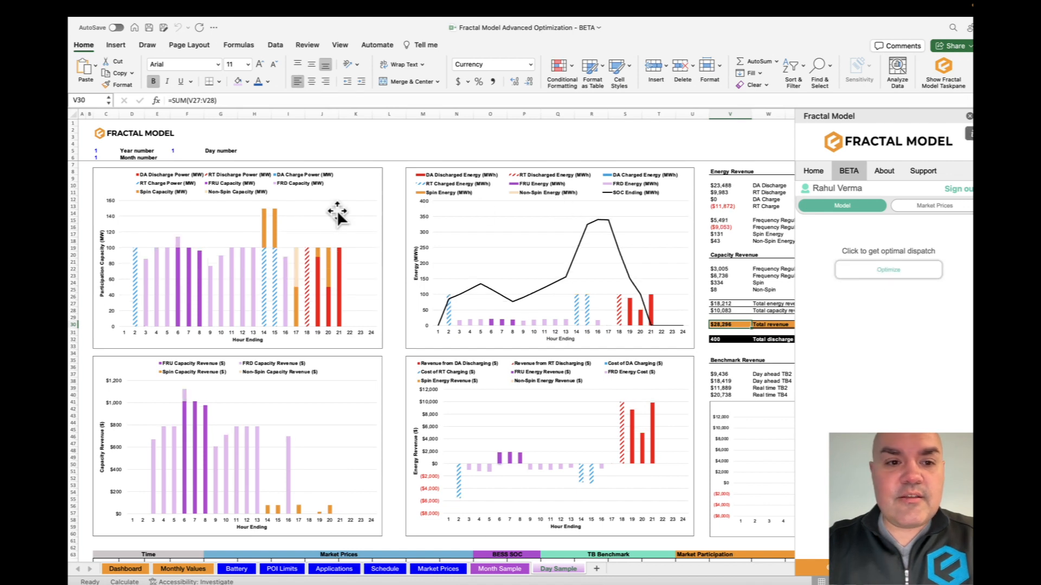
mouse_move(264, 226)
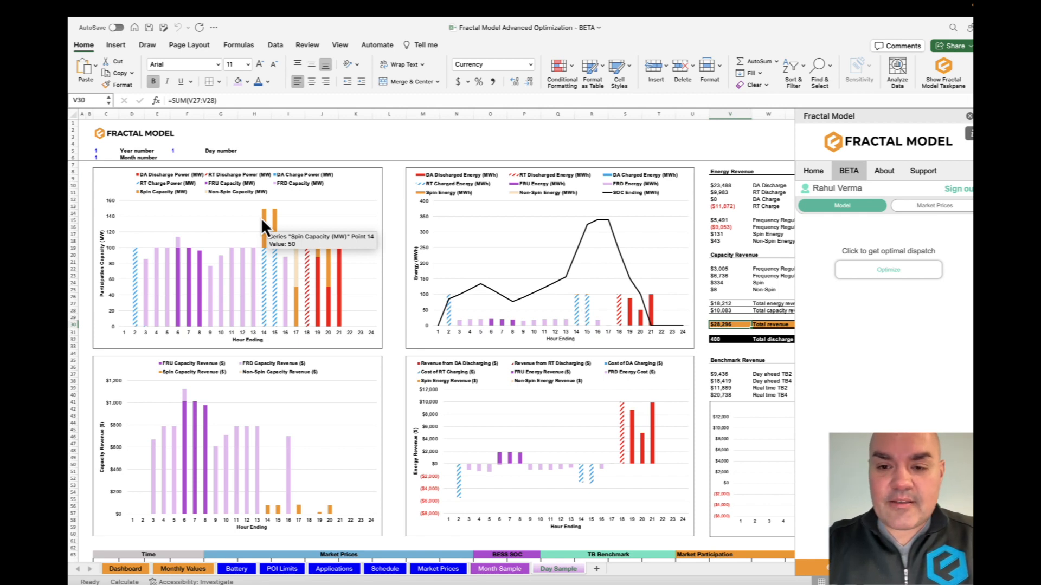
mouse_move(696, 308)
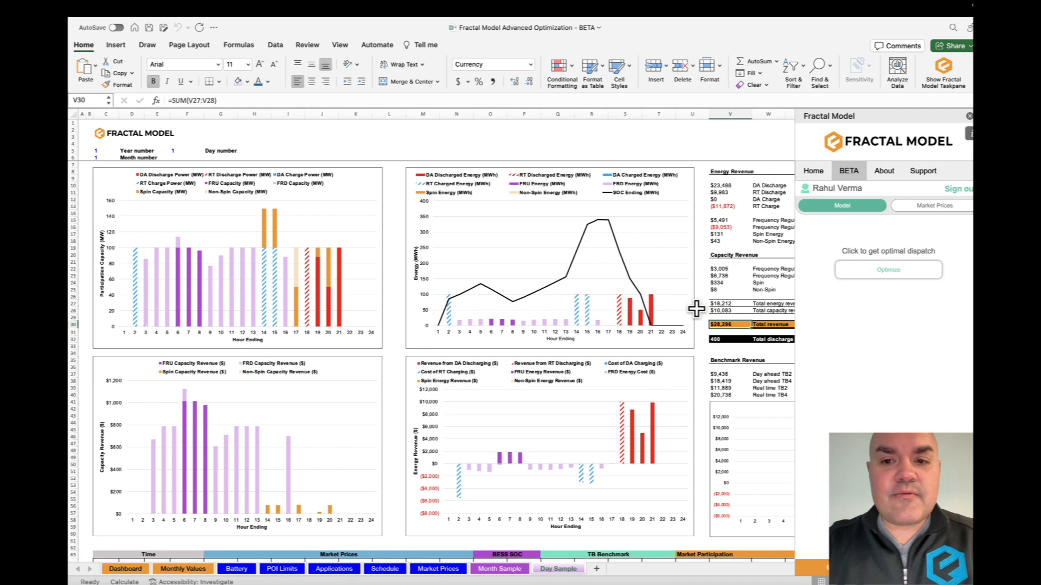
mouse_move(703, 332)
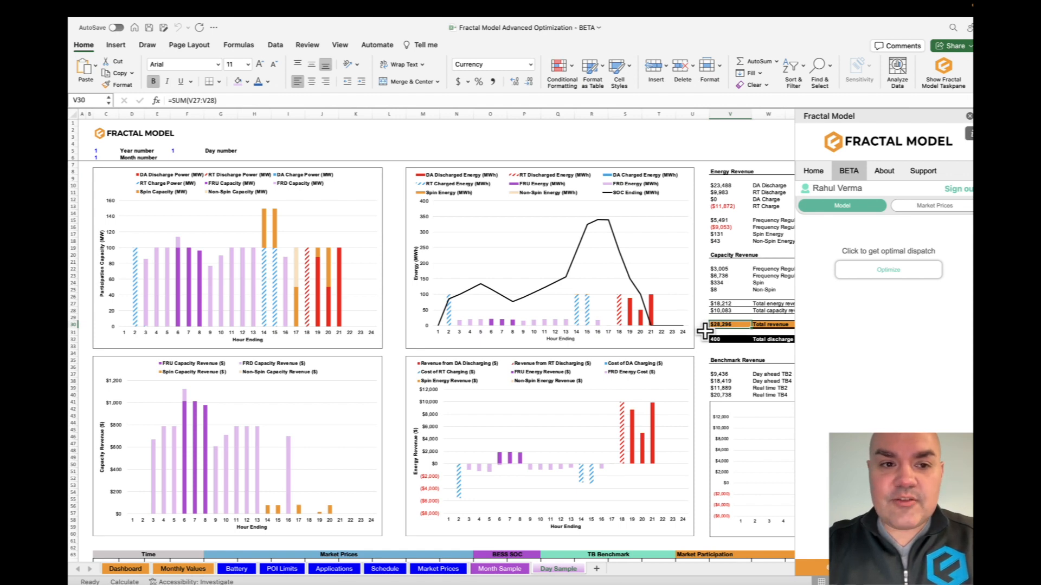
mouse_move(399, 234)
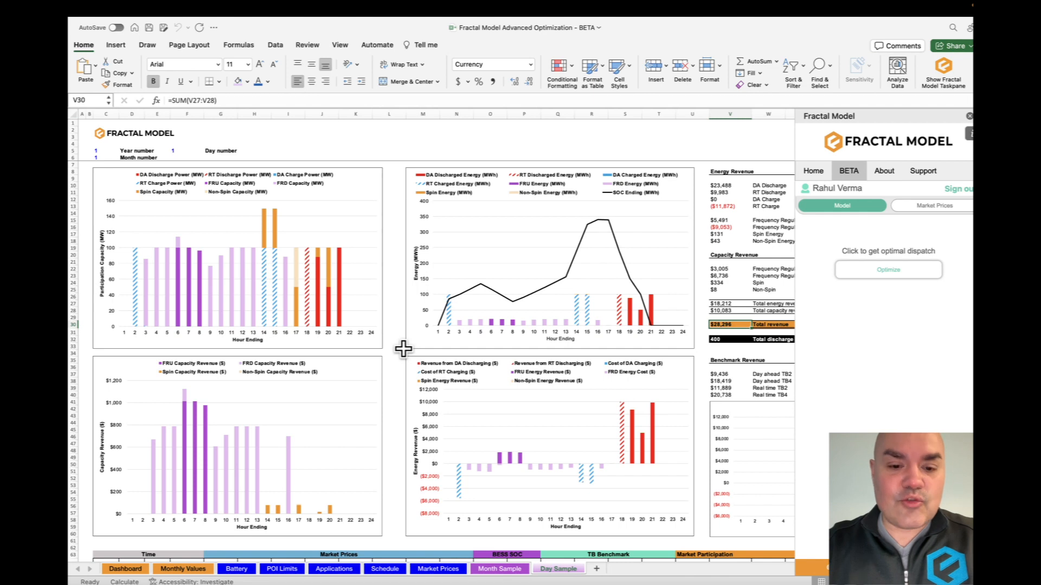
left_click(384, 569)
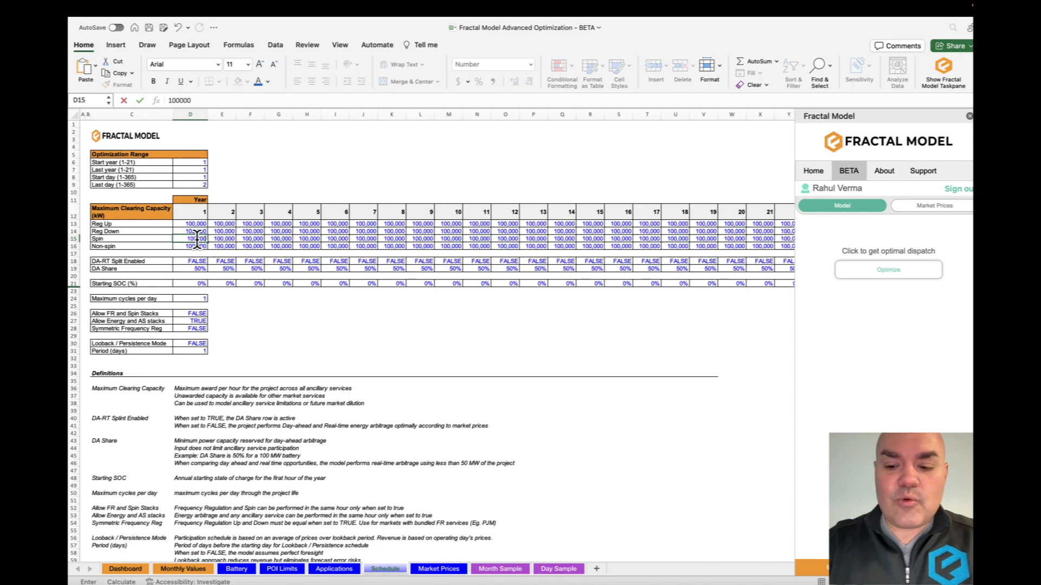
Step: Restore year-1 Spin to 100,000 kW and cap Reg Up and Reg Down at 50,000 kW
left_click(195, 231)
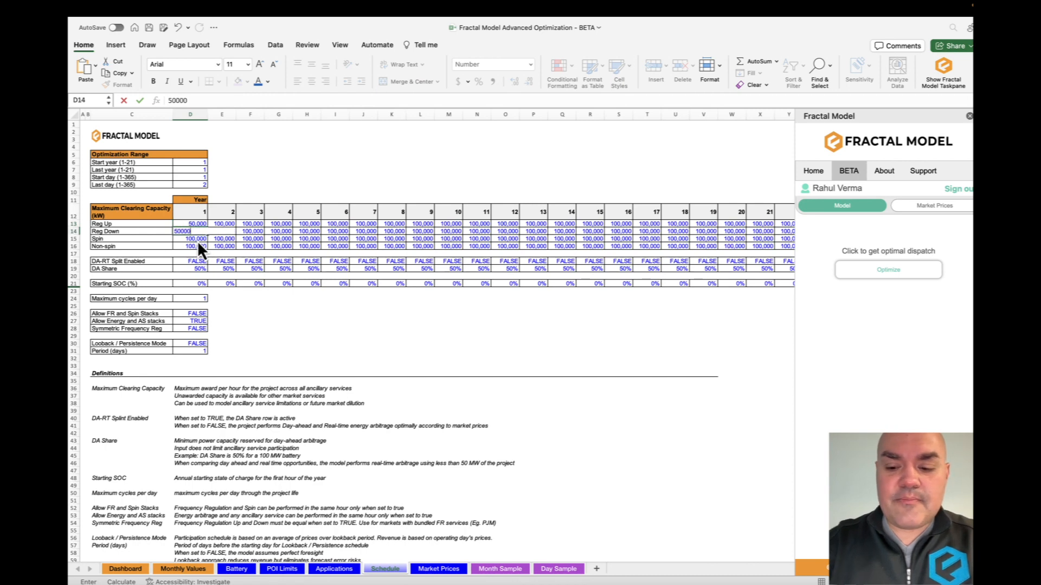
key("Return")
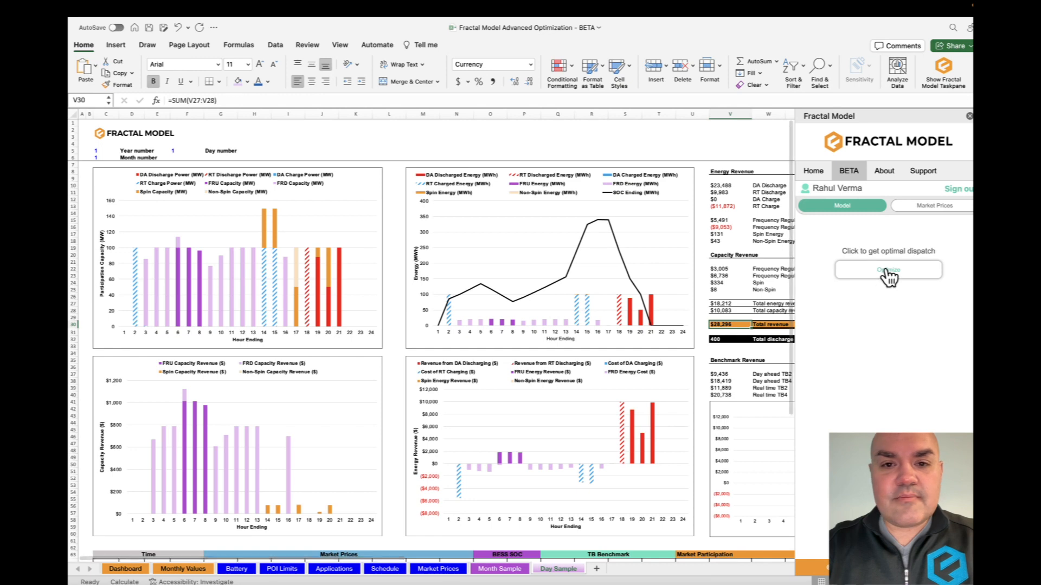
Step: Re-optimize with regulation capped, giving $26,763 total revenue, and reopen the Schedule sheet
left_click(887, 269)
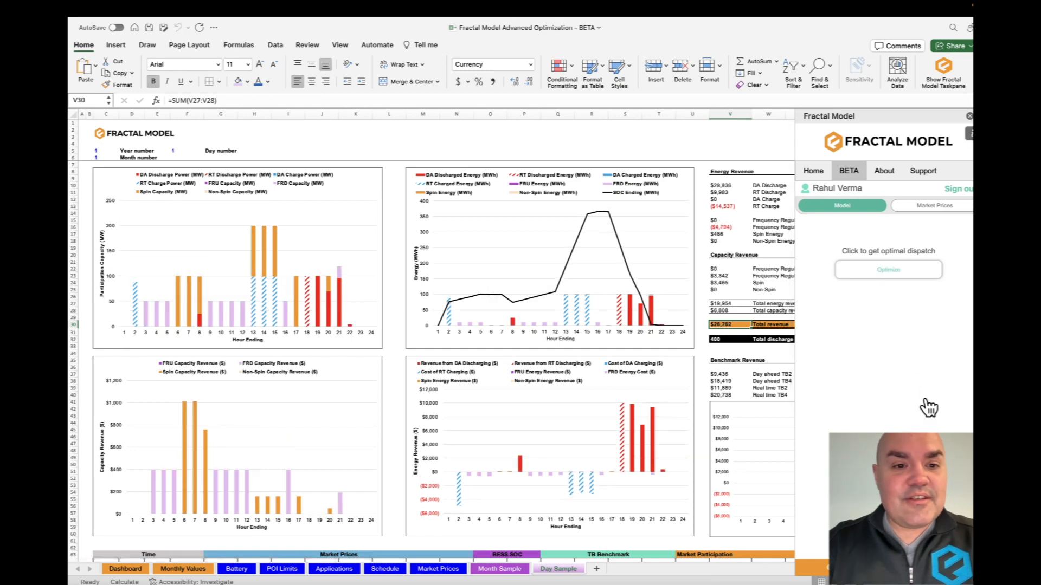
mouse_move(146, 319)
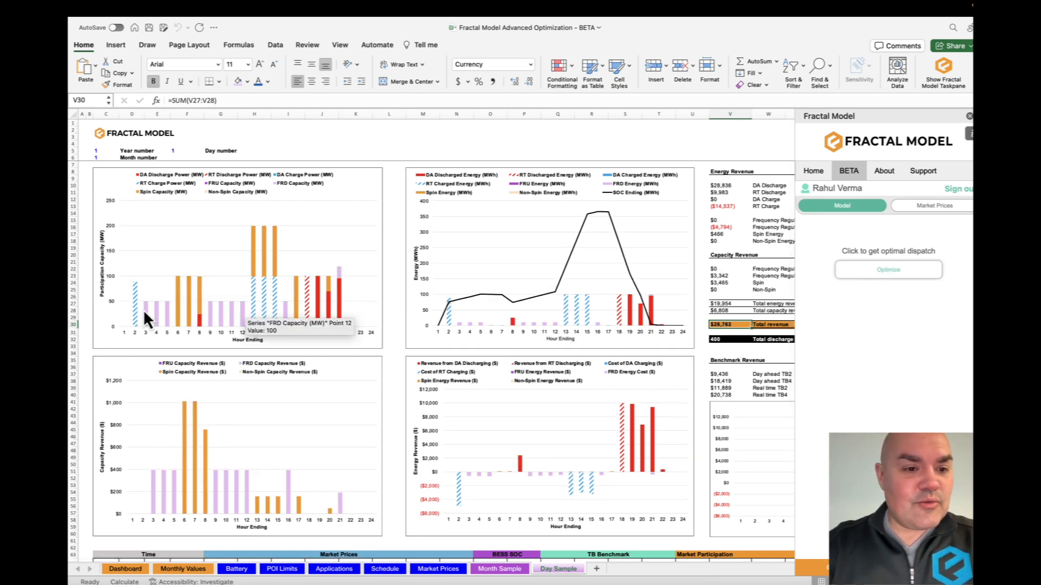
mouse_move(239, 349)
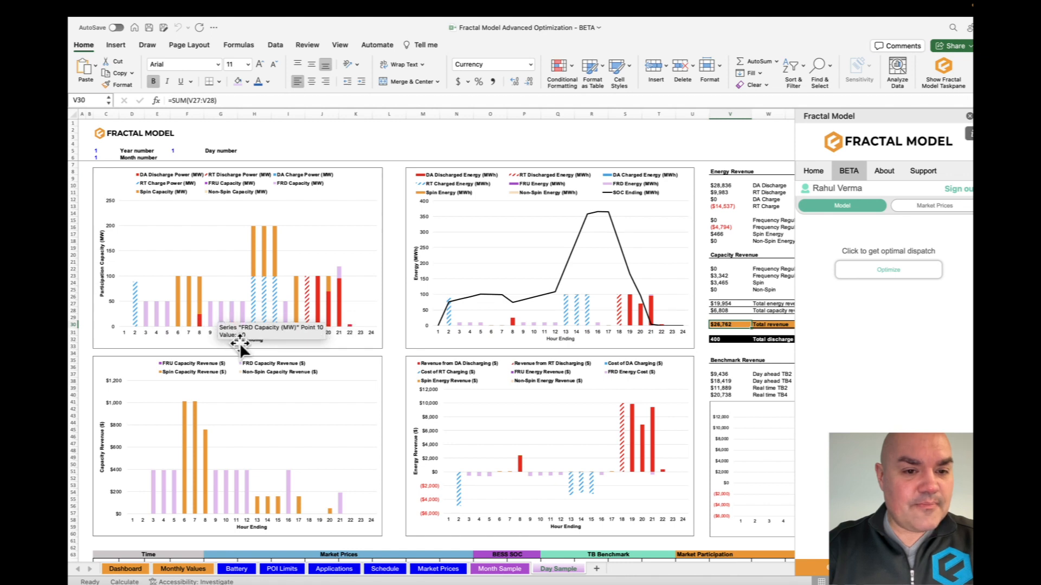
mouse_move(272, 269)
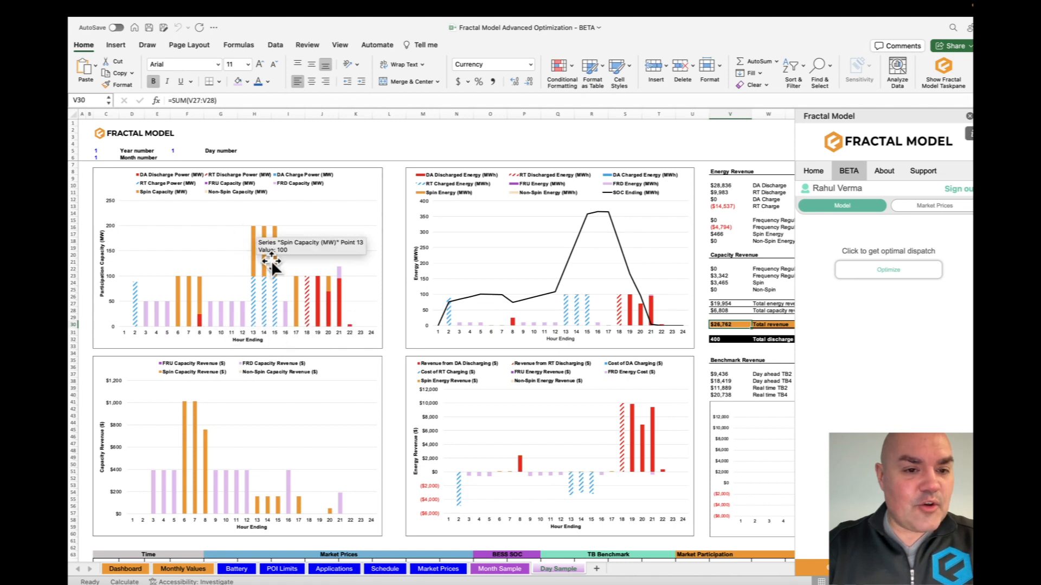
mouse_move(261, 286)
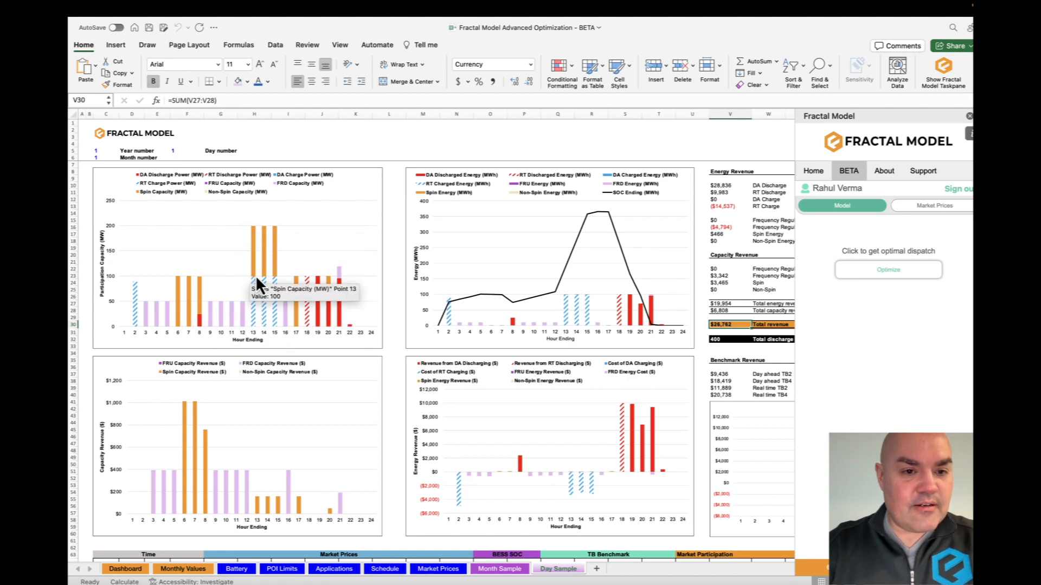
mouse_move(259, 298)
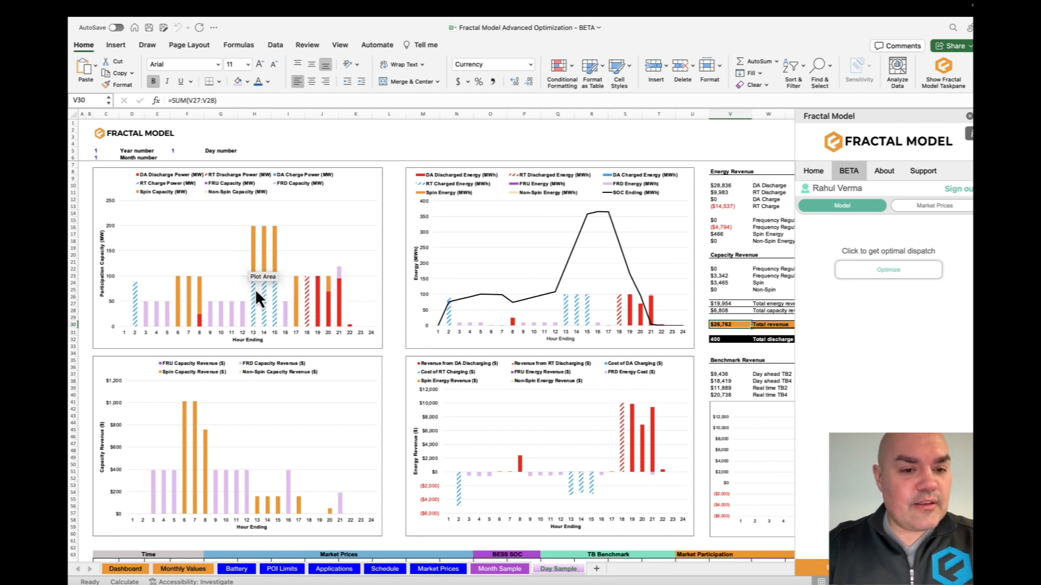
mouse_move(256, 305)
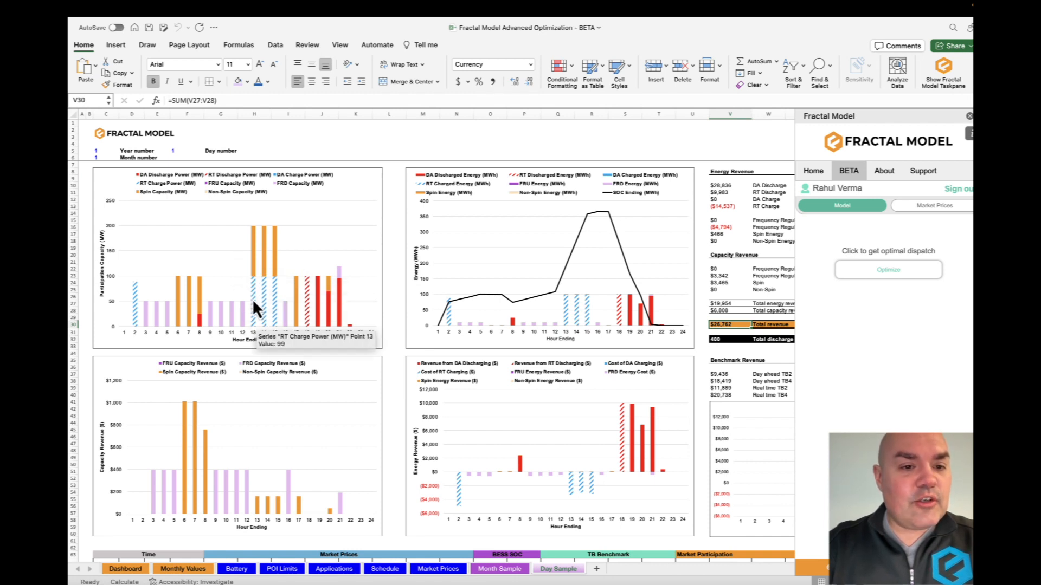
mouse_move(259, 251)
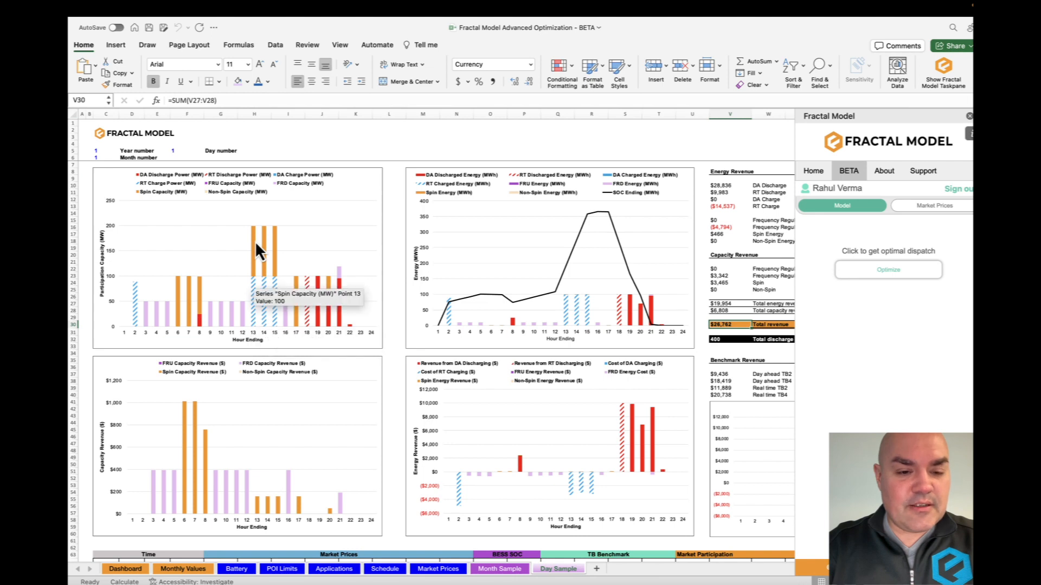
mouse_move(264, 242)
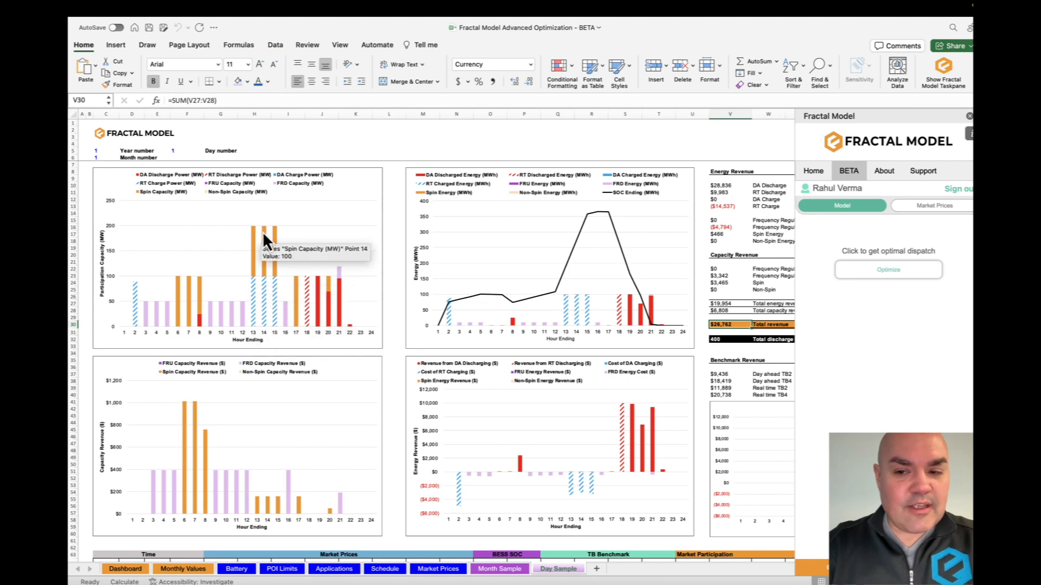
mouse_move(532, 350)
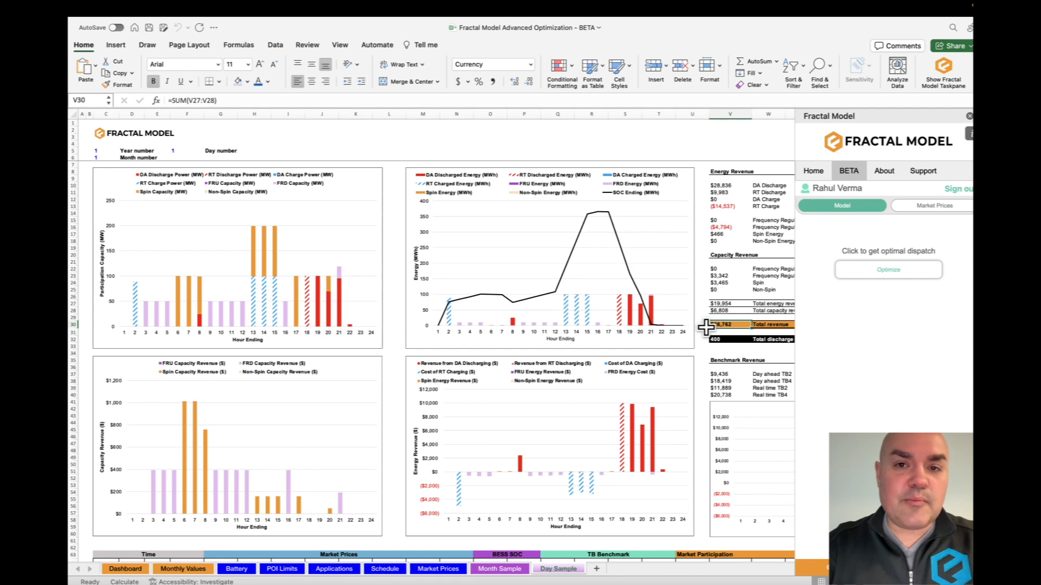
left_click(384, 568)
type("100")
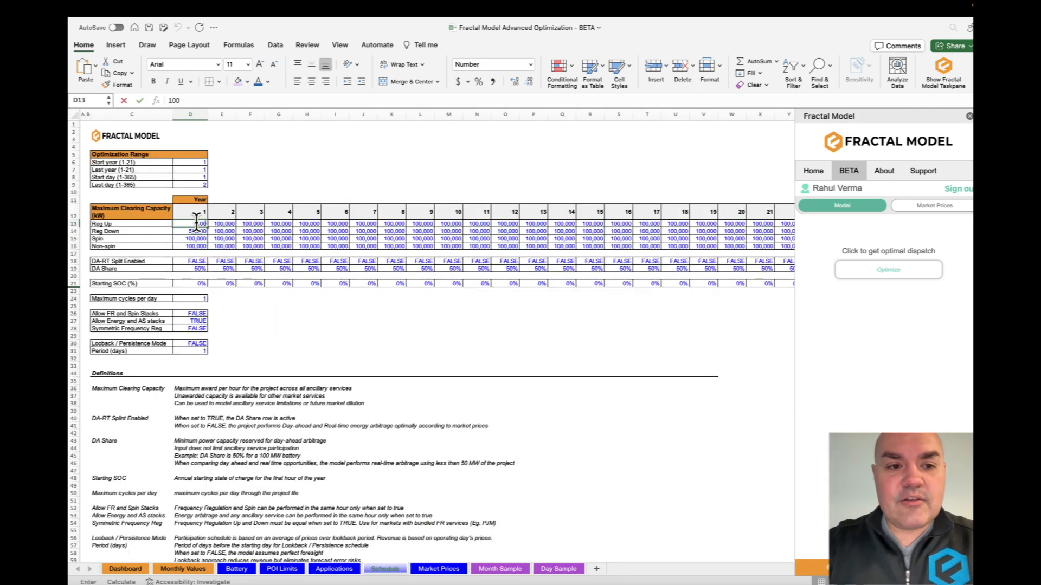
Step: Restore year-1 Reg Up and Reg Down to 100,000 kW and re-optimize for $28,566 revenue
left_click(189, 231)
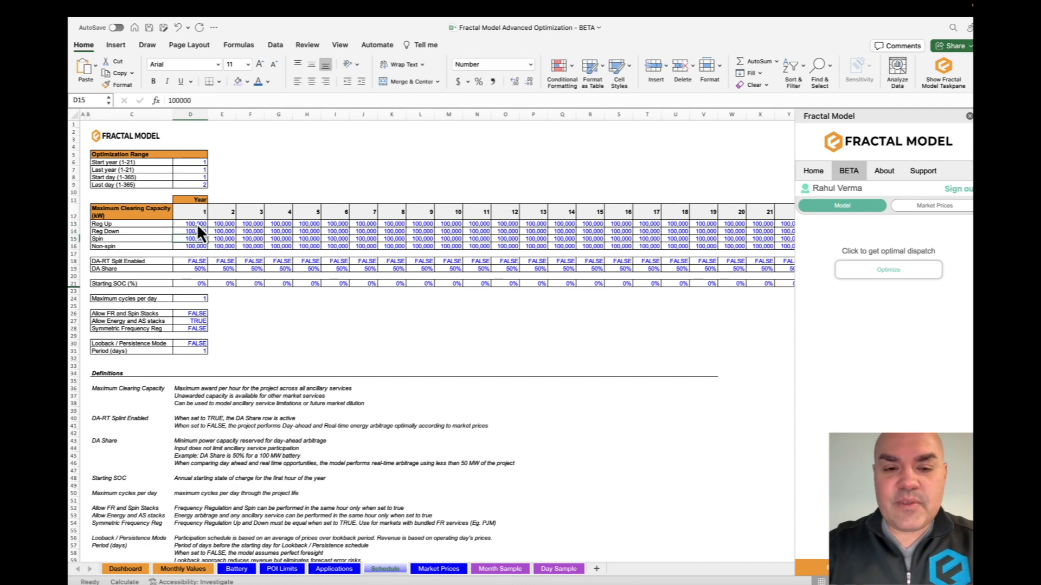
left_click(558, 569)
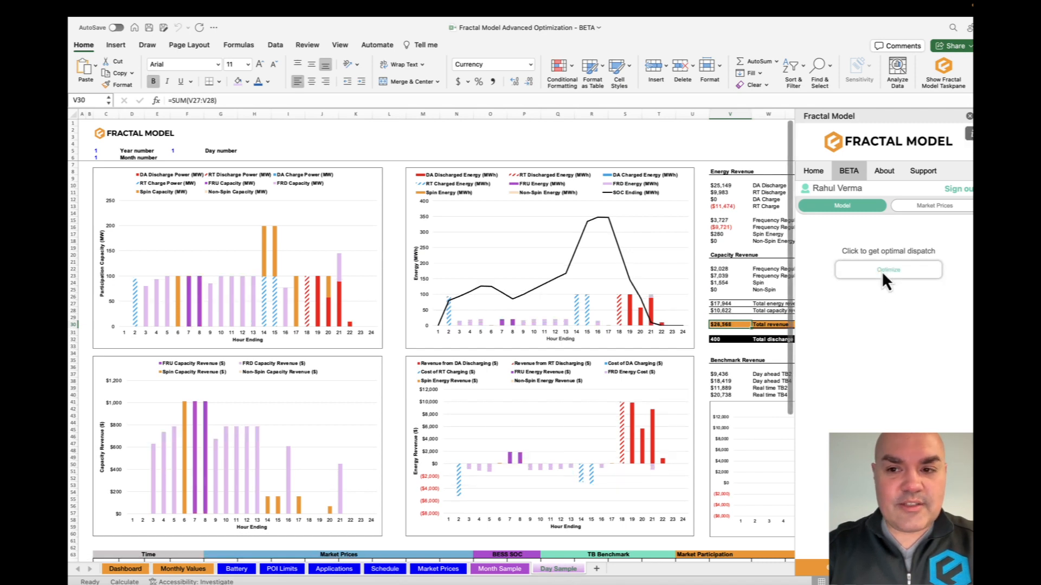
left_click(384, 569)
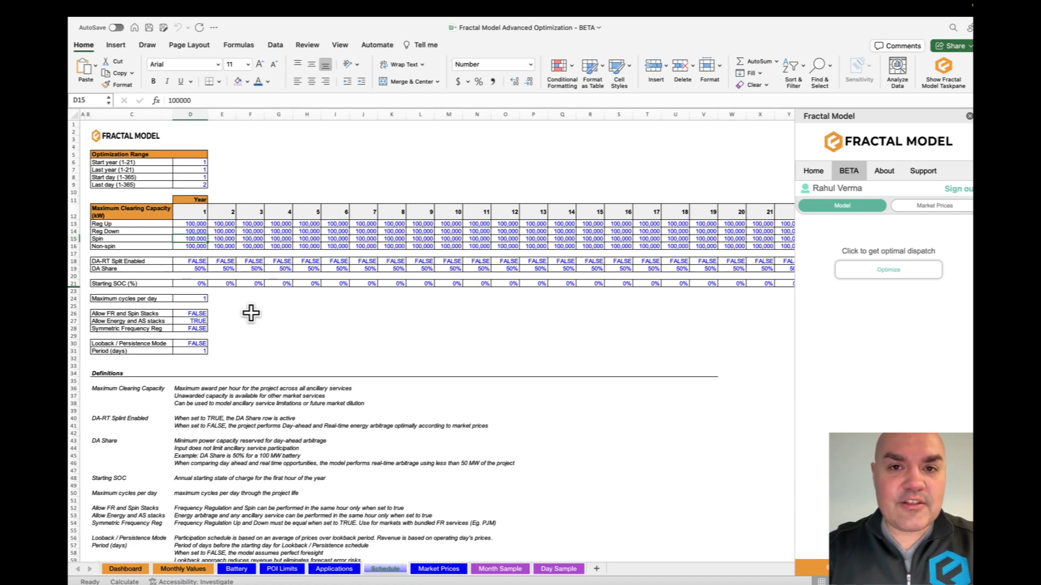
mouse_move(201, 313)
type("TRUE")
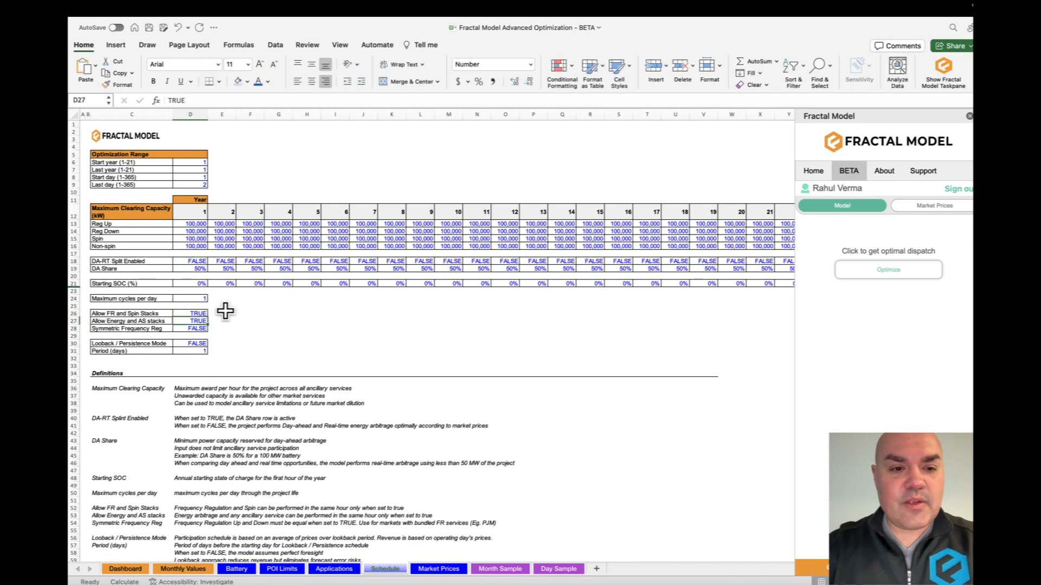
mouse_move(674, 471)
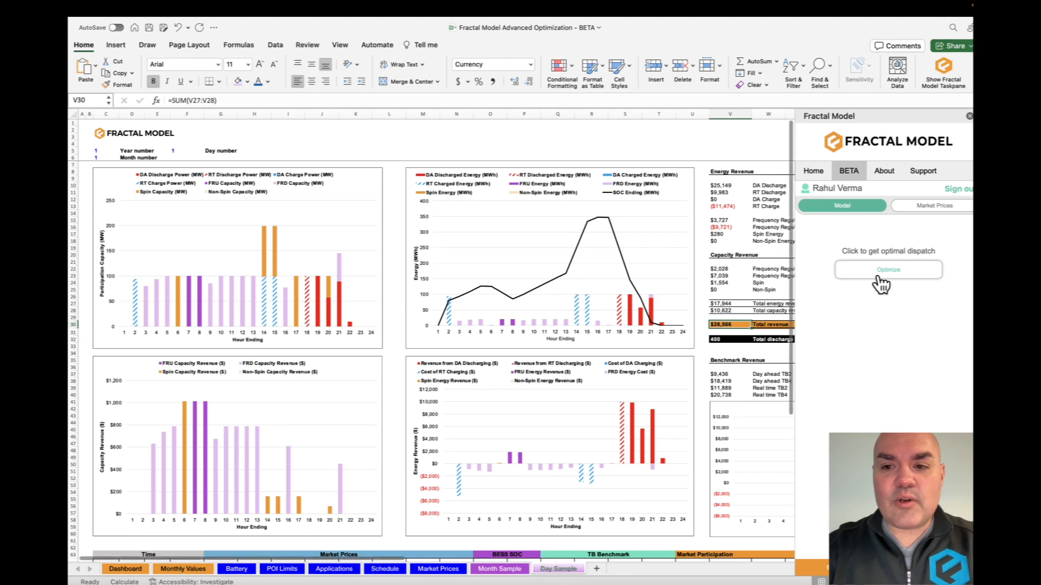
Step: Re-optimize with FR and Spin stacking allowed, raising sample-day revenue to $29,679
left_click(887, 269)
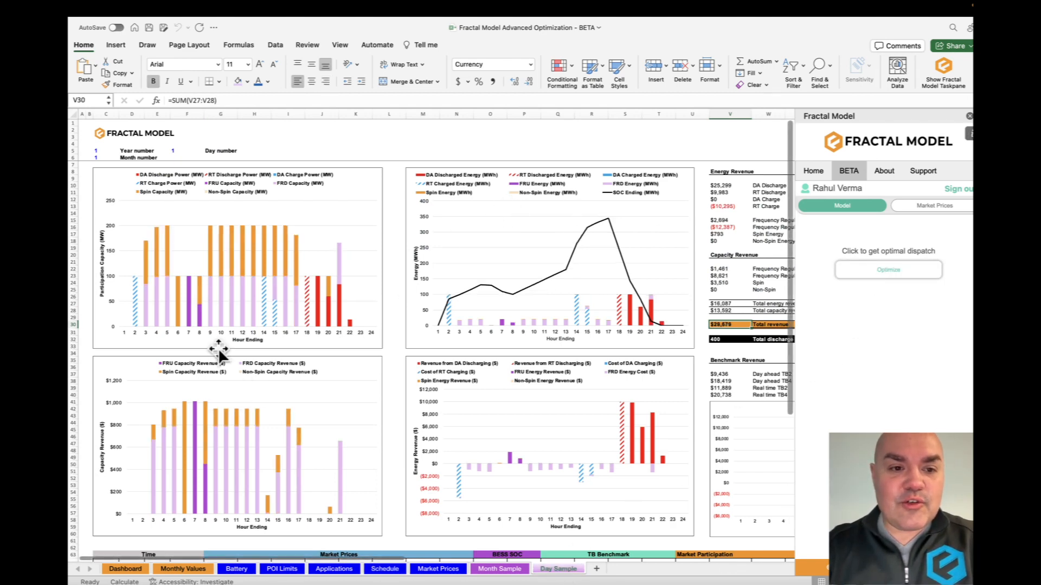
mouse_move(213, 325)
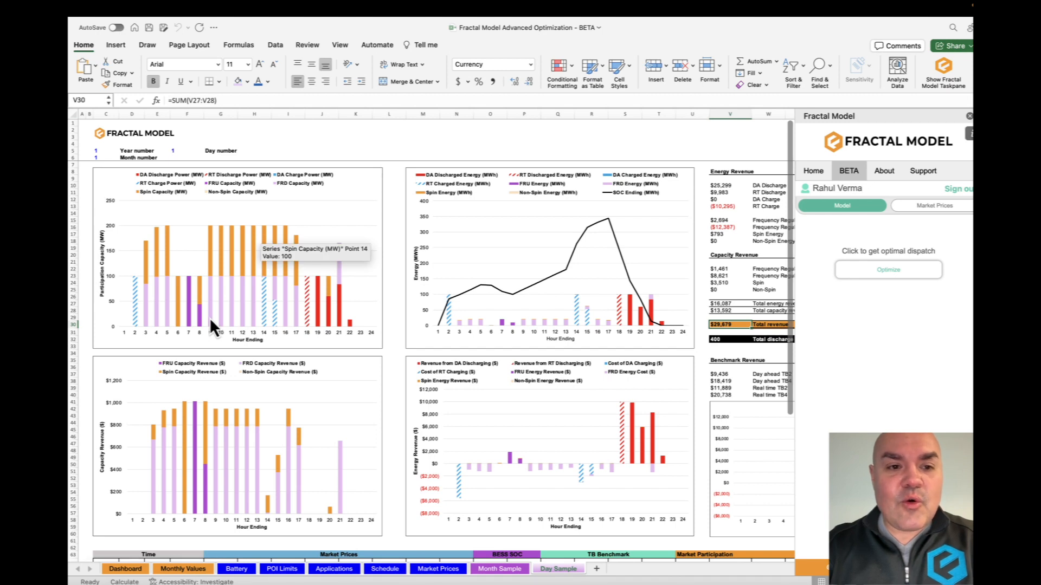
mouse_move(214, 272)
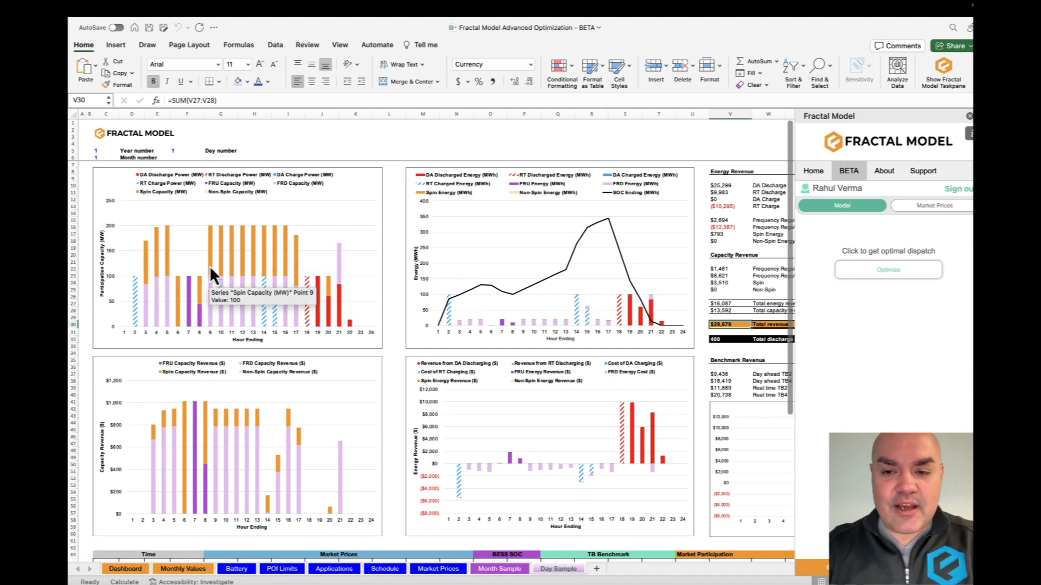
mouse_move(455, 310)
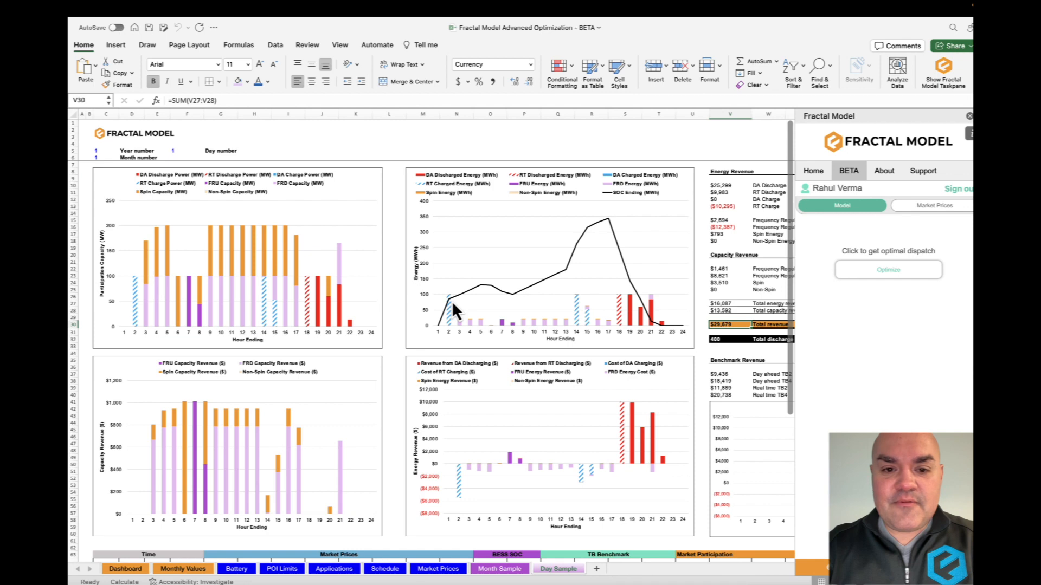
mouse_move(541, 295)
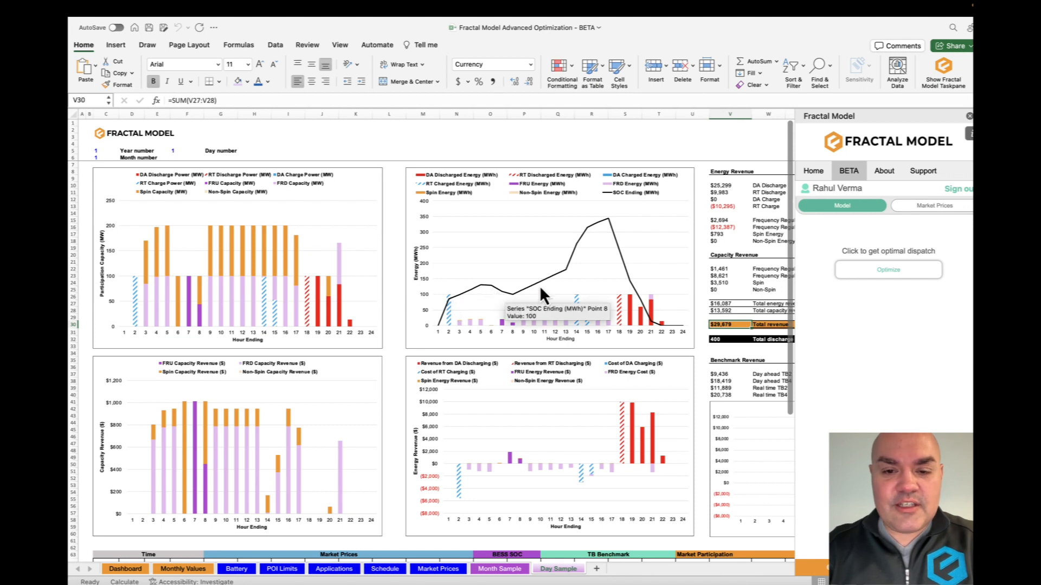
mouse_move(524, 299)
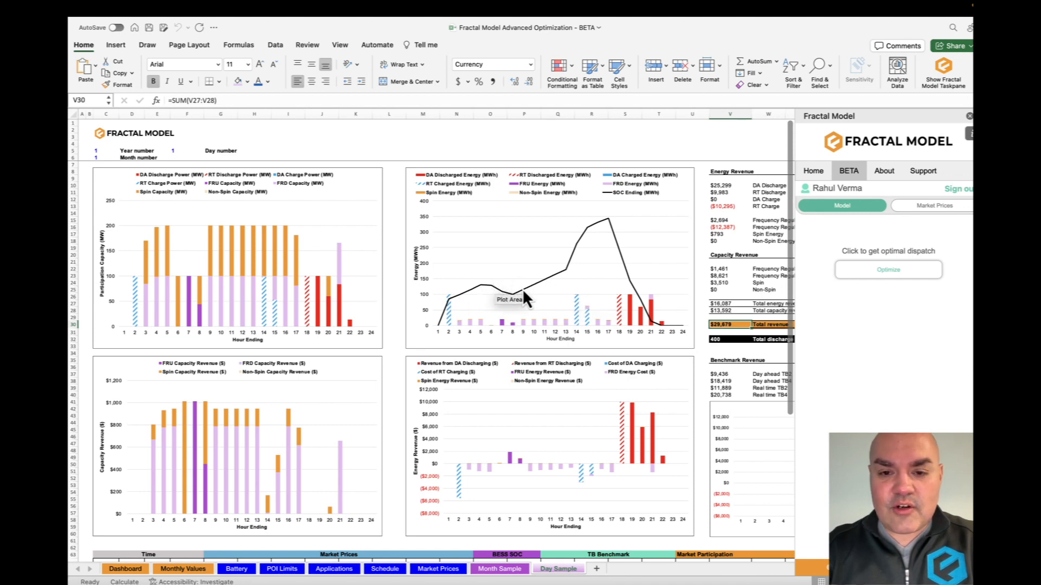
mouse_move(617, 262)
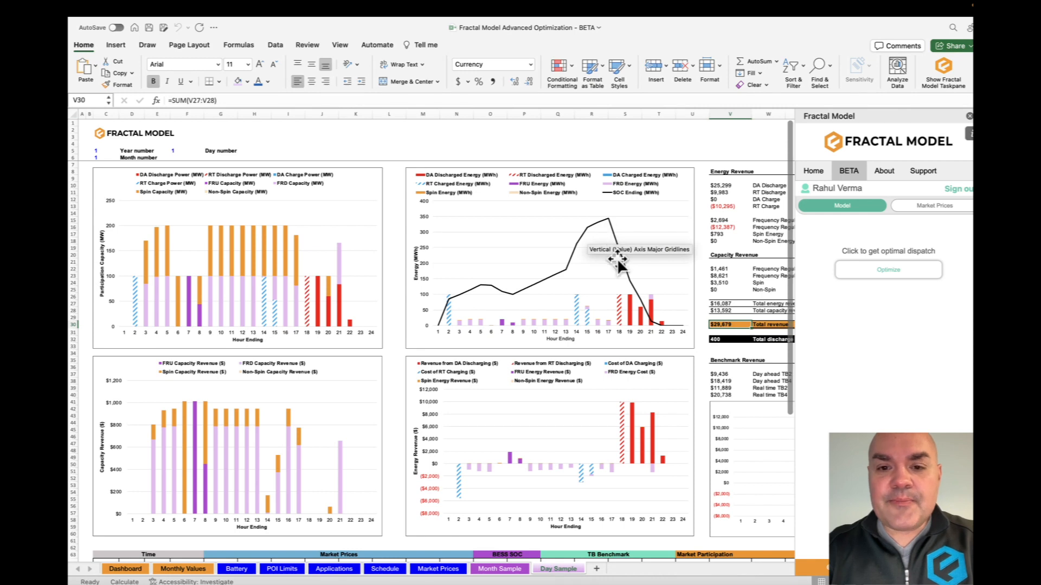
mouse_move(389, 349)
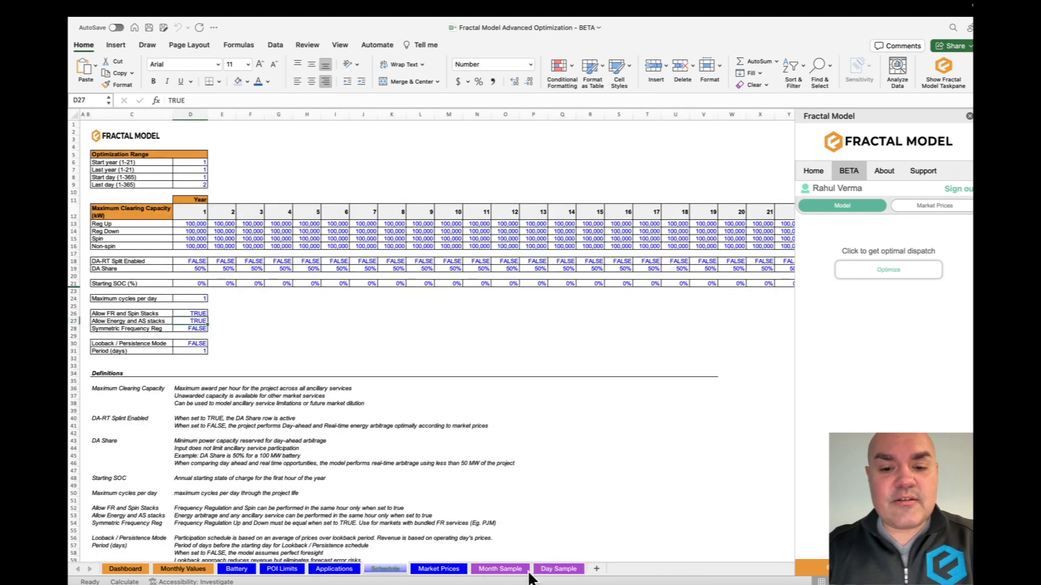
Step: Set Symmetric Frequency Reg to TRUE and re-optimize, giving $25,268 with $0 regulation revenue
left_click(558, 568)
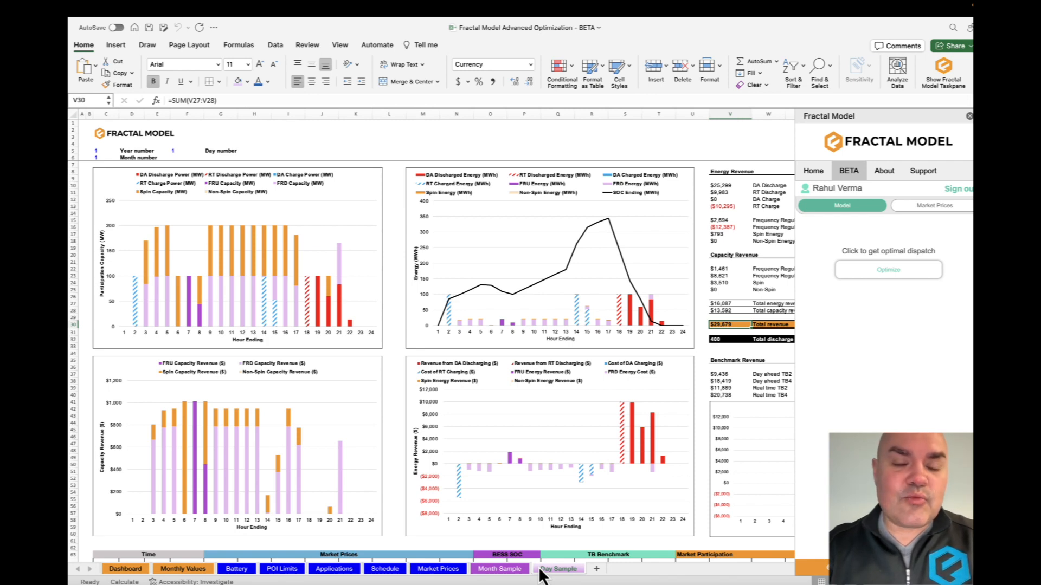
left_click(384, 569)
type("True")
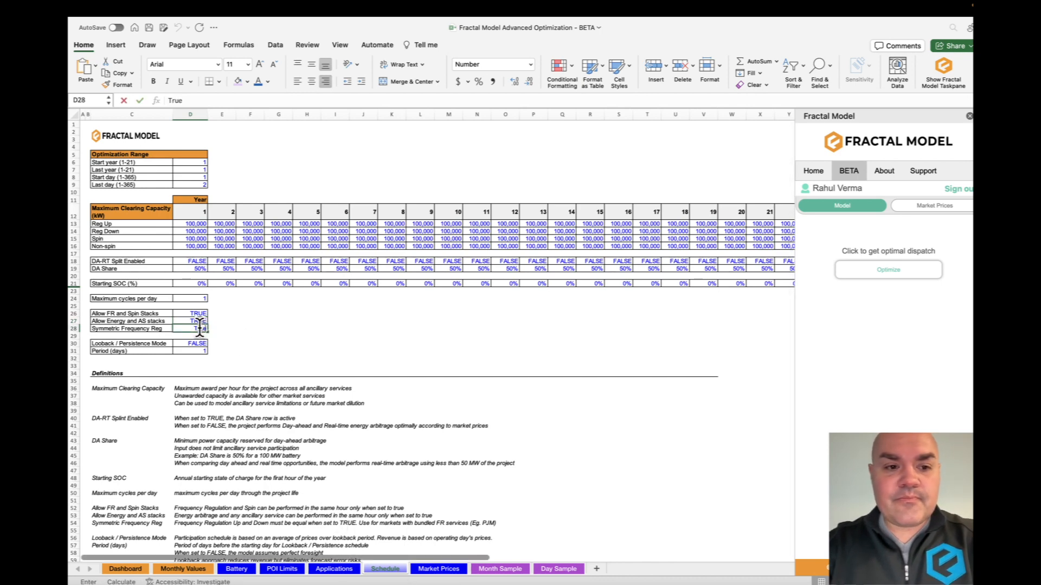
key("Return")
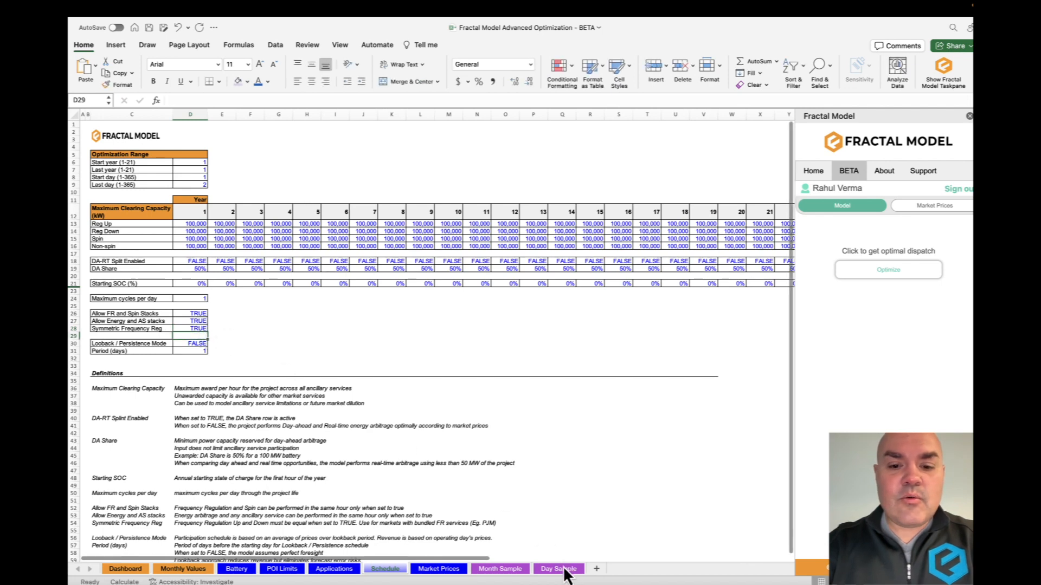
left_click(558, 568)
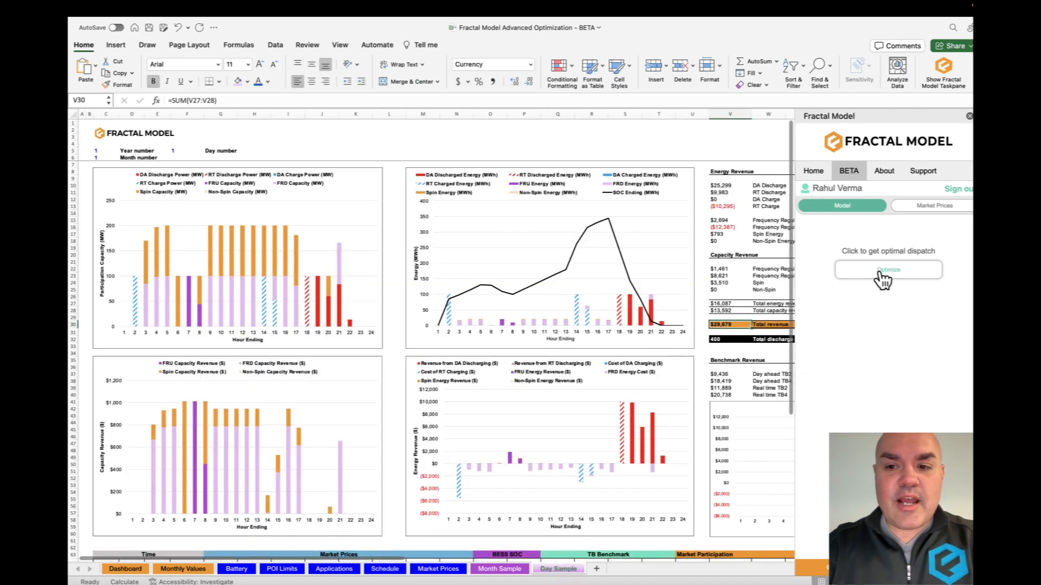
left_click(887, 269)
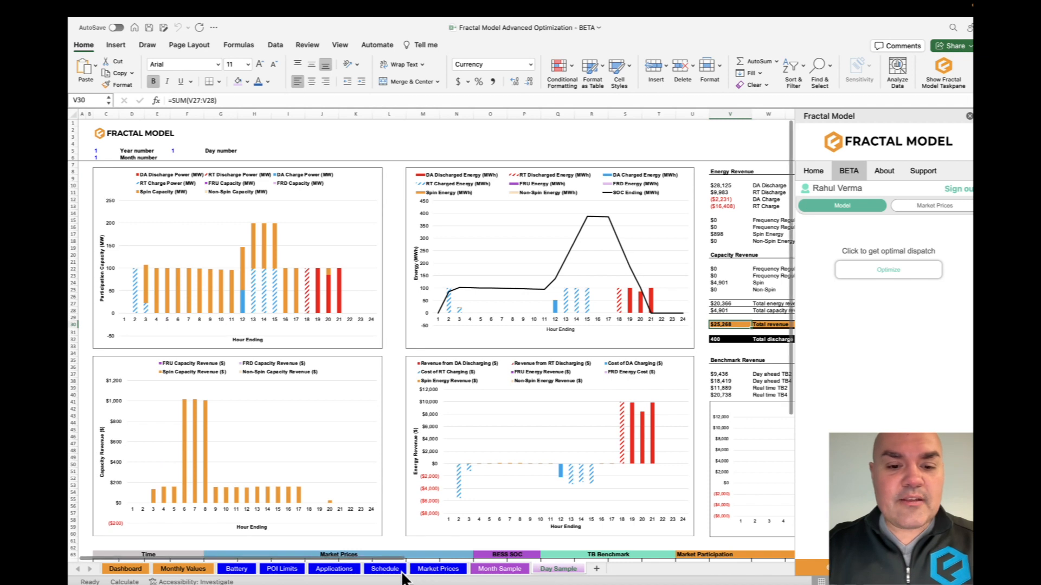
Step: Enable the year-1 DA-RT split at 50% DA share, then re-optimize the sample day to $22,501 revenue
left_click(384, 569)
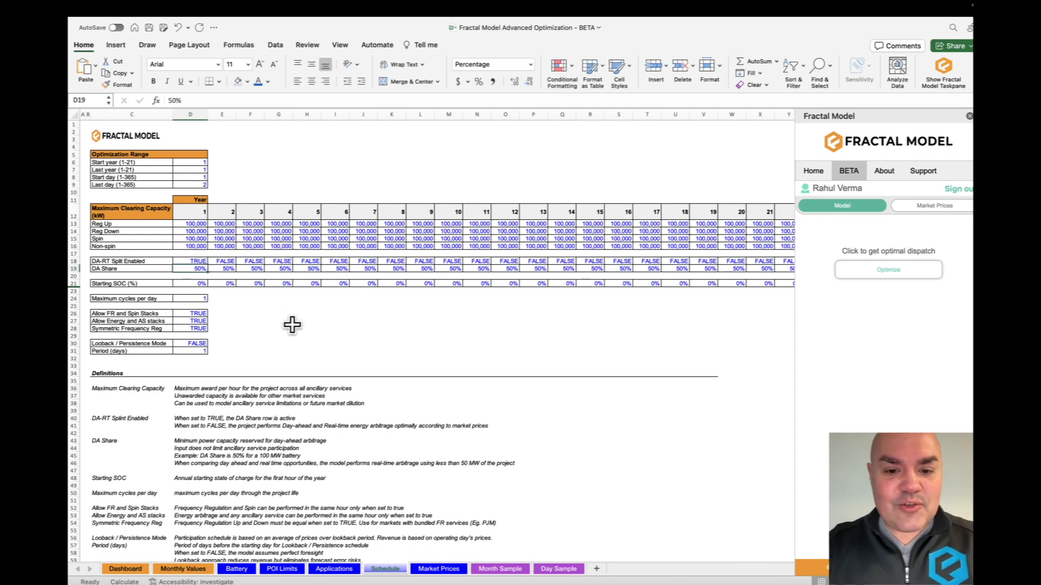
left_click(558, 569)
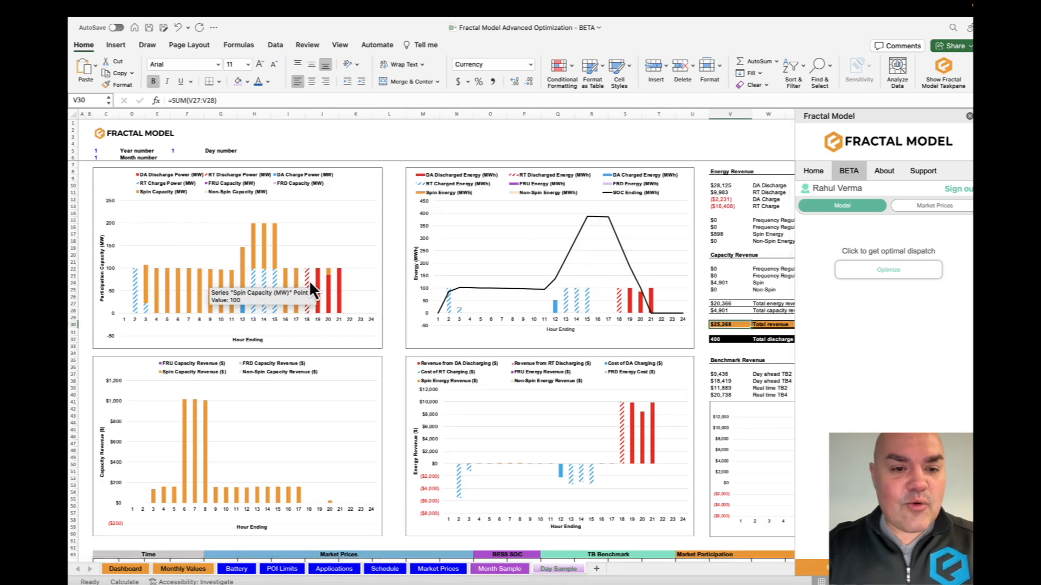
mouse_move(313, 284)
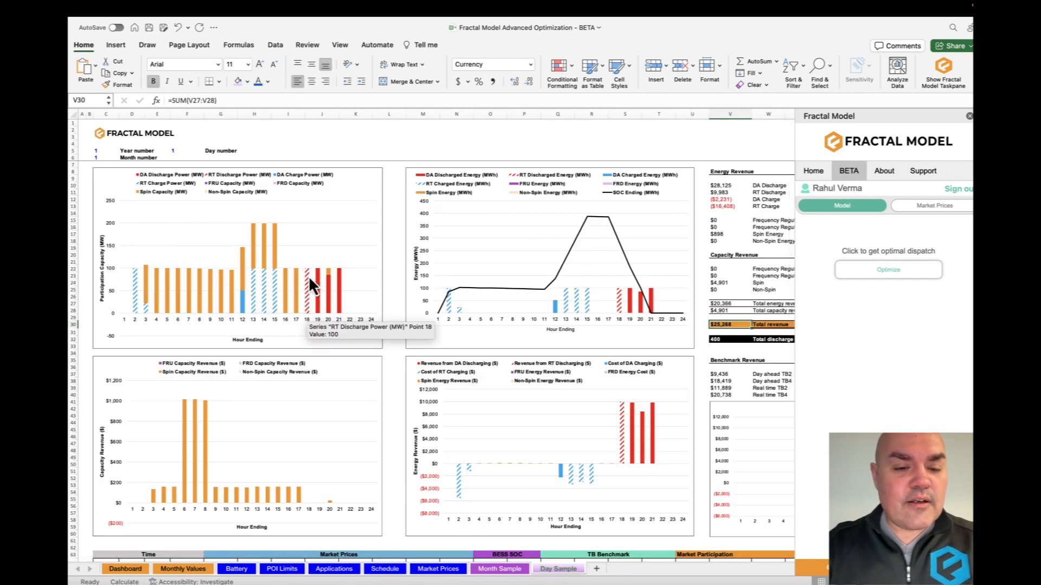
mouse_move(307, 341)
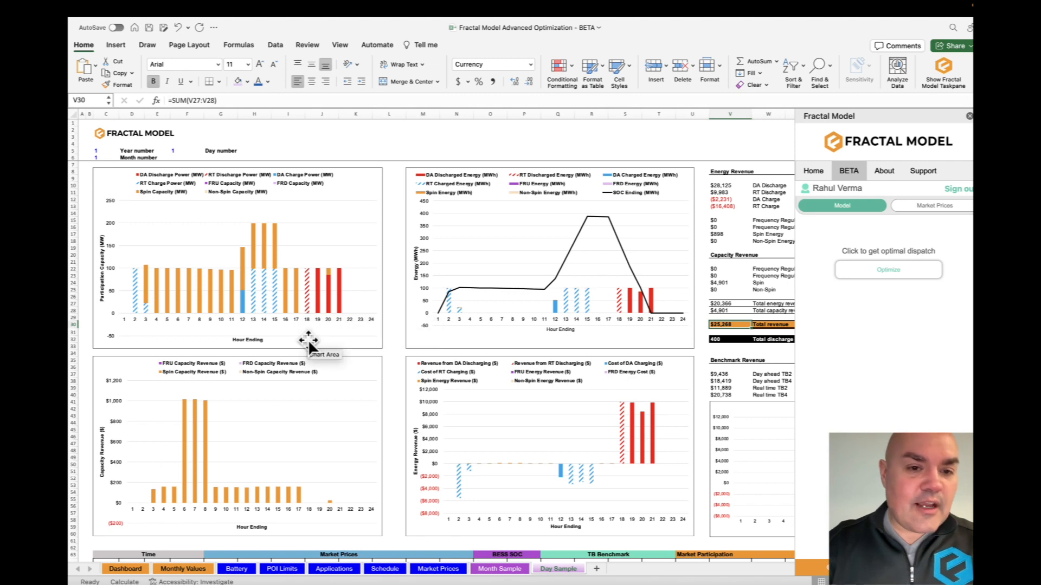
left_click(887, 269)
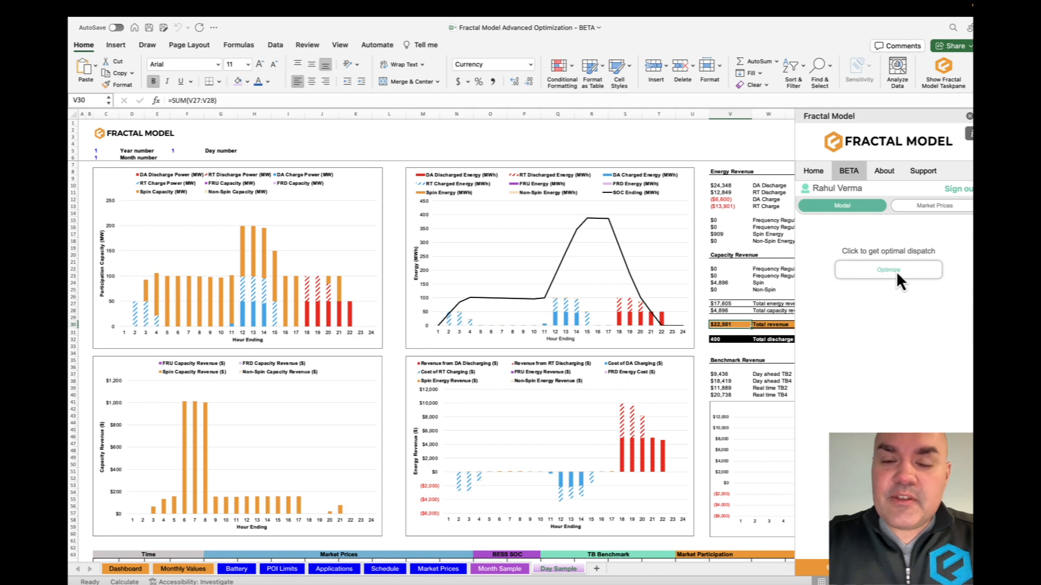
mouse_move(795, 372)
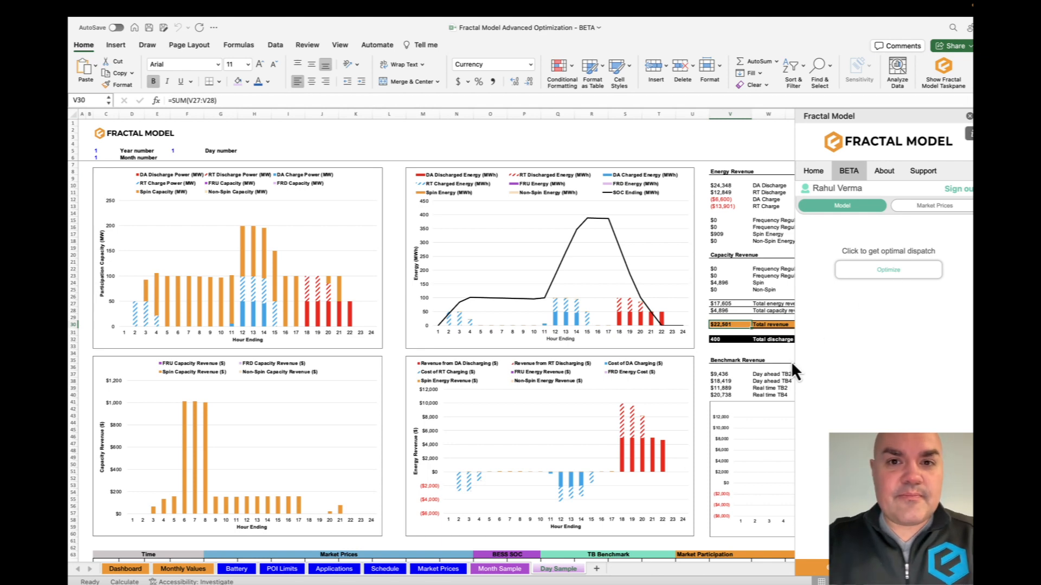
mouse_move(548, 579)
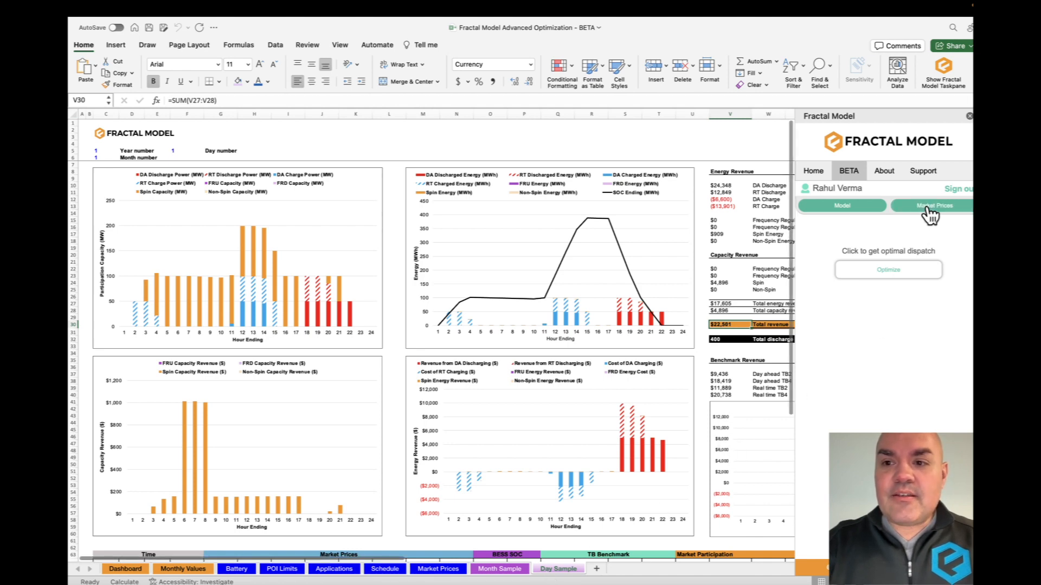
Step: Show the Market Prices sheet and price-loading panel with ERCOT as the market
left_click(932, 205)
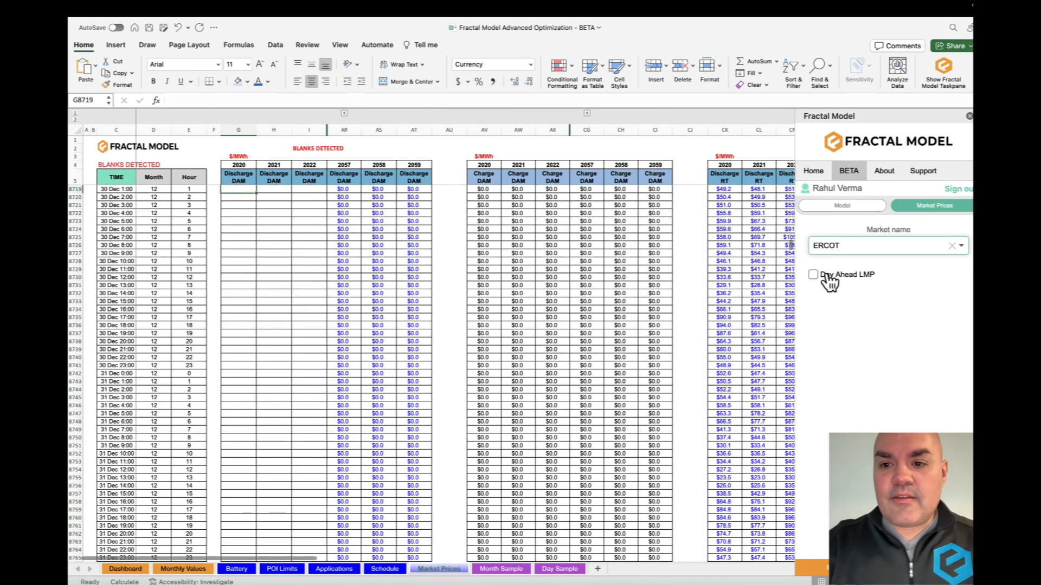
Step: Load ERCOT day-ahead LMPs for node WAP_WAP_G6 into Market Prices, then return to Schedule
left_click(812, 274)
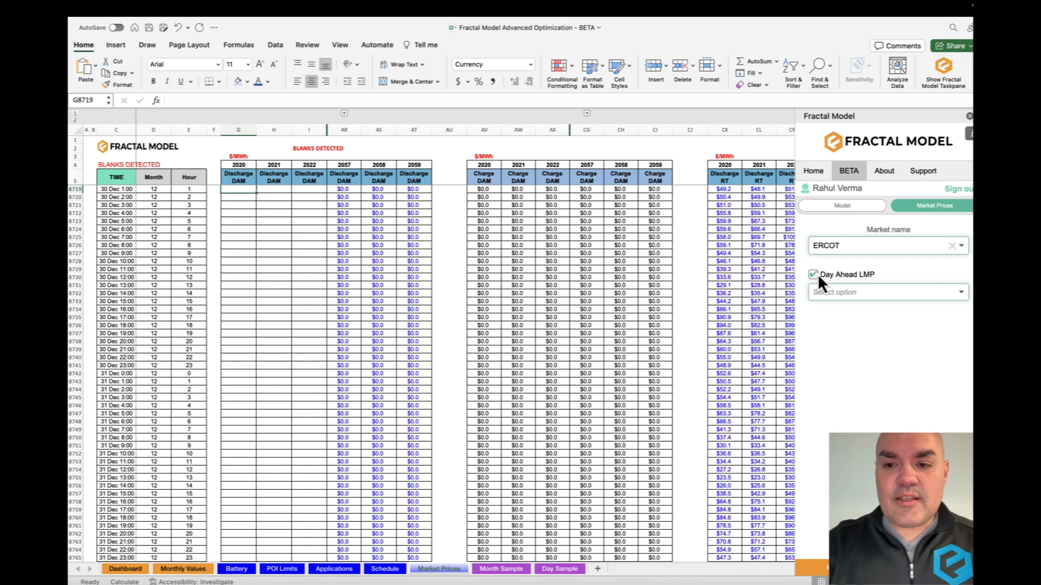
left_click(886, 292)
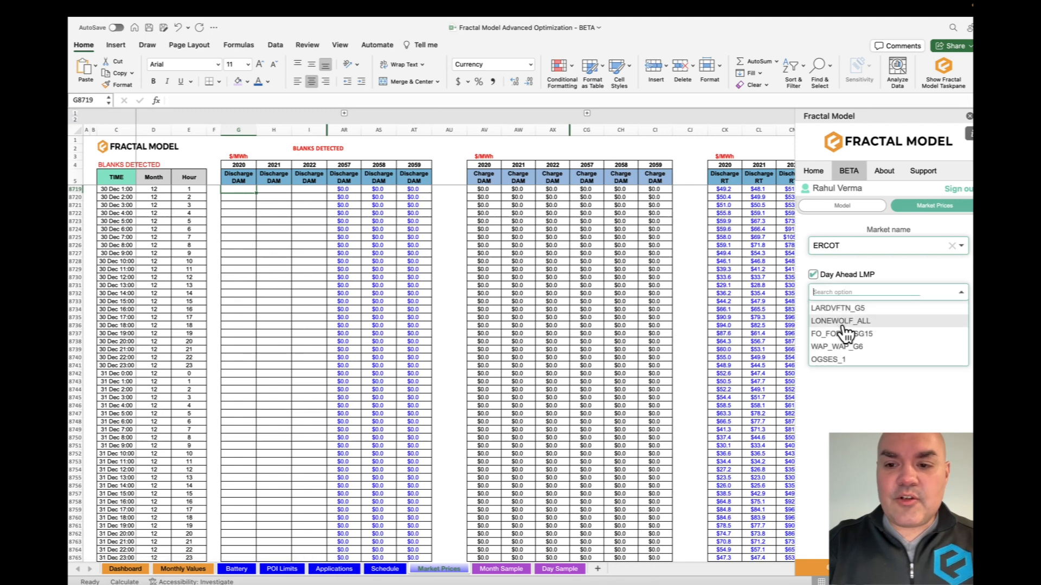
left_click(840, 346)
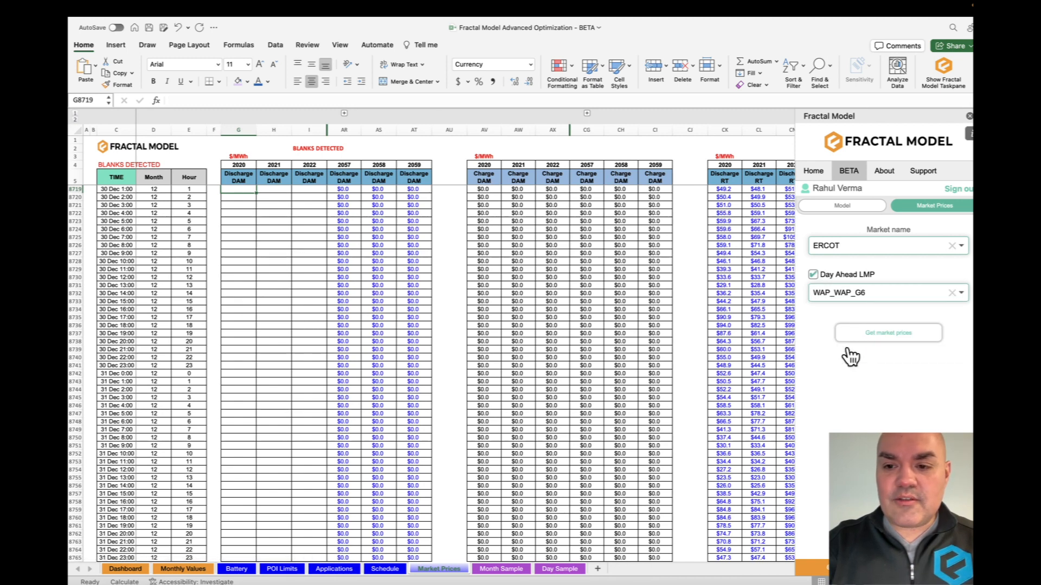
mouse_move(861, 340)
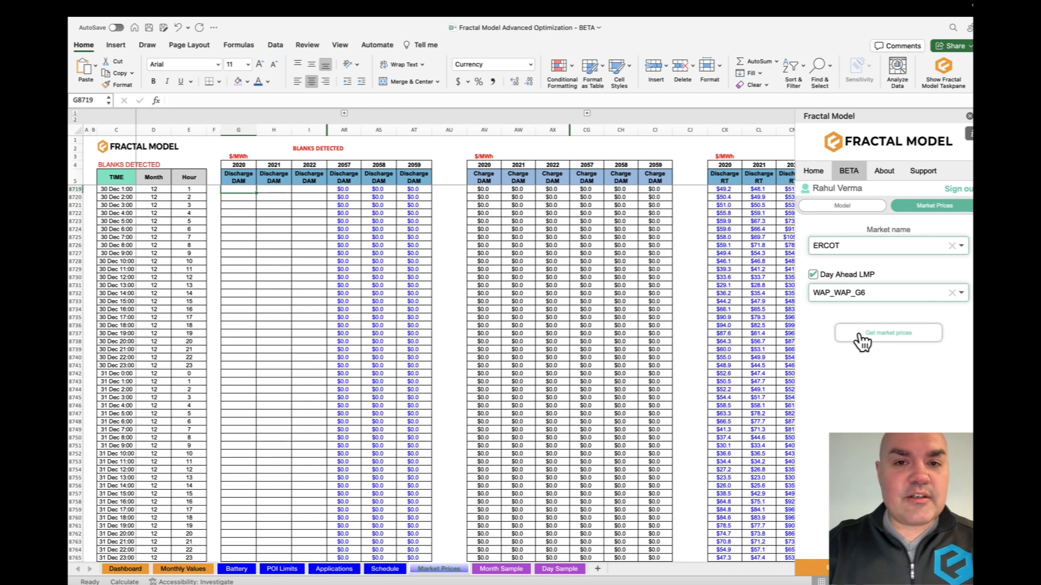
left_click(888, 332)
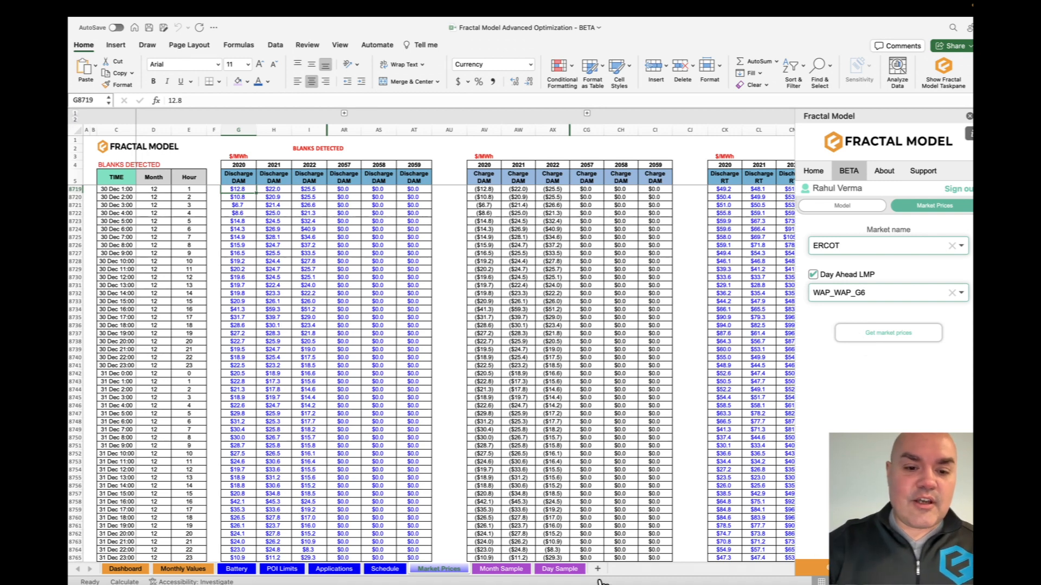
left_click(384, 568)
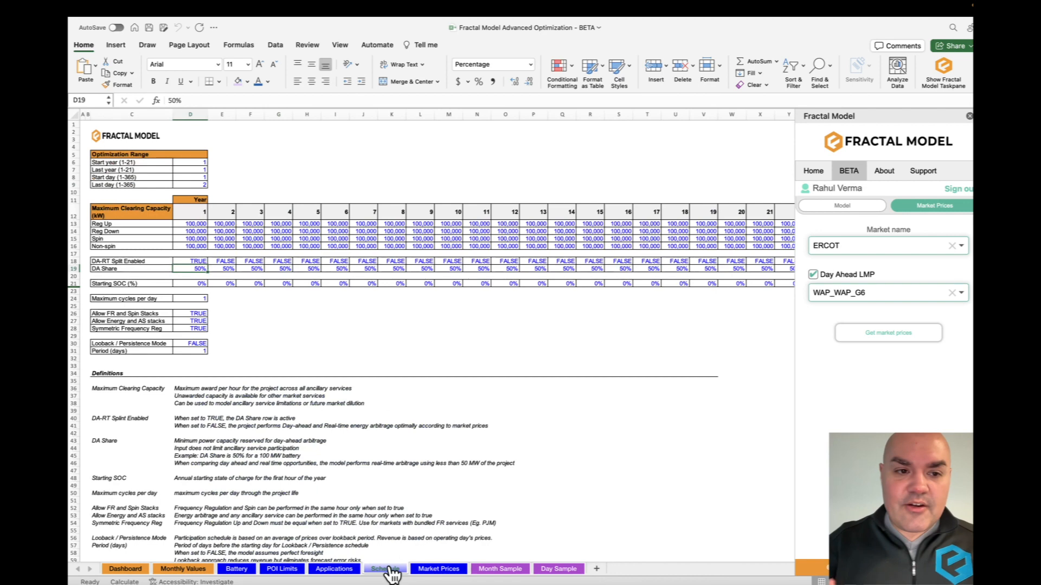